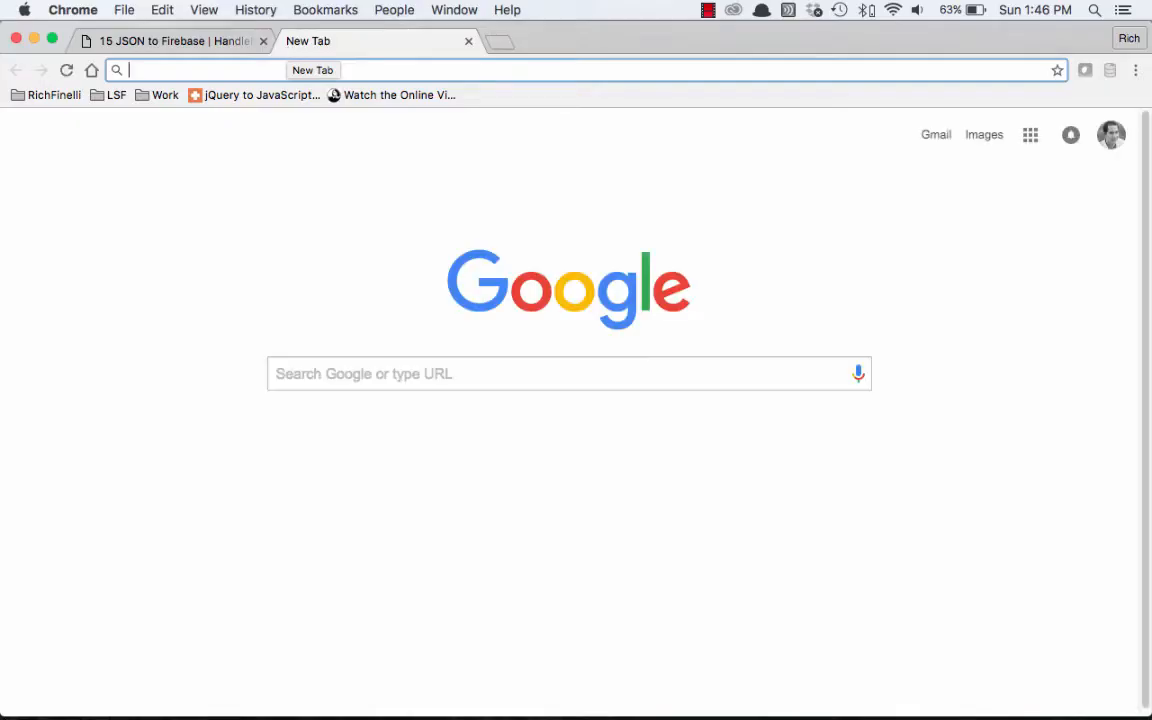
Step: Go to firebase.google.com and enter the Firebase console home page
{"action": "type", "text": "firebase.google.com"}
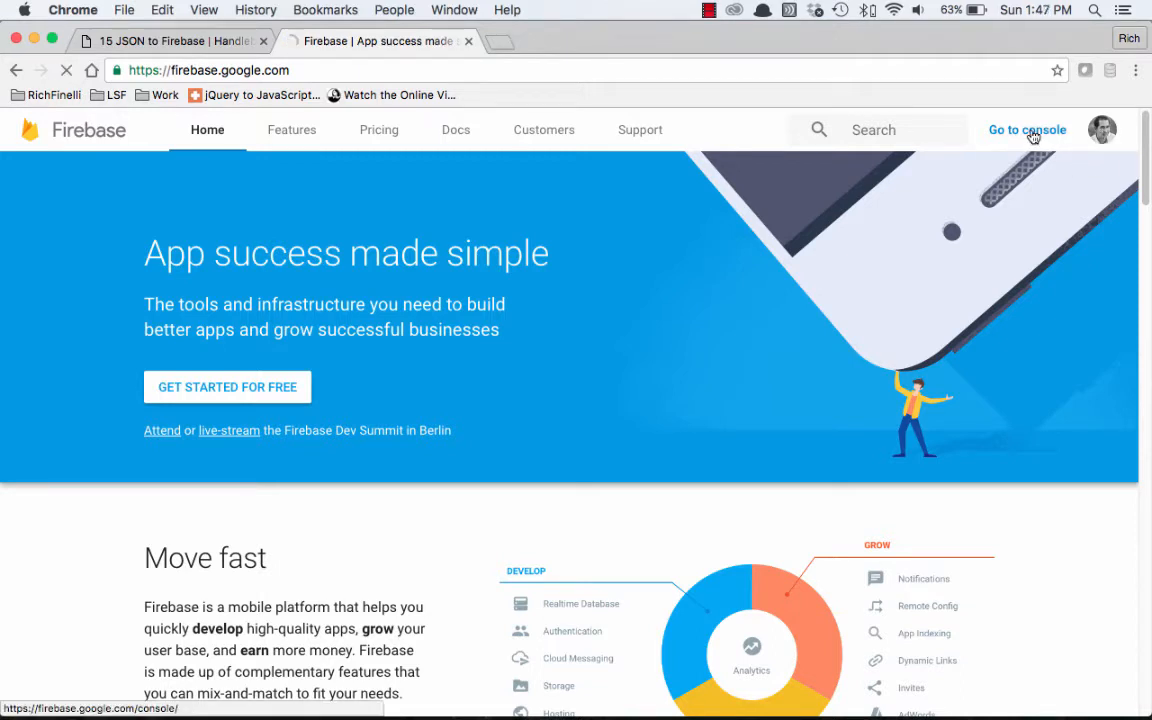
{"action": "left_click", "coordinate": [1028, 128]}
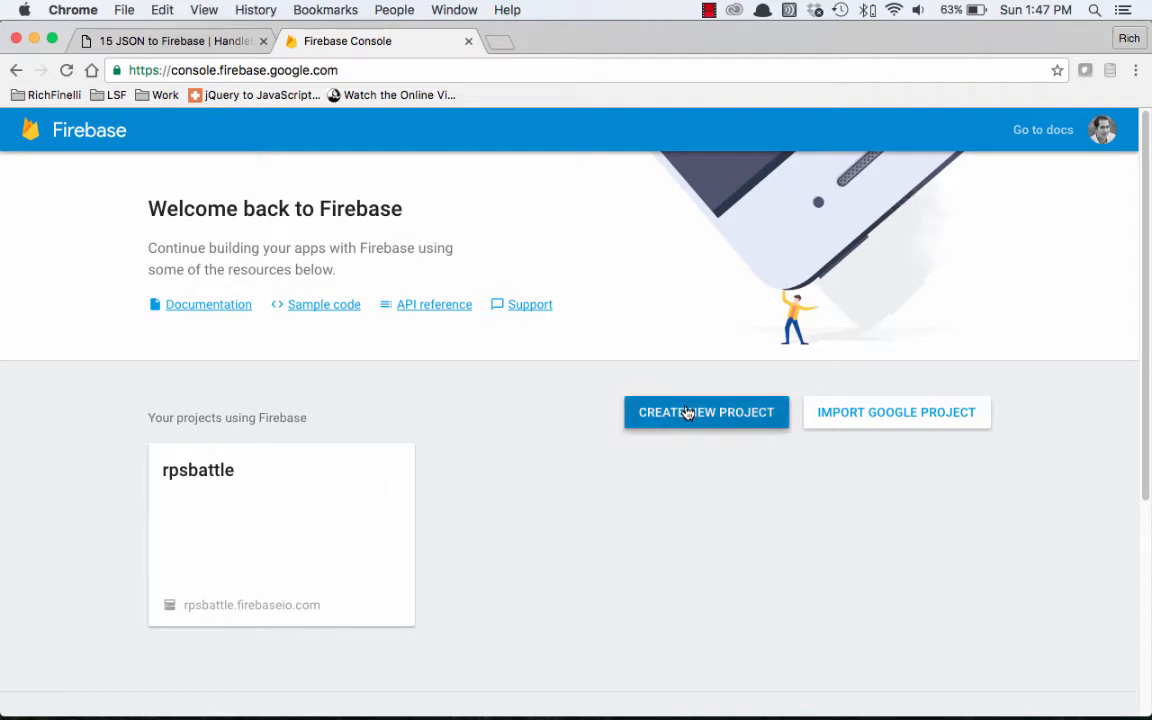
Step: Create a new Firebase project named handlebars-course and land on its overview
{"action": "left_click", "coordinate": [706, 412]}
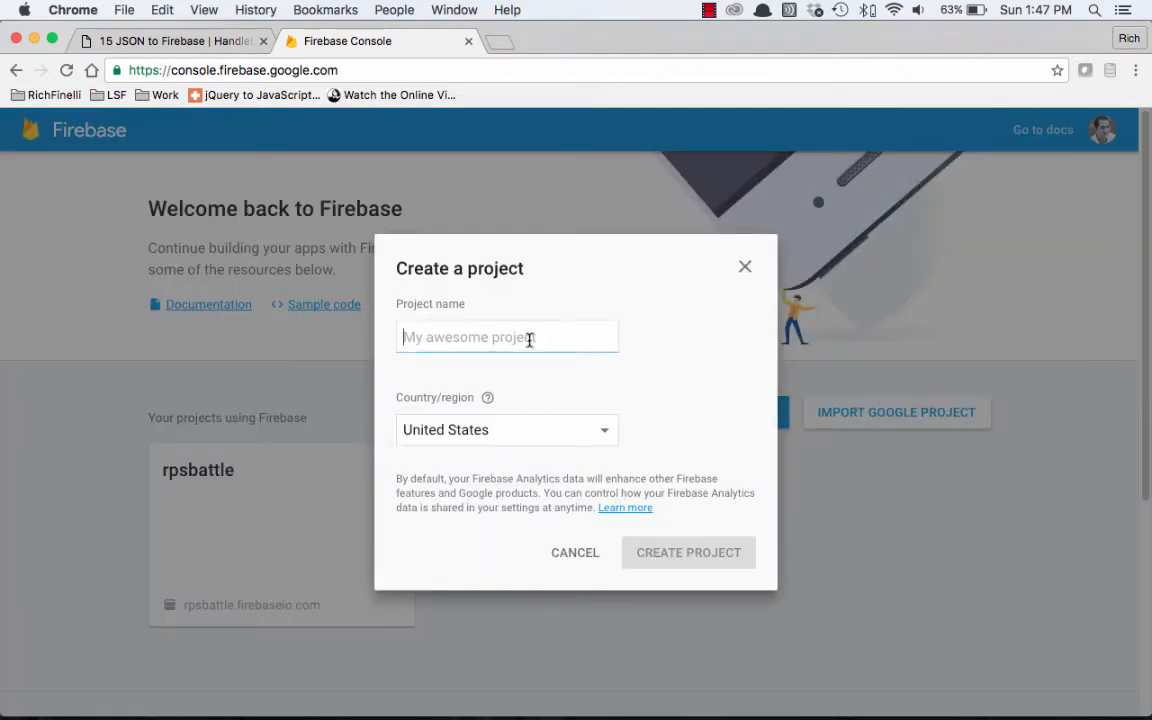
{"action": "type", "text": "handlebars-course"}
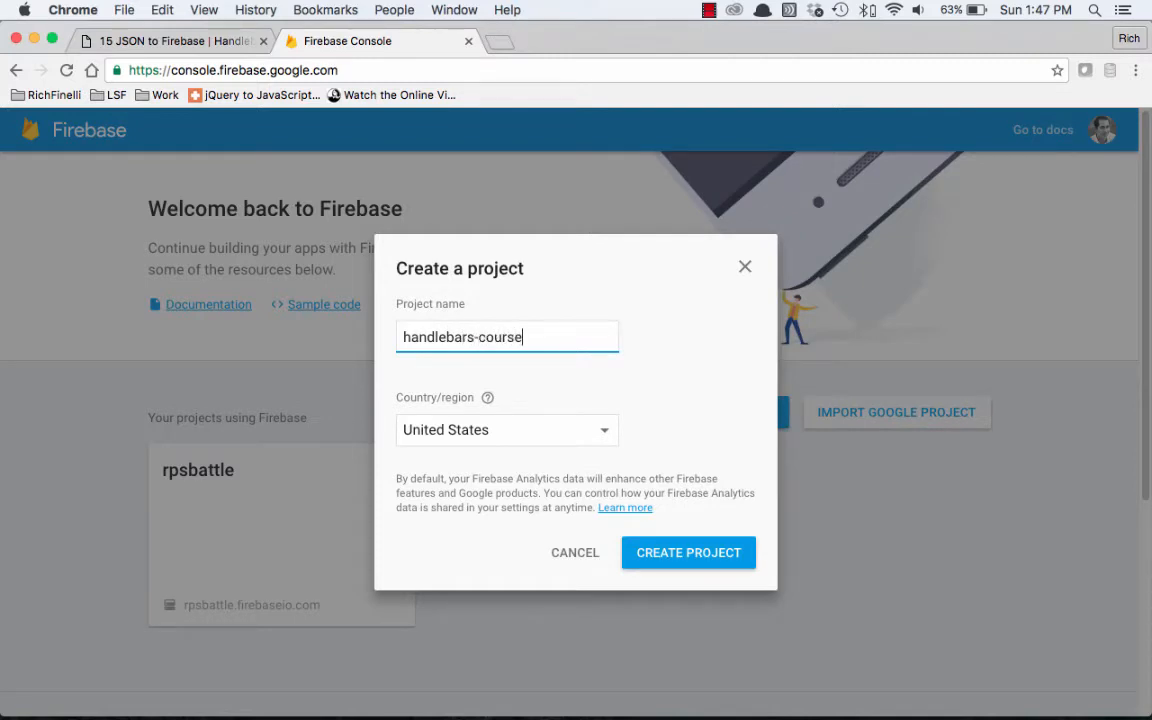
{"action": "left_click", "coordinate": [688, 552]}
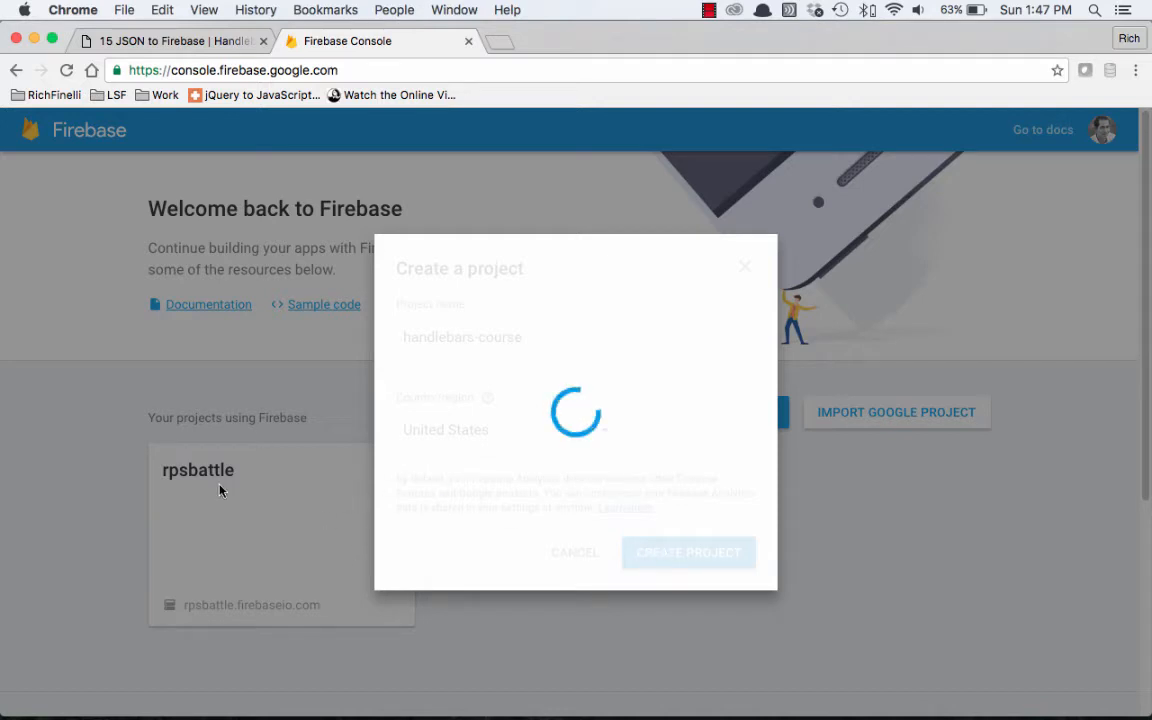
{"action": "left_click", "coordinate": [688, 552]}
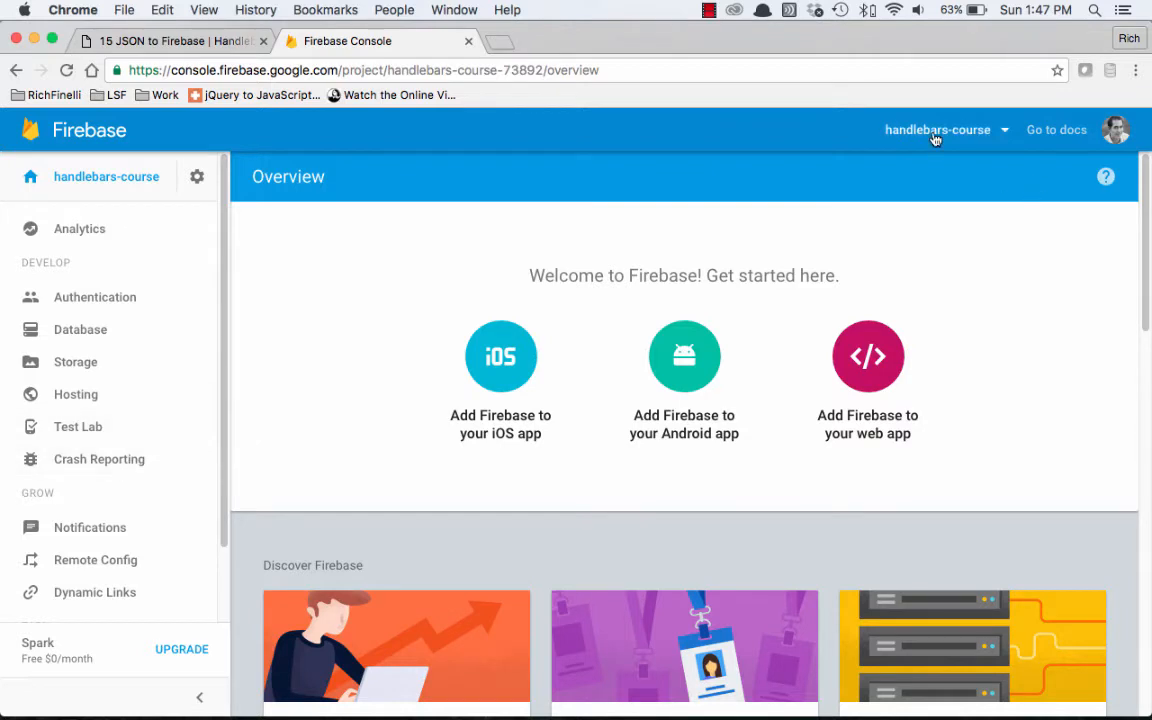
{"action": "mouse_move", "coordinate": [868, 356]}
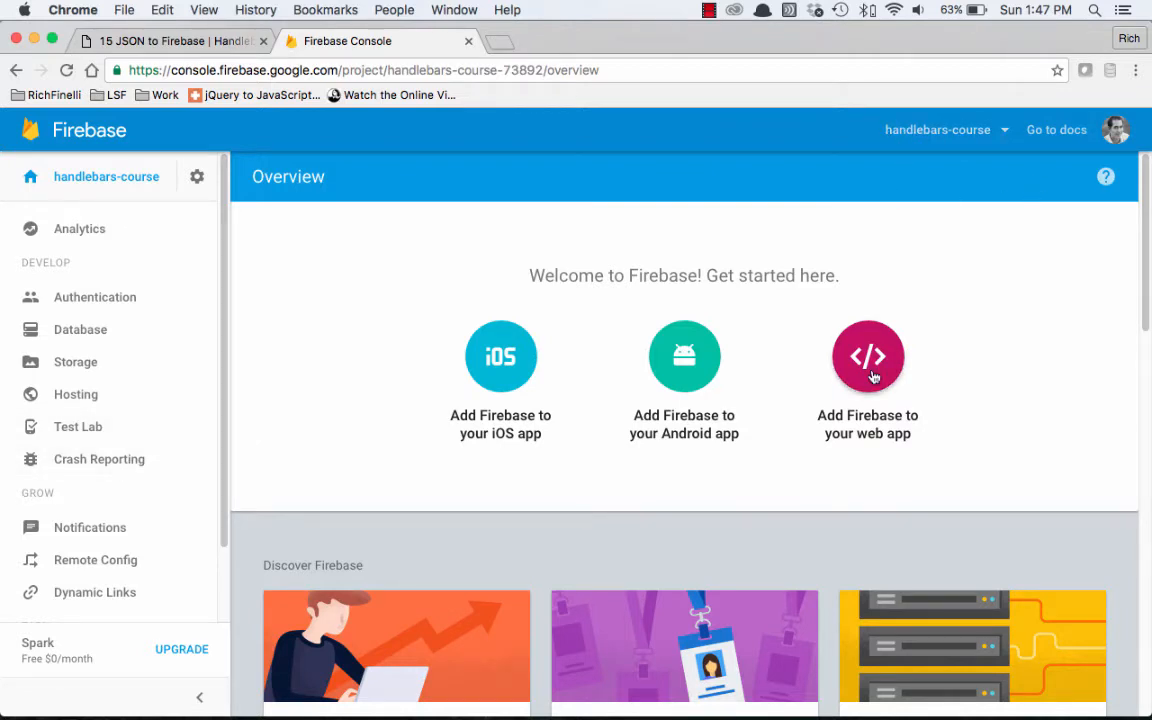
Step: Show the 'Add Firebase to your web app' snippet for handlebars-course and copy it
{"action": "left_click", "coordinate": [868, 356]}
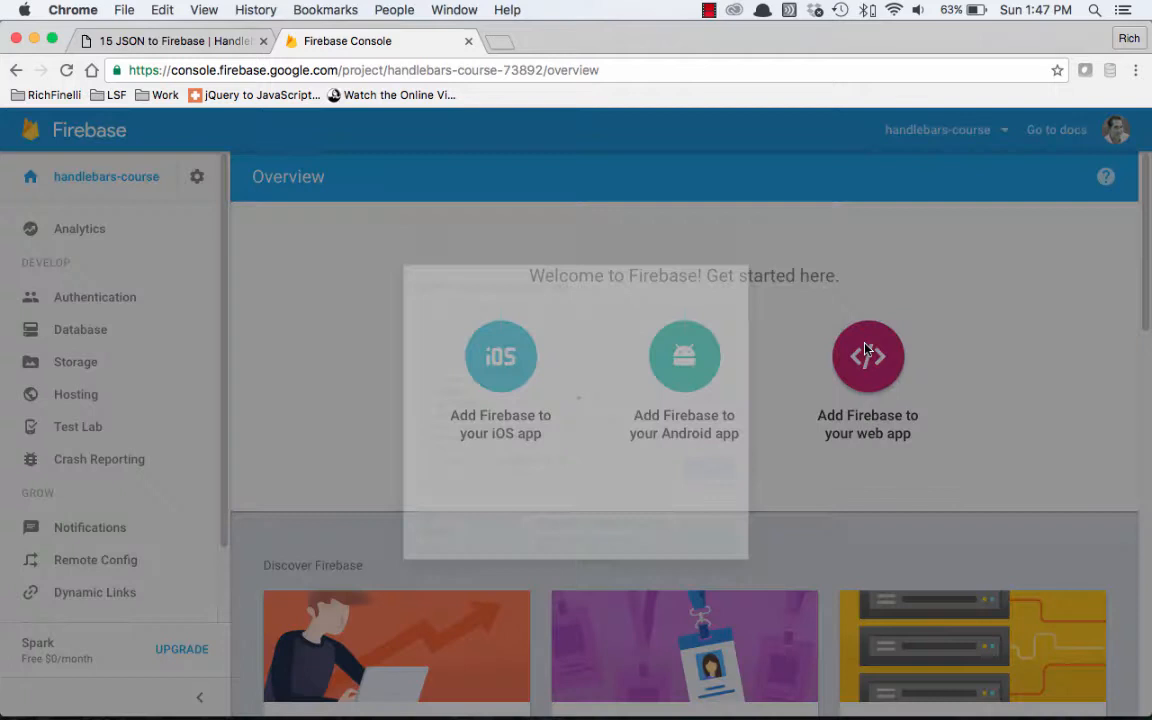
{"action": "left_click", "coordinate": [868, 356]}
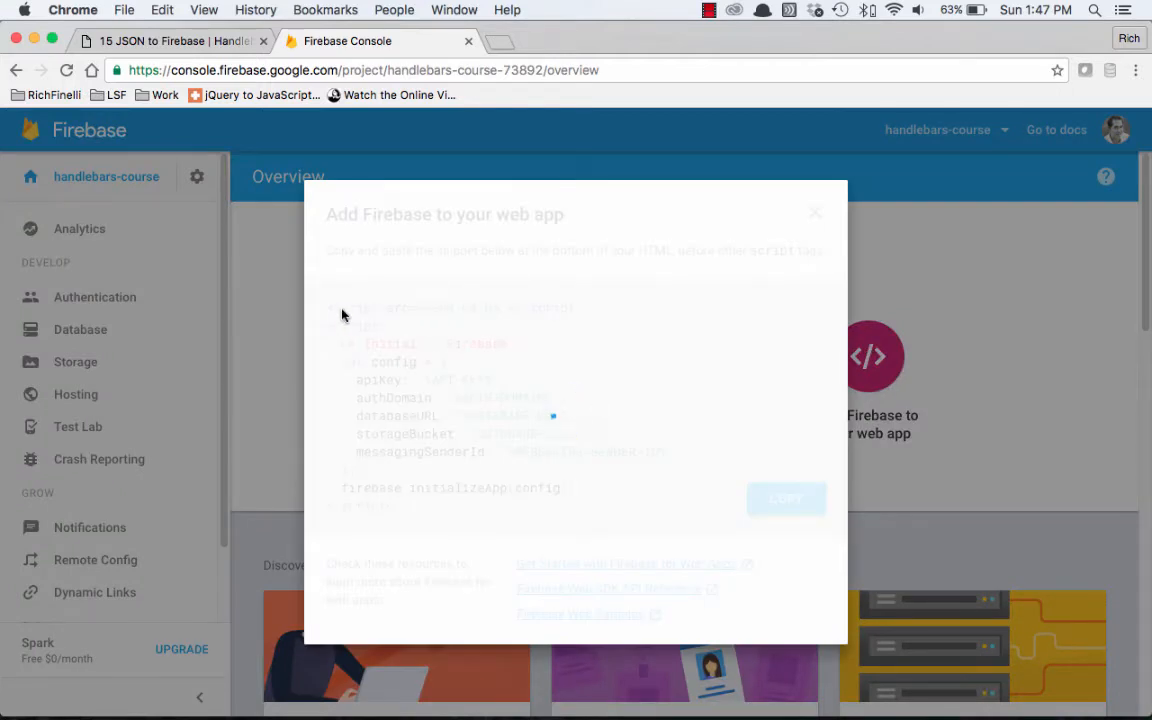
{"action": "left_click", "coordinate": [862, 500]}
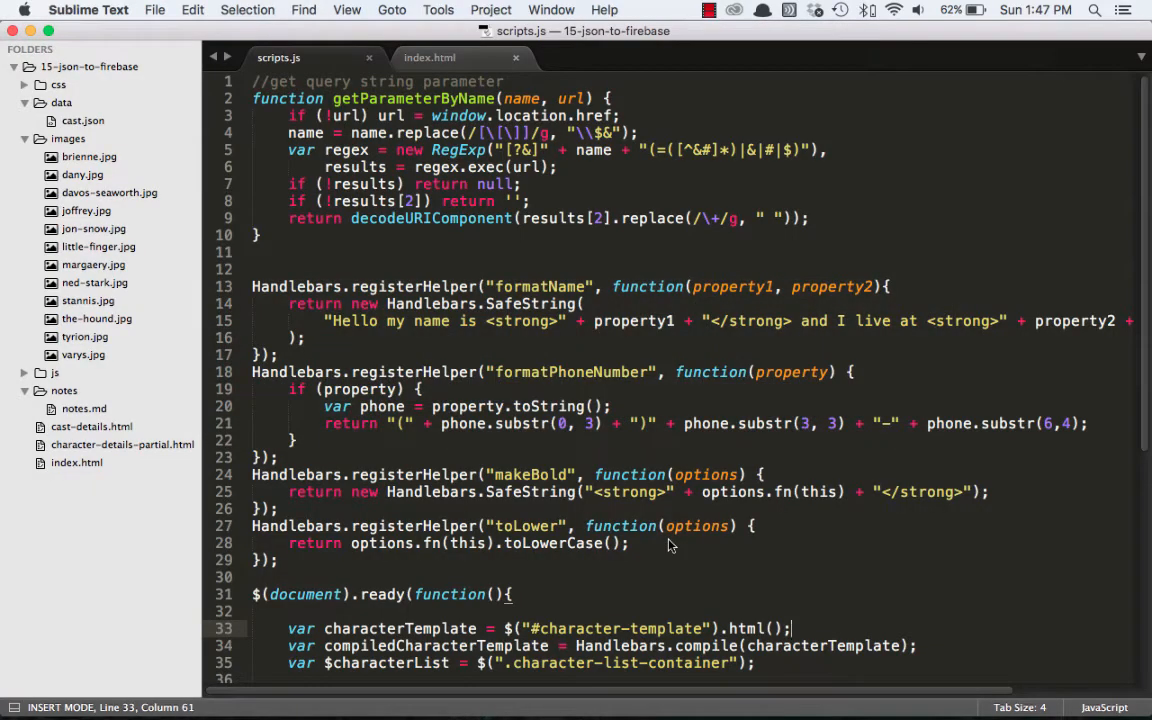
Step: Paste the SDK snippet into index.html, cut out the config block and save
{"action": "left_click", "coordinate": [428, 56]}
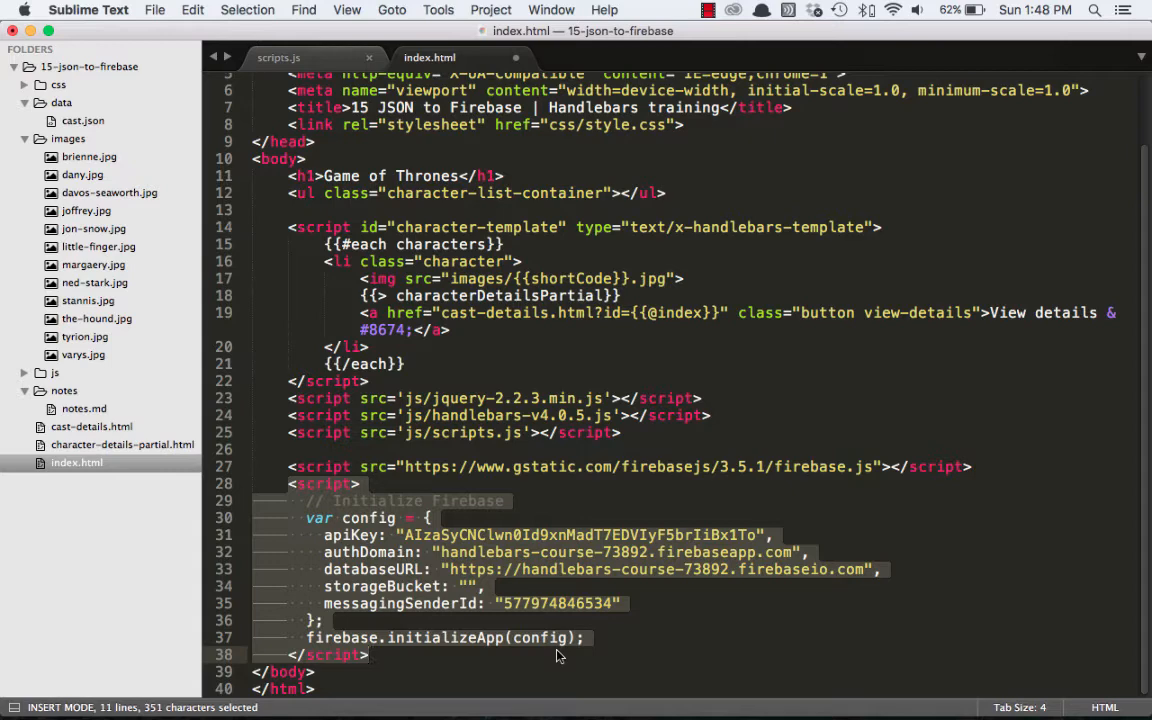
{"action": "key", "text": "cmd+x"}
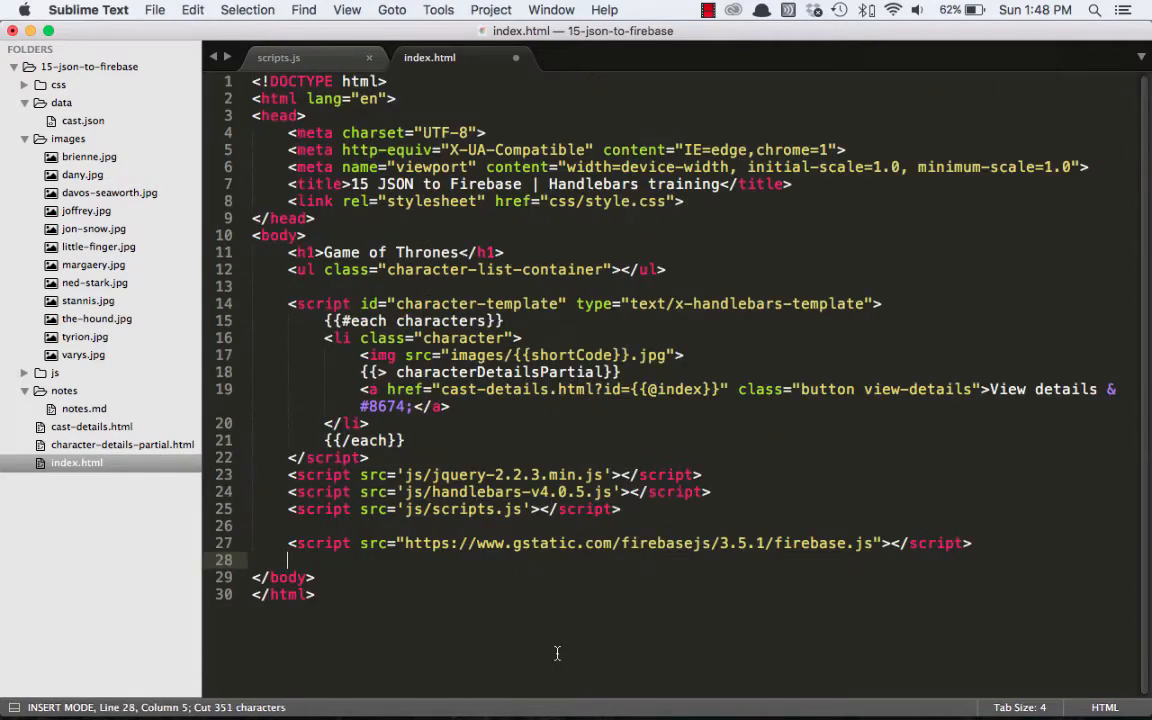
{"action": "key", "text": "cmd+s"}
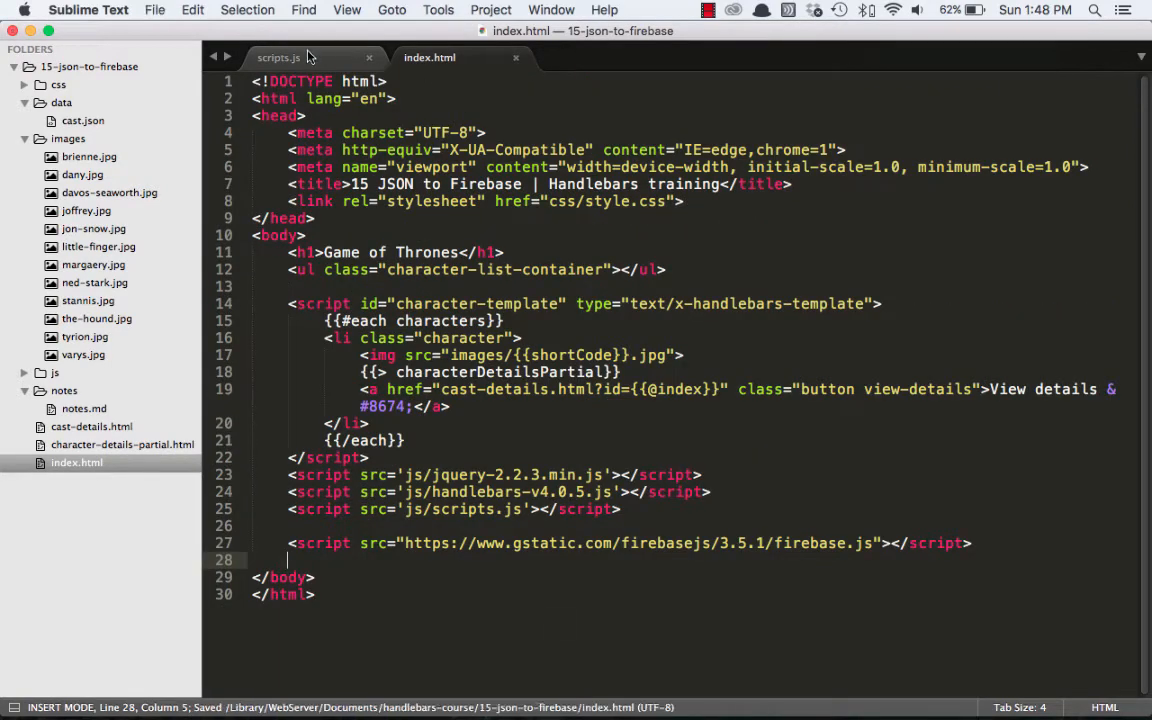
Step: Paste the Firebase initialisation config at the top of scripts.js and save
{"action": "left_click", "coordinate": [278, 56]}
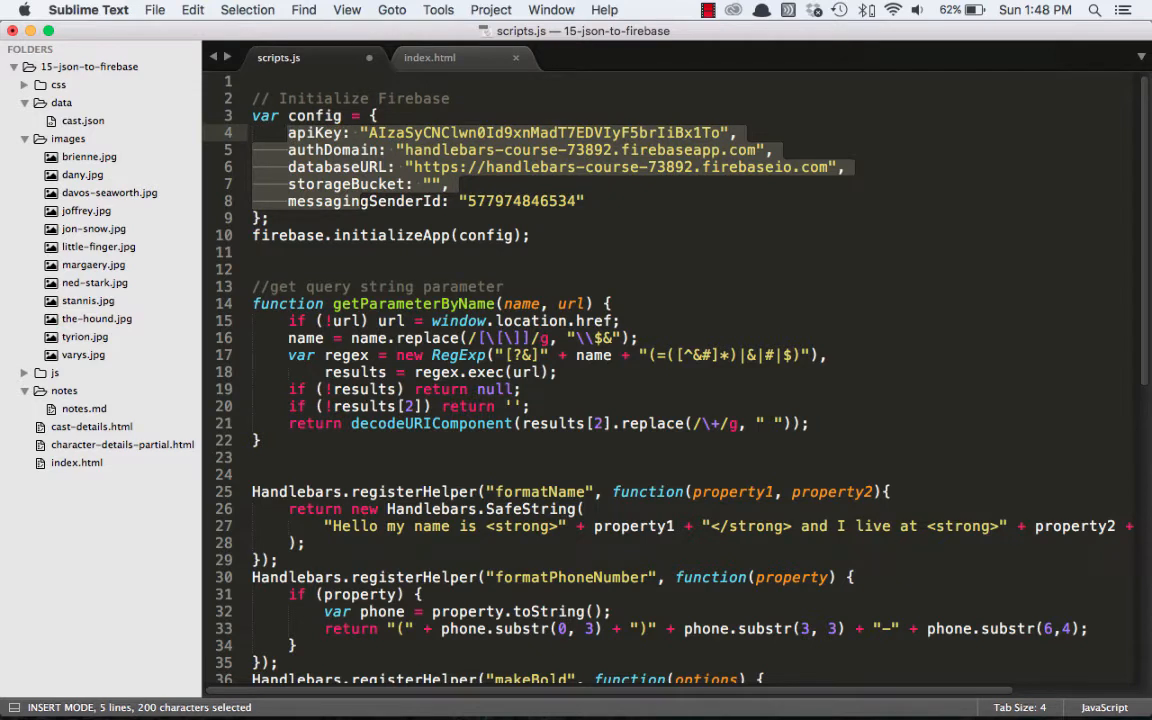
{"action": "key", "text": "cmd+s"}
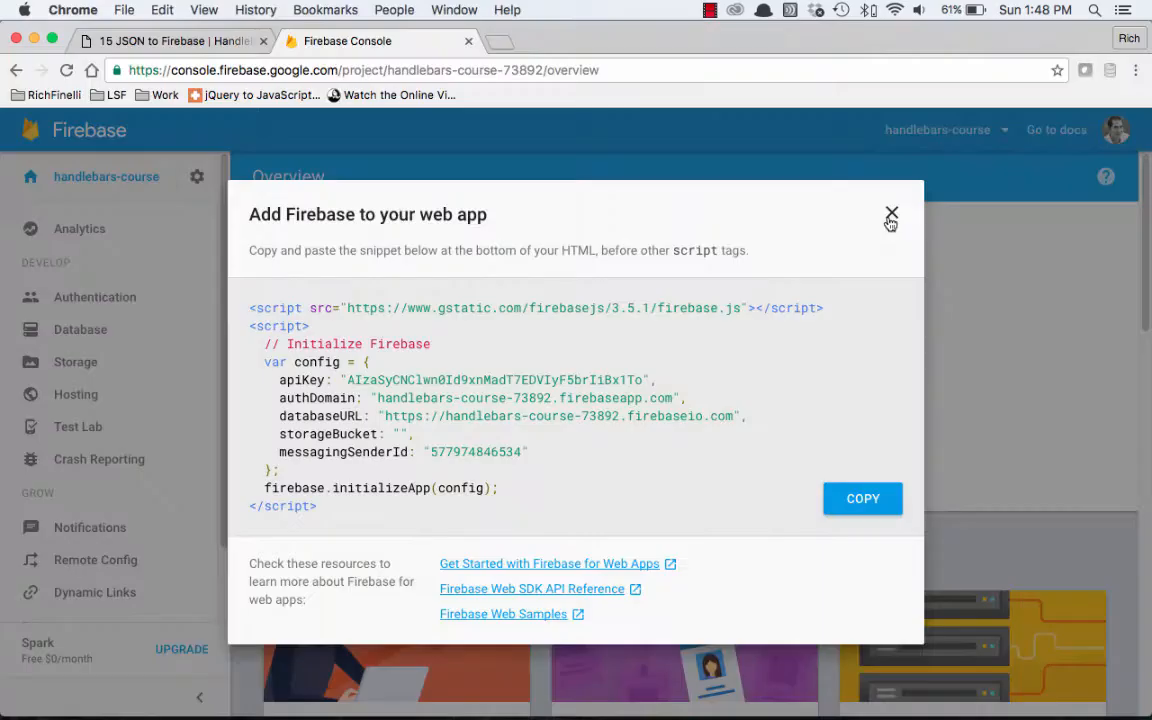
Step: In the Realtime Database, add a root child named hello with value "world"
{"action": "left_click", "coordinate": [892, 214]}
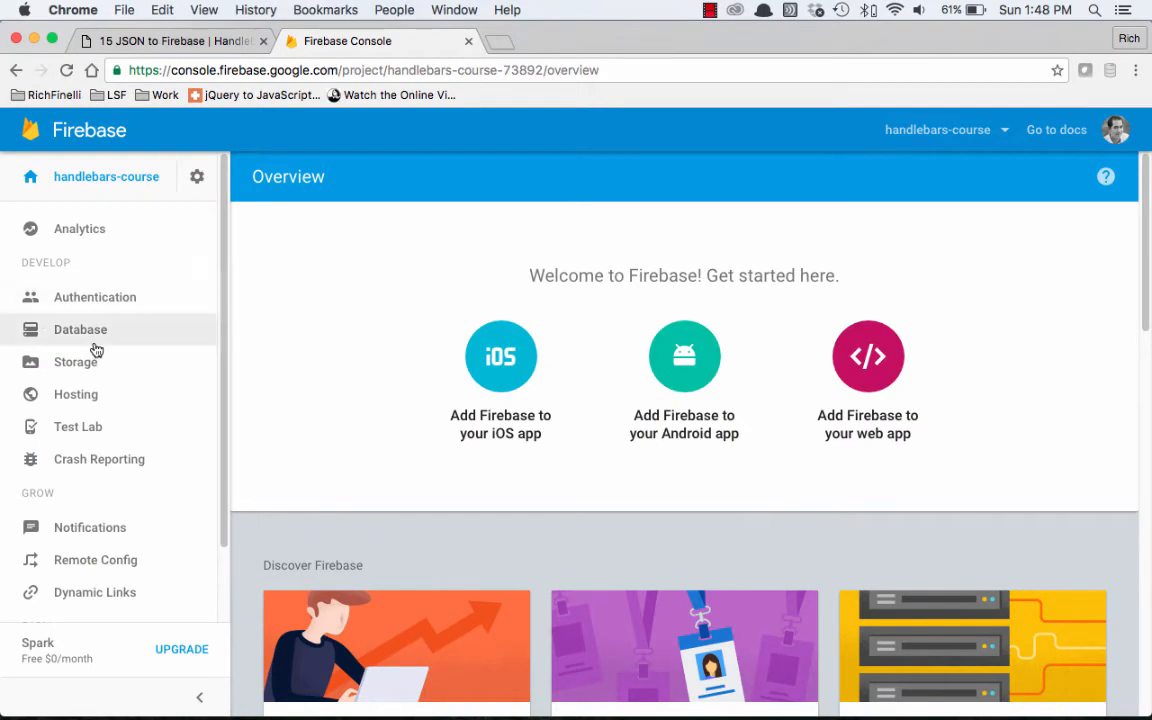
{"action": "left_click", "coordinate": [80, 328]}
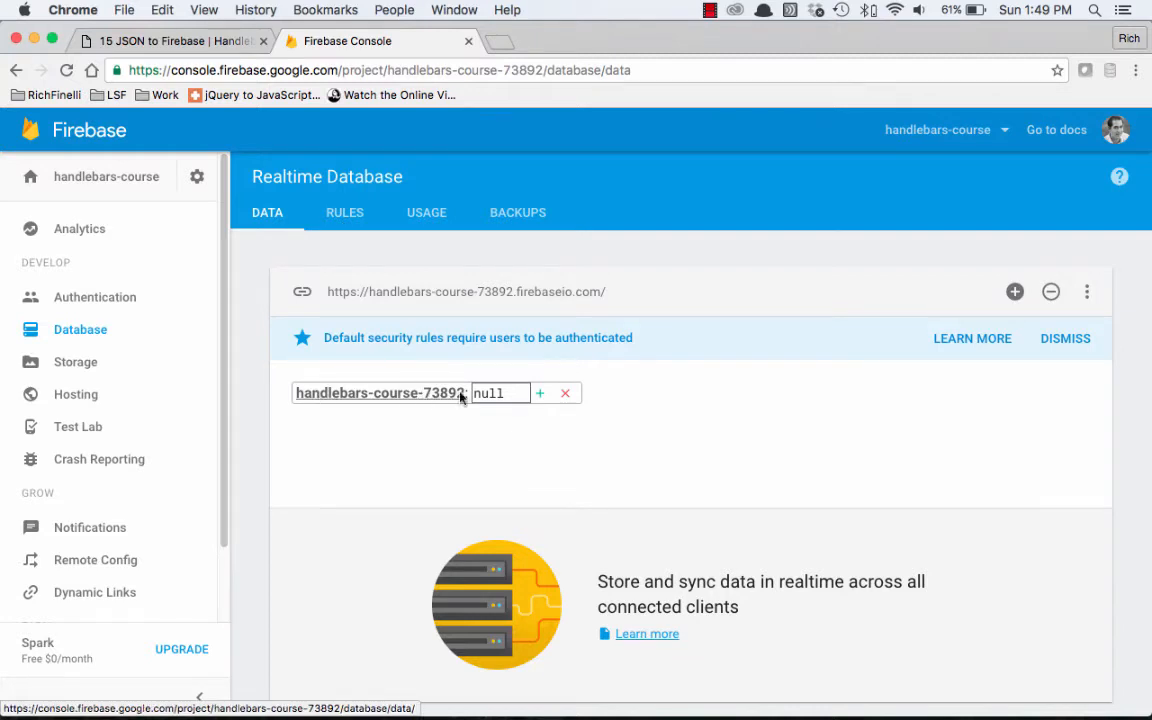
{"action": "left_click", "coordinate": [540, 392]}
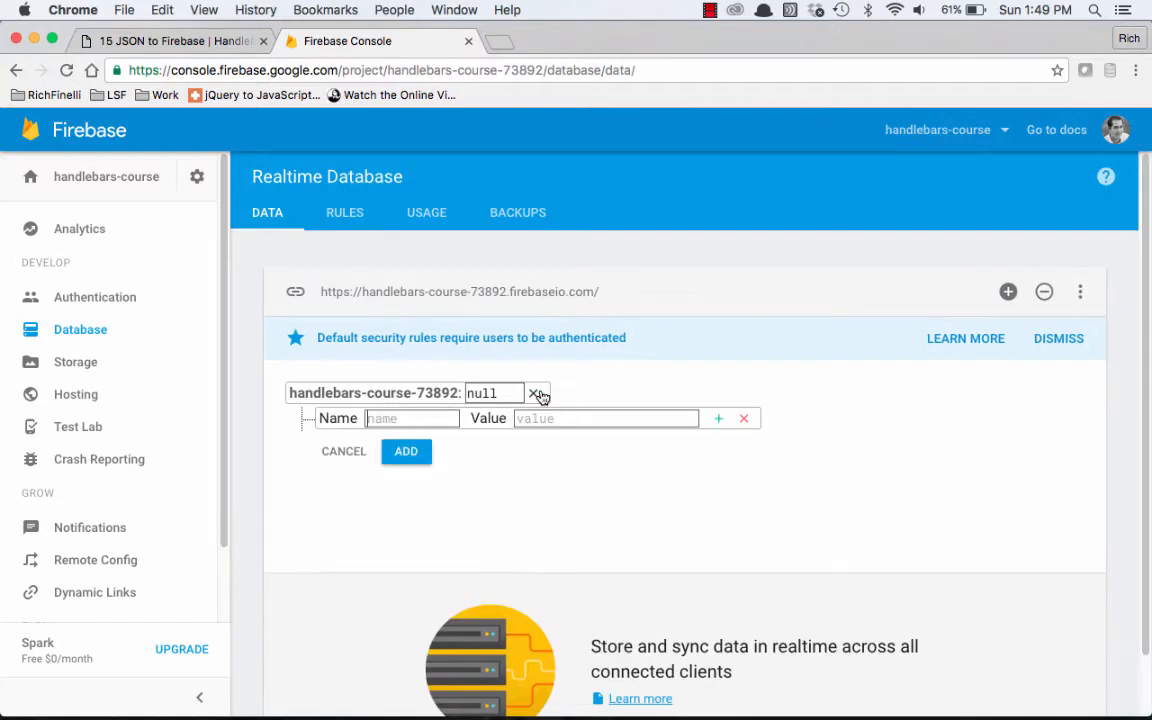
{"action": "type", "text": "hellow"}
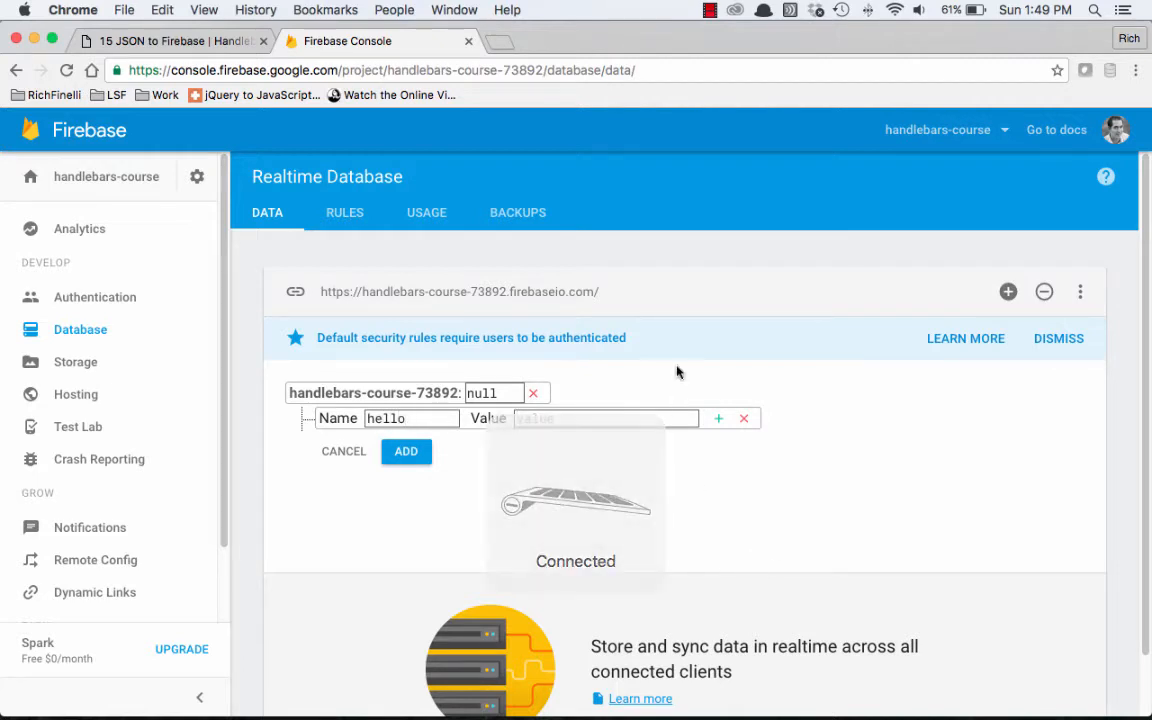
{"action": "type", "text": "world"}
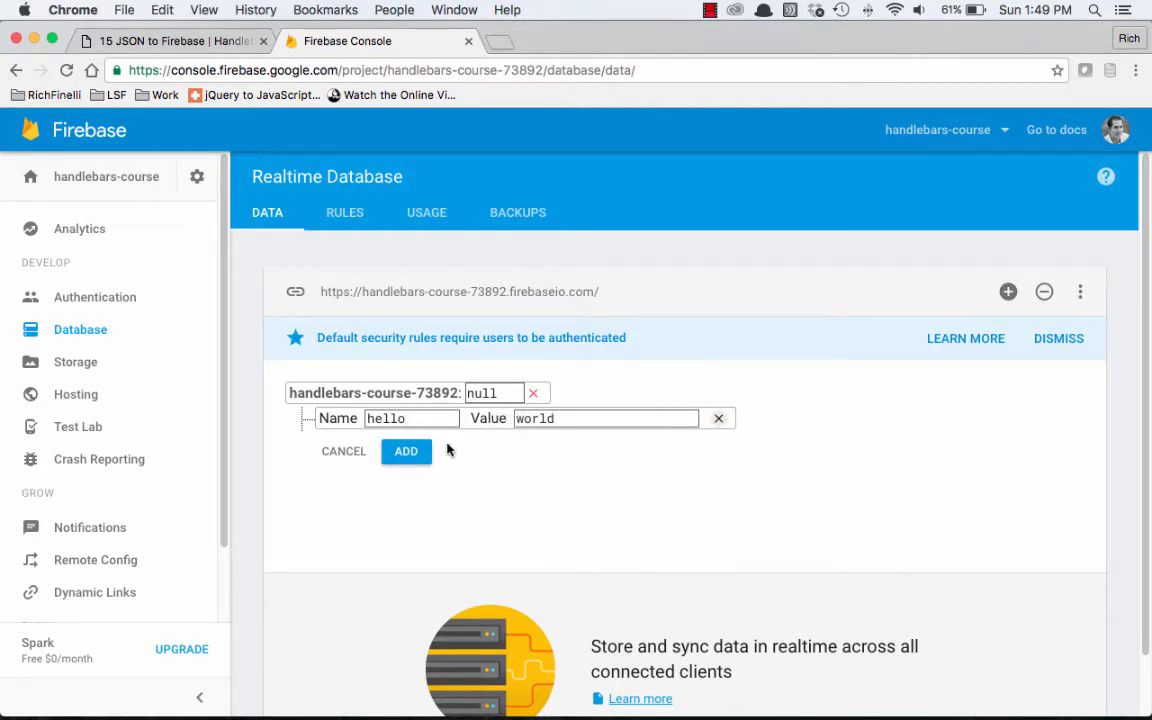
{"action": "left_click", "coordinate": [404, 450]}
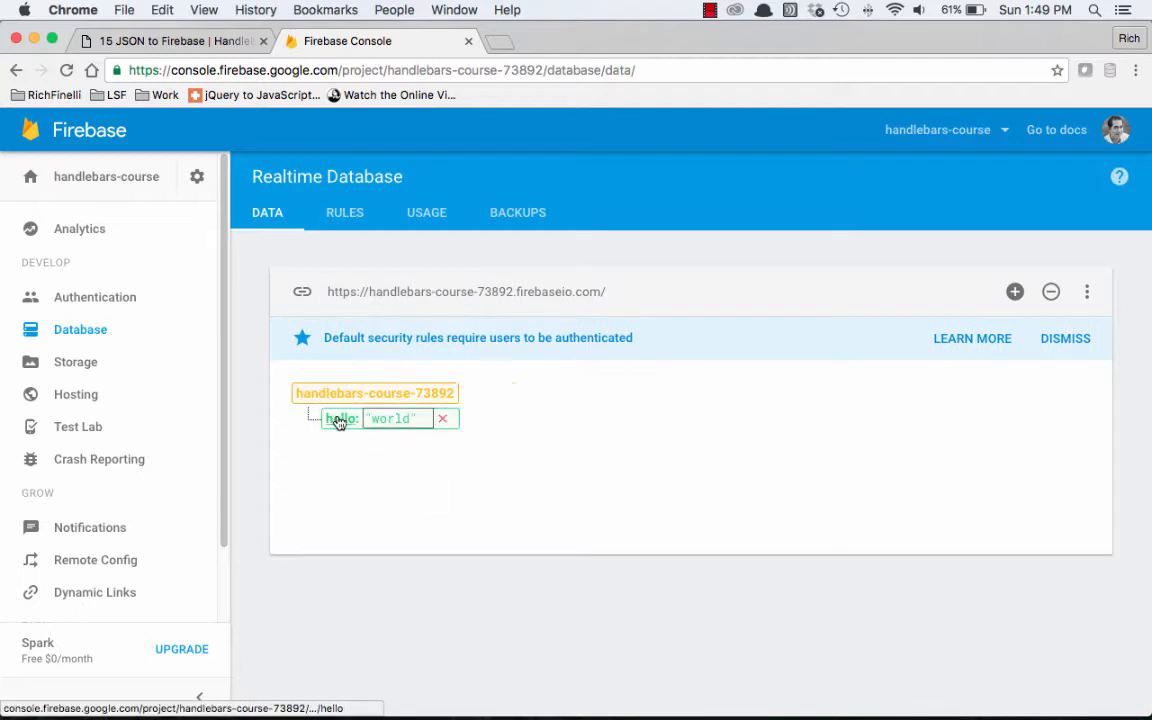
{"action": "mouse_move", "coordinate": [474, 440]}
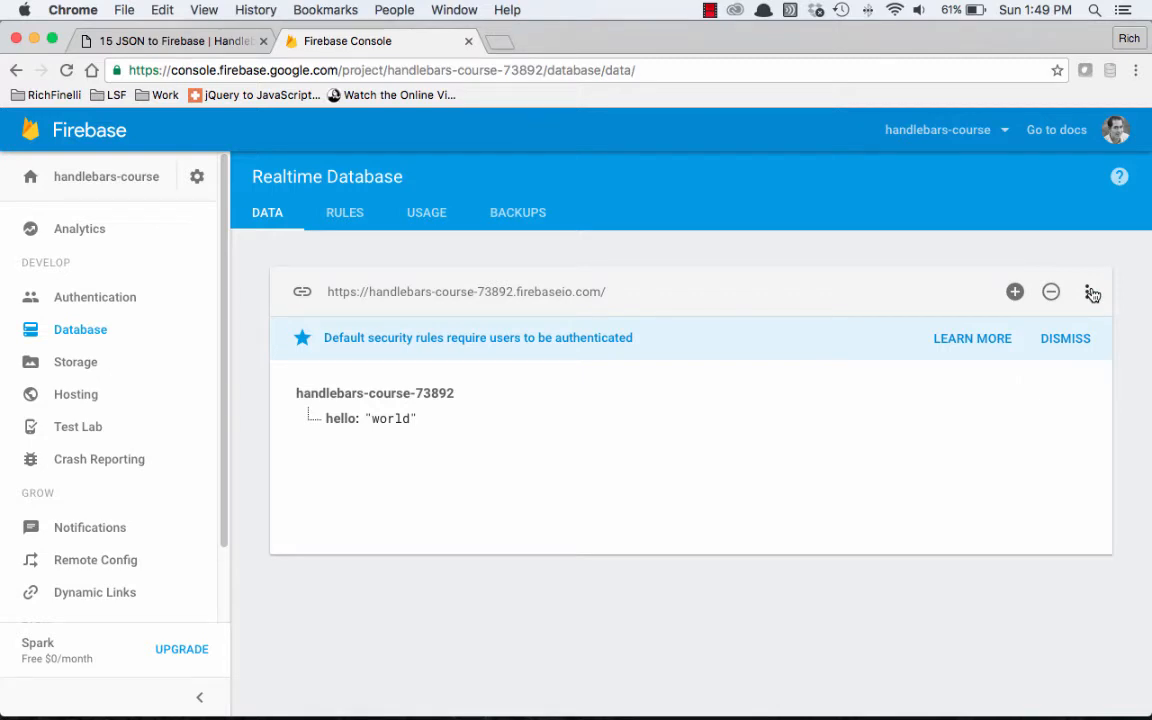
Step: Start a JSON import and choose cast.json from the 15-json-to-firebase data folder
{"action": "left_click", "coordinate": [1092, 292]}
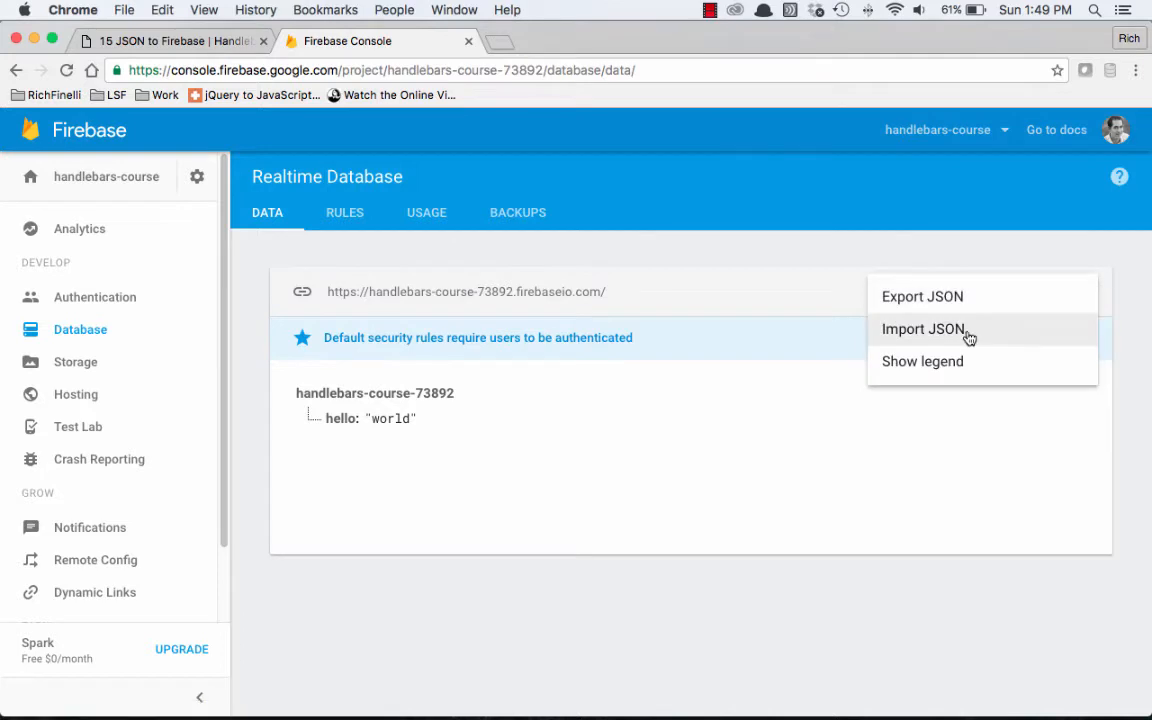
{"action": "left_click", "coordinate": [922, 328]}
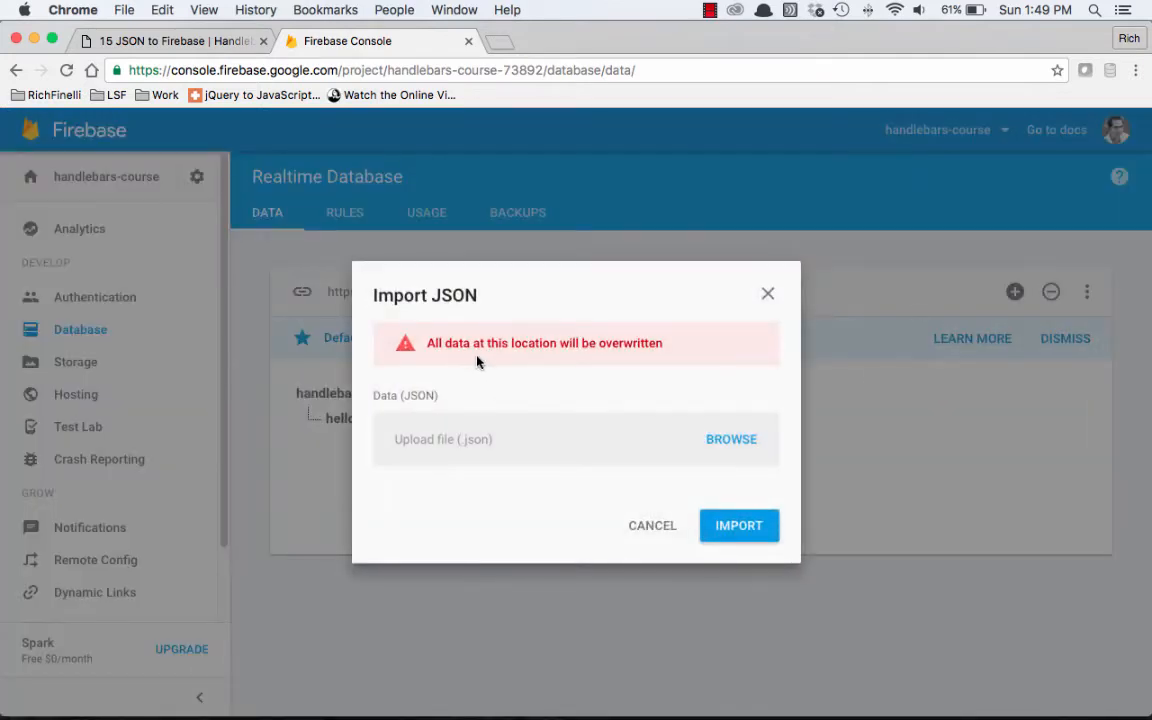
{"action": "mouse_move", "coordinate": [678, 390]}
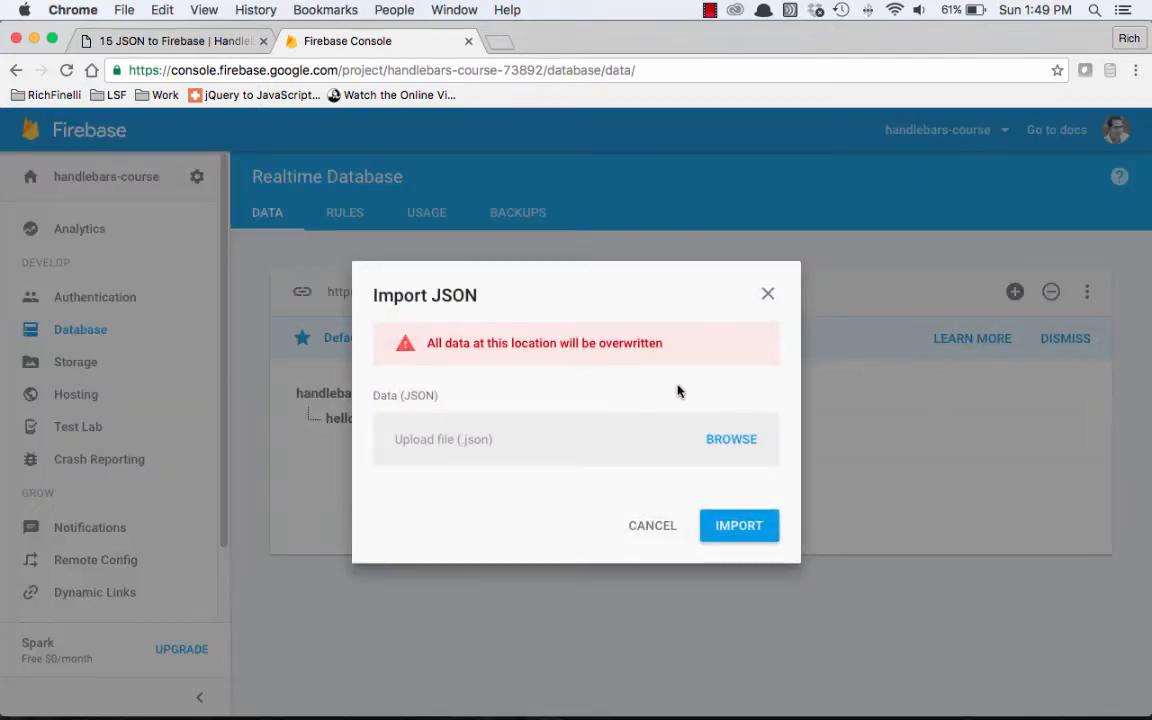
{"action": "left_click", "coordinate": [732, 440]}
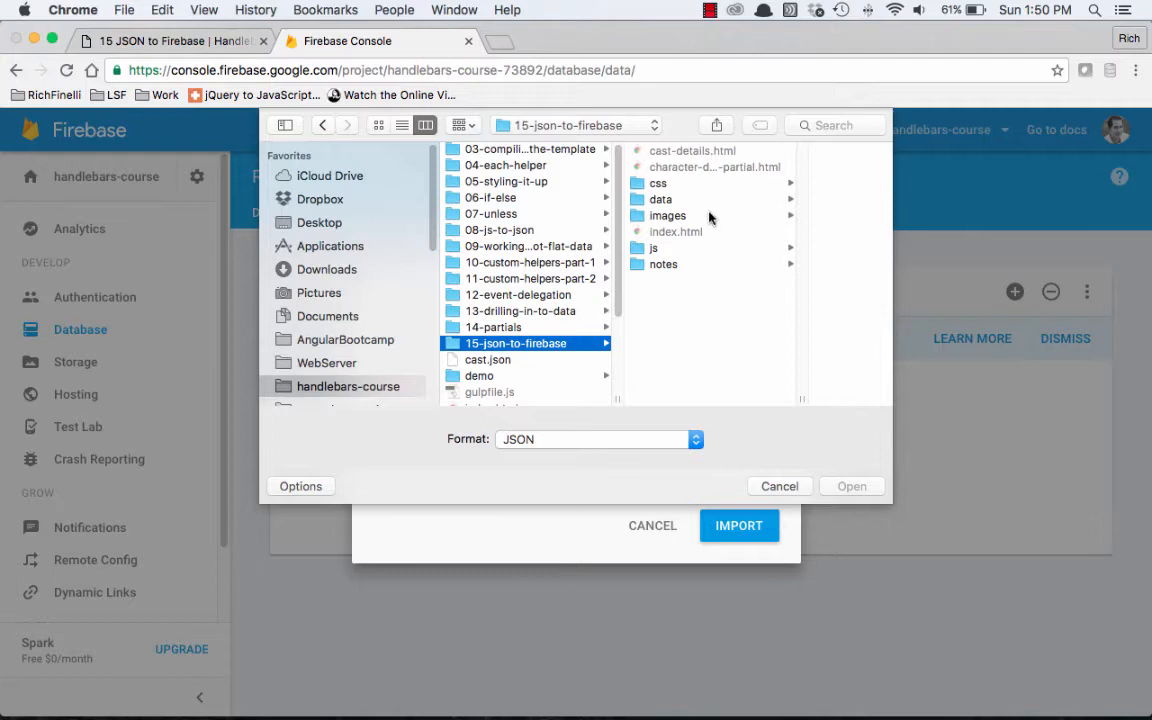
{"action": "left_click", "coordinate": [660, 200]}
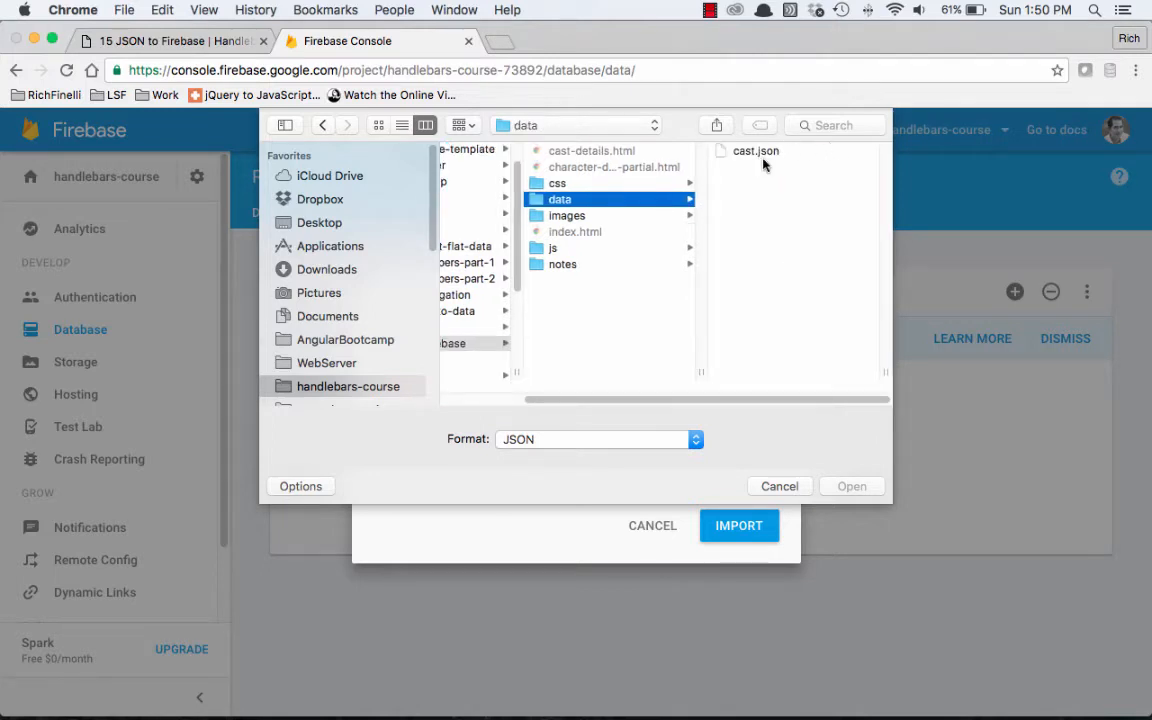
{"action": "left_click", "coordinate": [756, 150]}
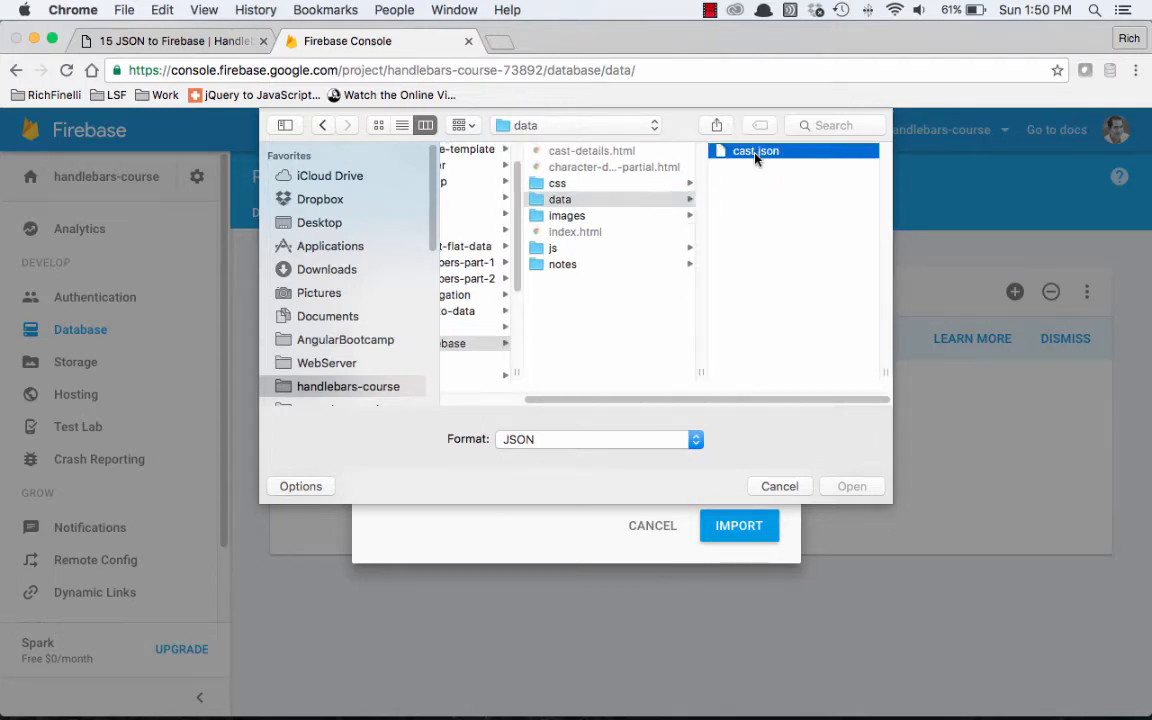
{"action": "left_click", "coordinate": [852, 486]}
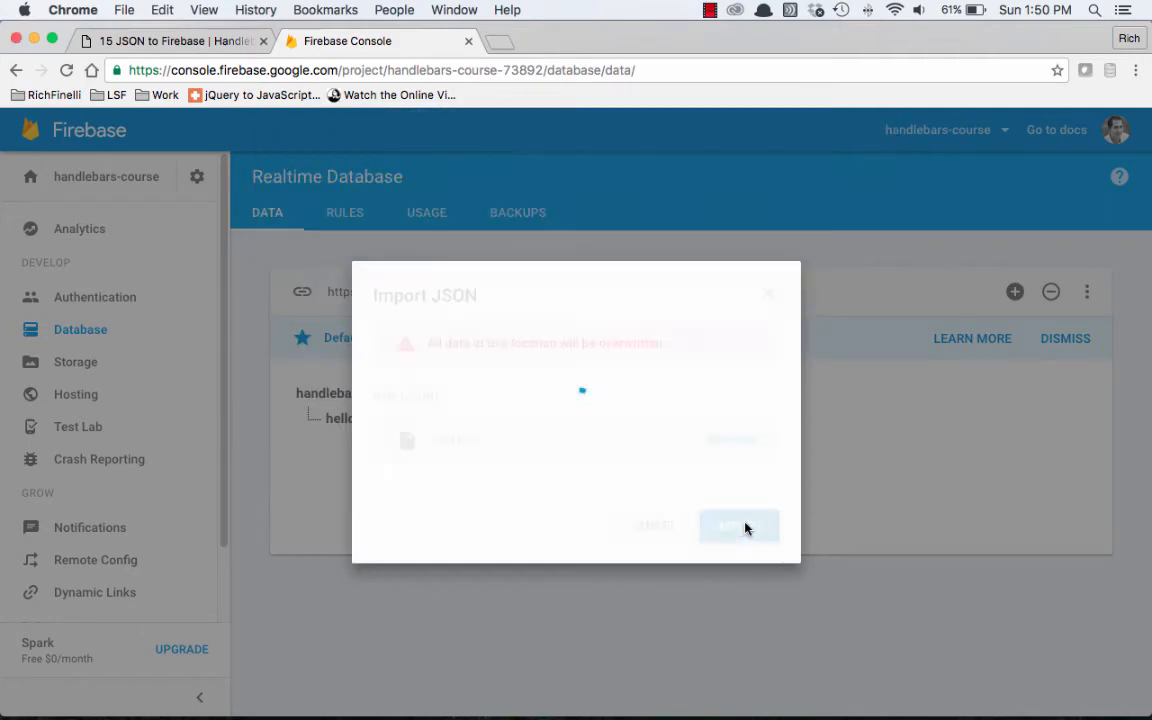
Step: Run the import, then expand characters and entry 0 to show Jon Snow's details
{"action": "left_click", "coordinate": [740, 526]}
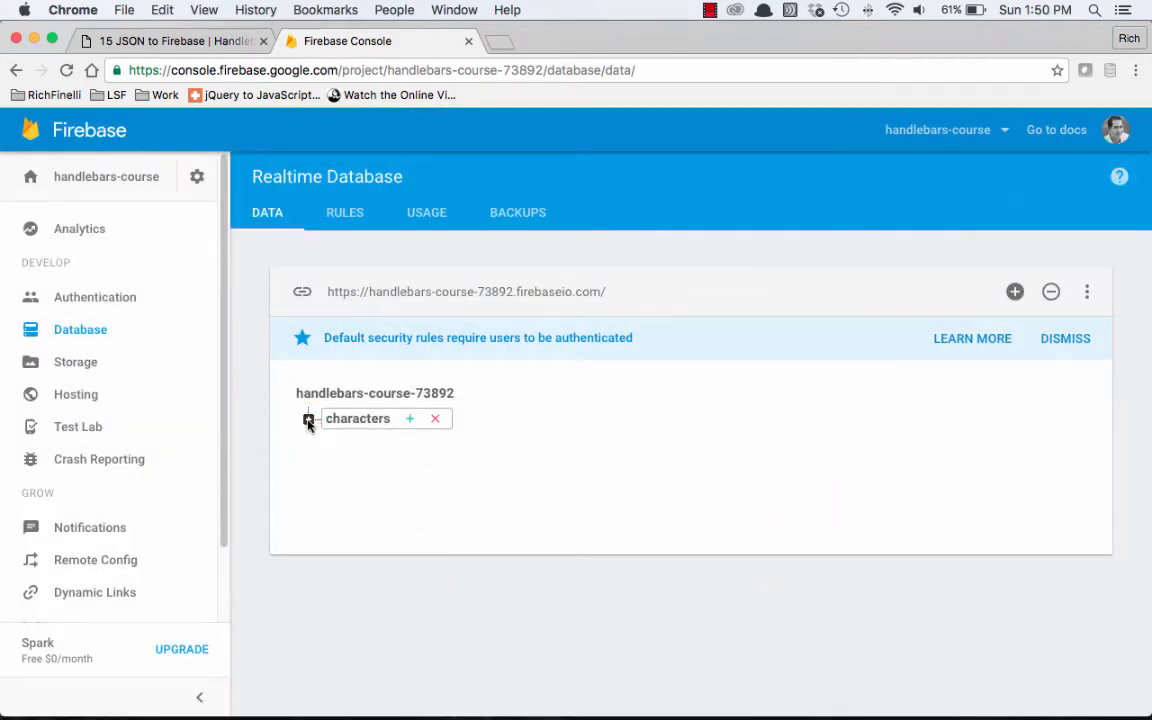
{"action": "left_click", "coordinate": [308, 418]}
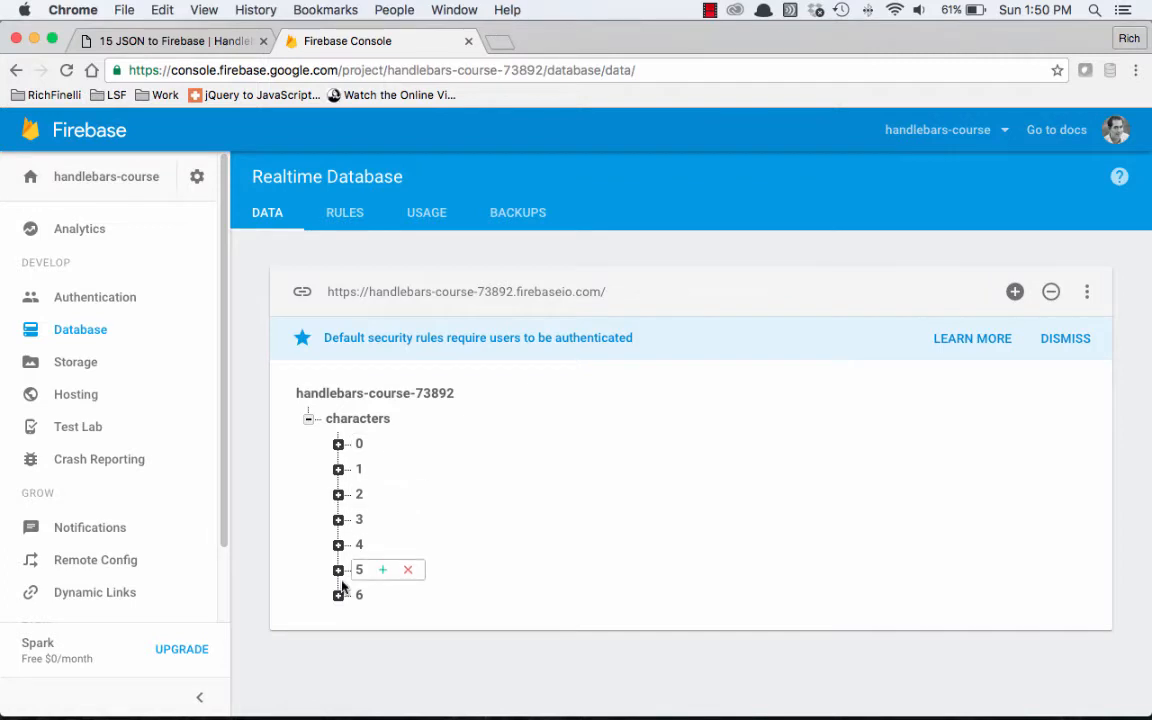
{"action": "left_click", "coordinate": [338, 444]}
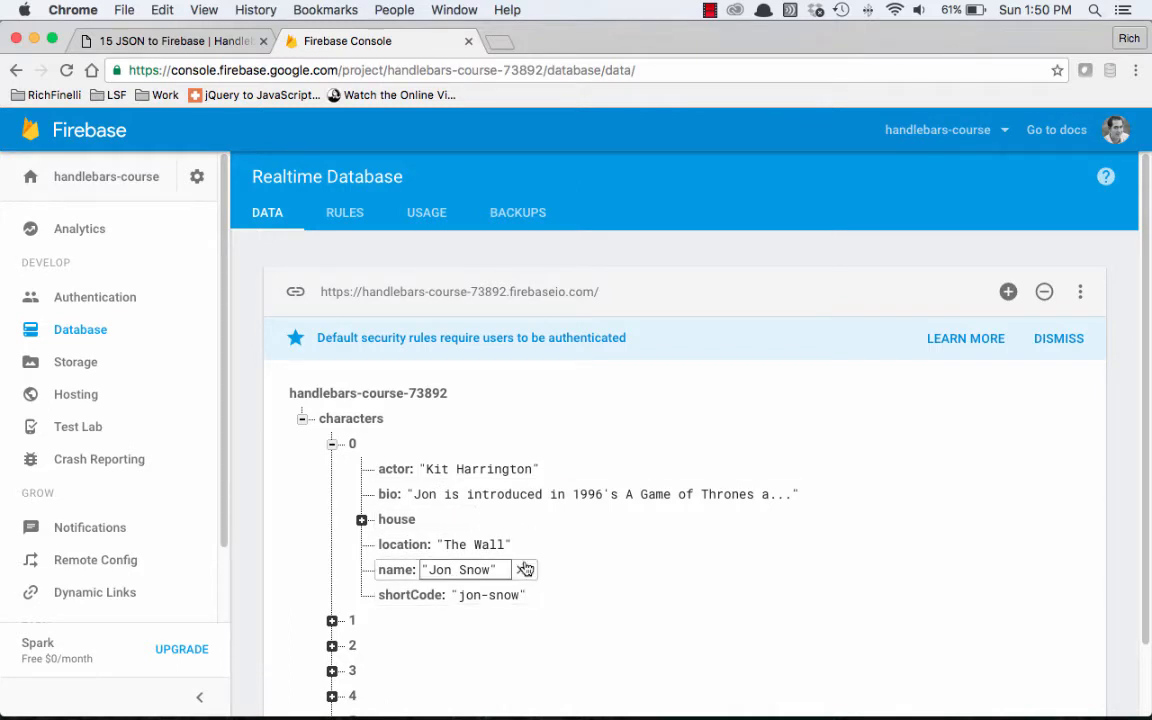
{"action": "left_click", "coordinate": [480, 544]}
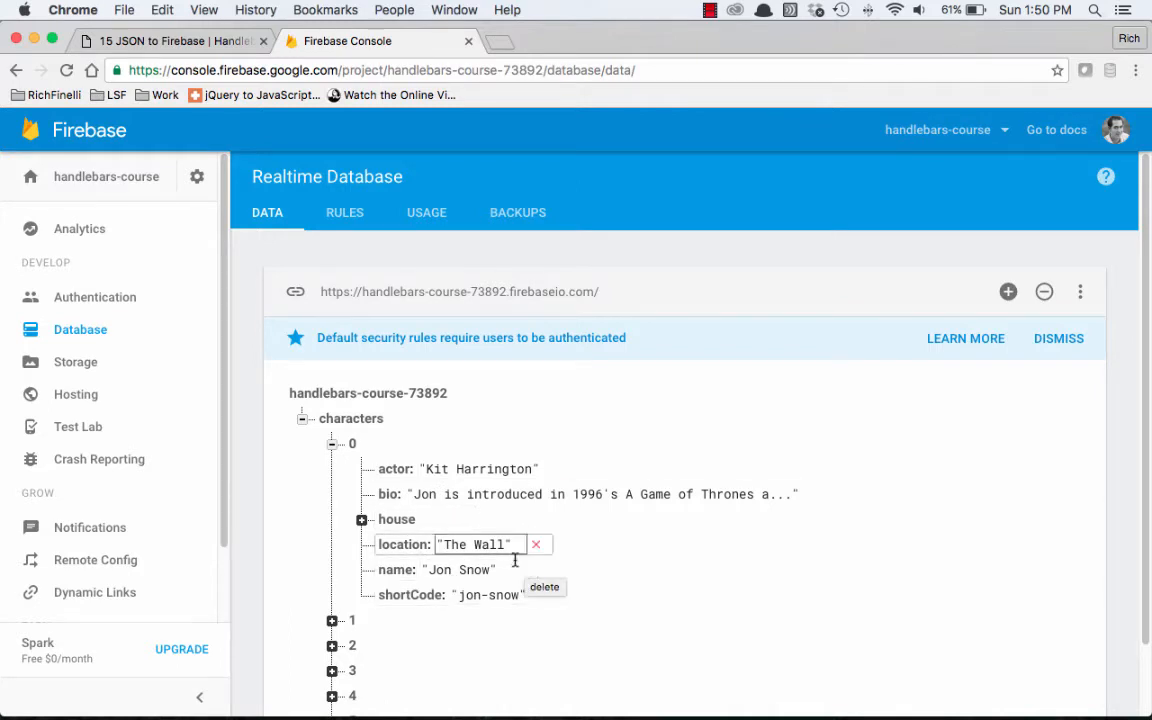
{"action": "left_click", "coordinate": [344, 212]}
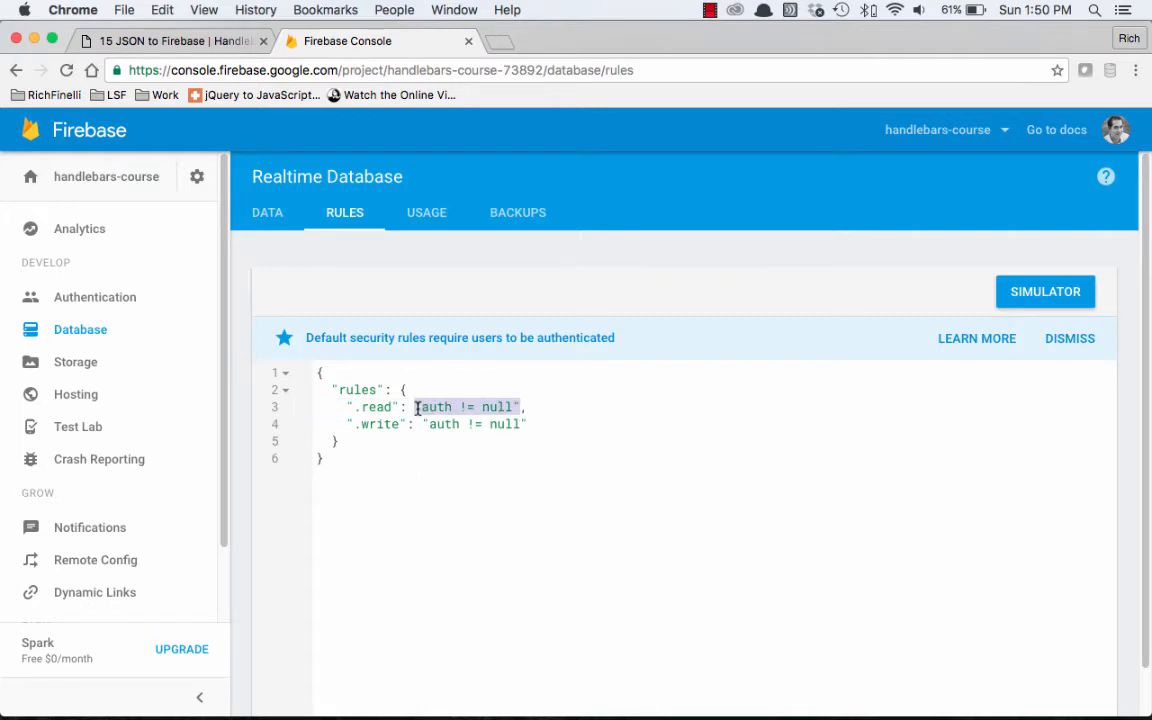
Step: Set the database .read and .write rules to true and publish them
{"action": "type", "text": "true,"}
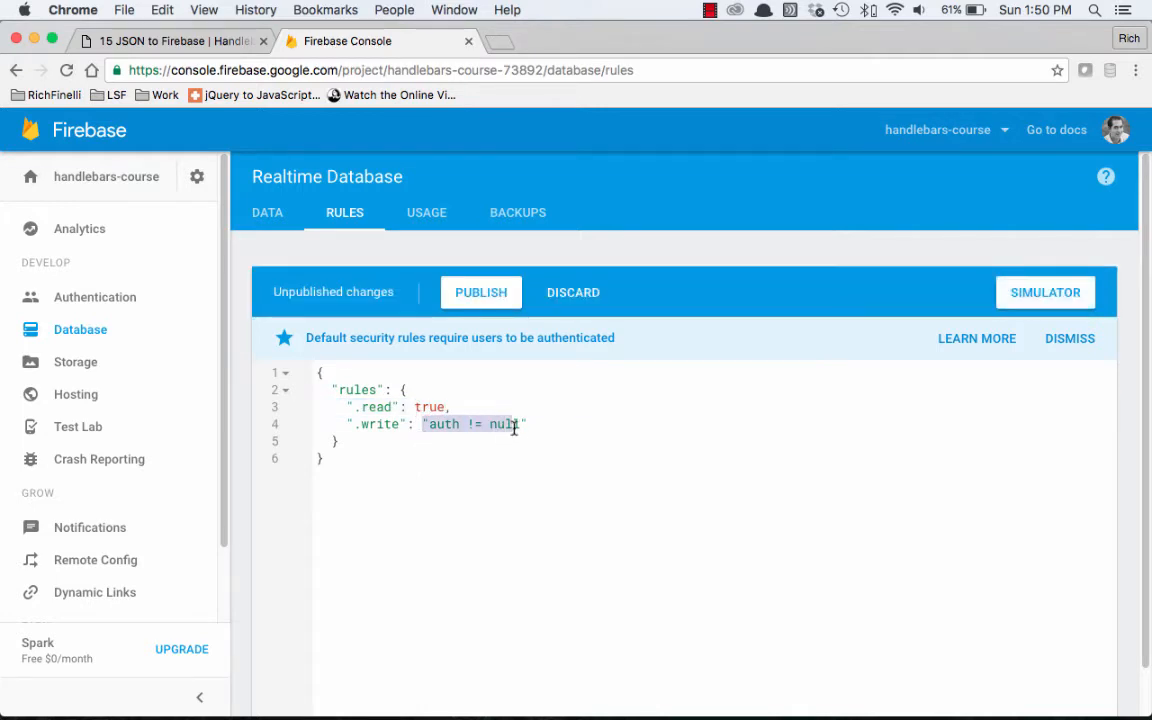
{"action": "type", "text": "true"}
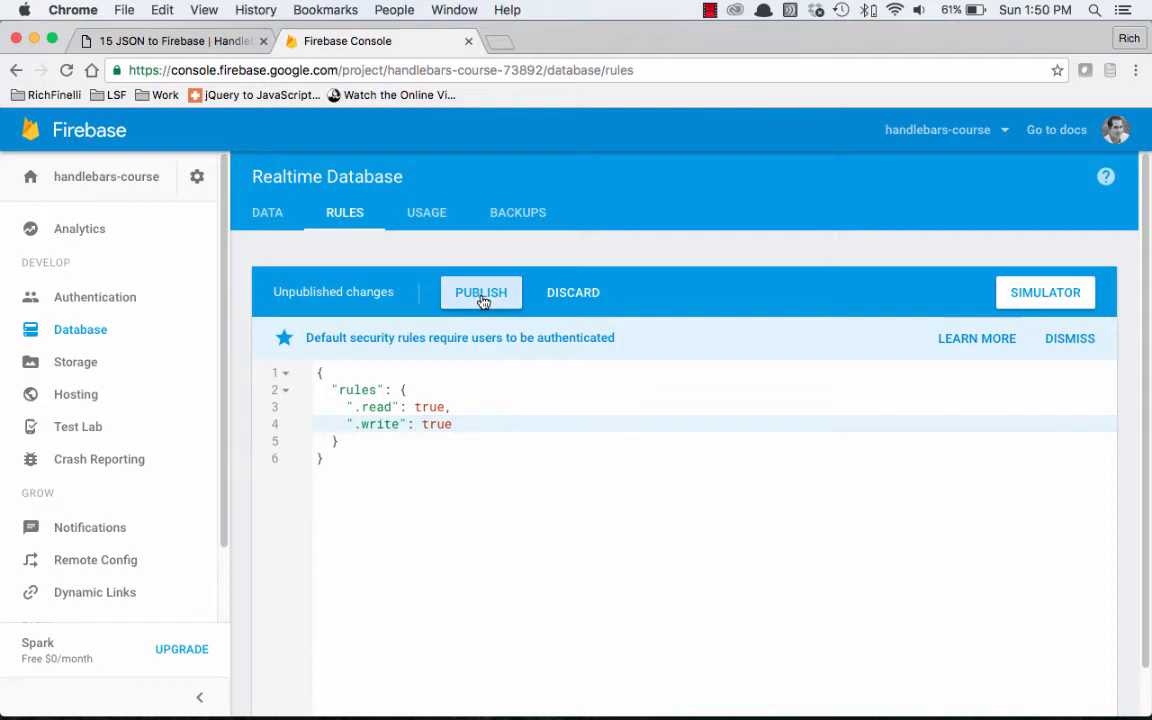
{"action": "left_click", "coordinate": [480, 292]}
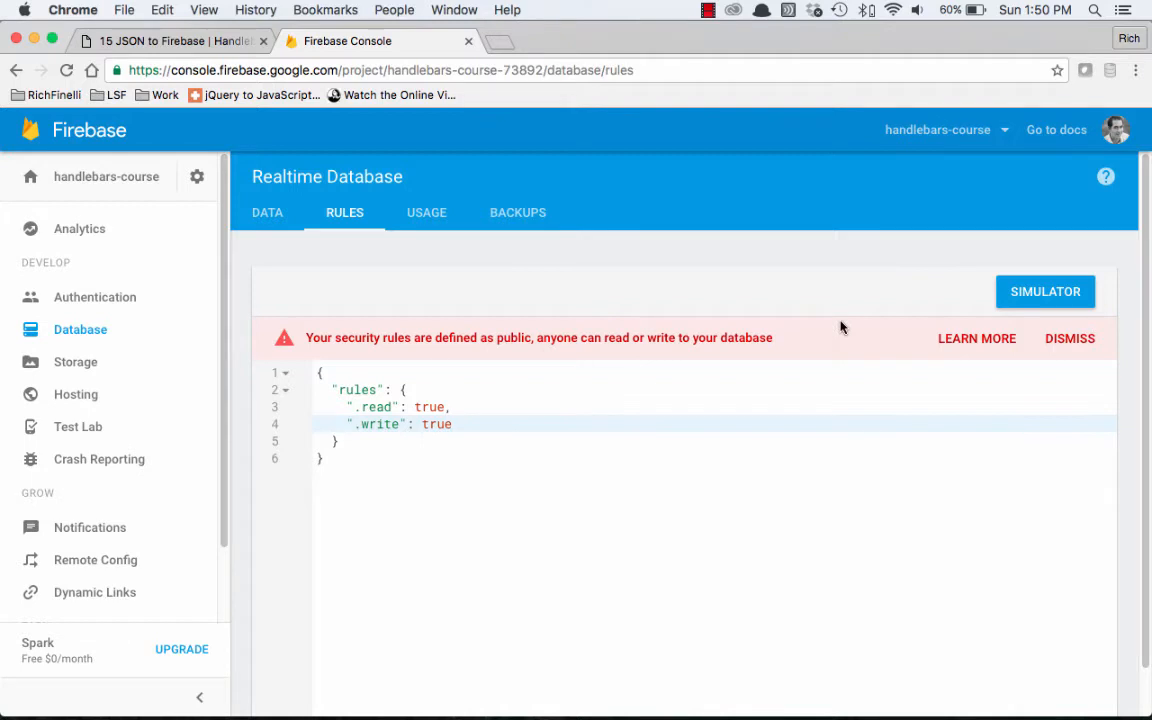
{"action": "mouse_move", "coordinate": [714, 438]}
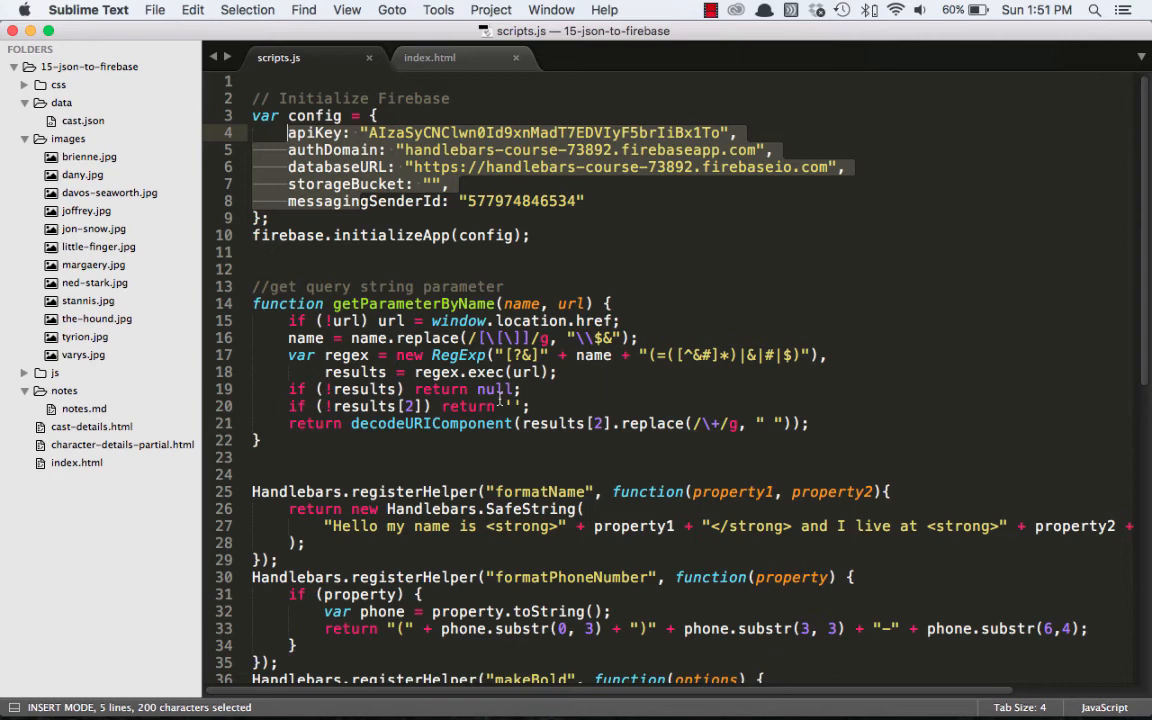
Step: Comment out the $.ajax("./data/cast.json") loading block in scripts.js
{"action": "scroll", "scroll_direction": "down", "scroll_amount": 3}
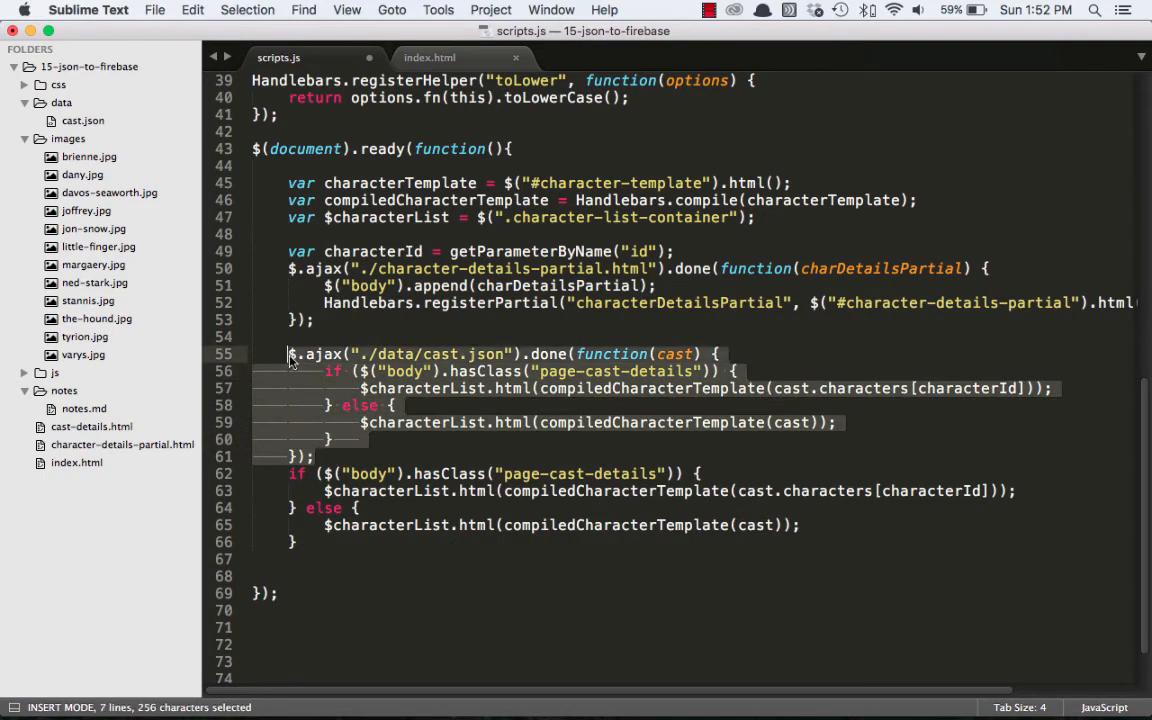
{"action": "key", "text": "cmd+/"}
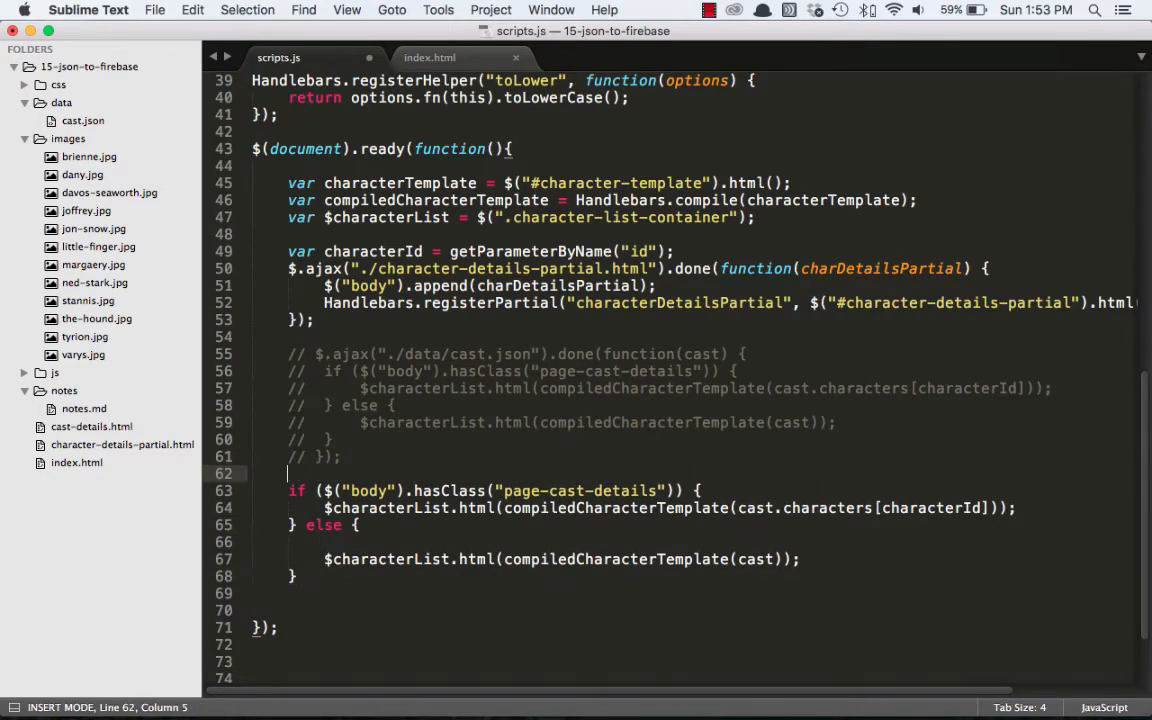
Step: Declare var dbRef = firebase.database().ref(); in scripts.js
{"action": "type", "text": "var"}
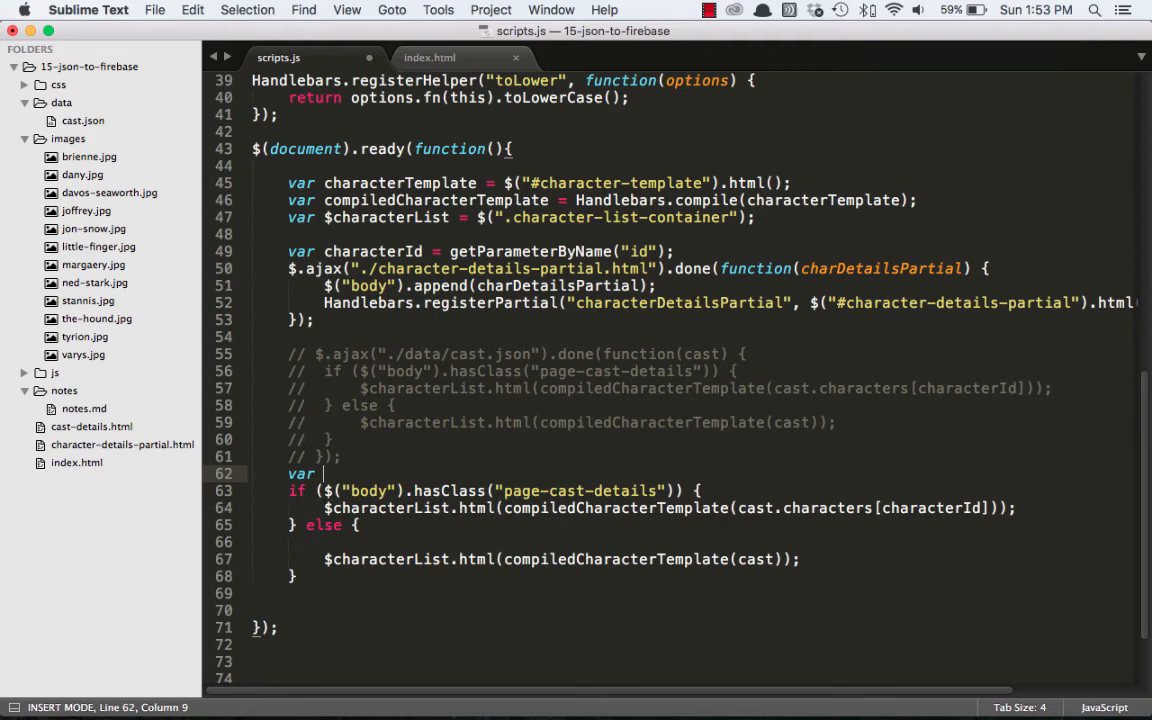
{"action": "type", "text": "dbRef ="}
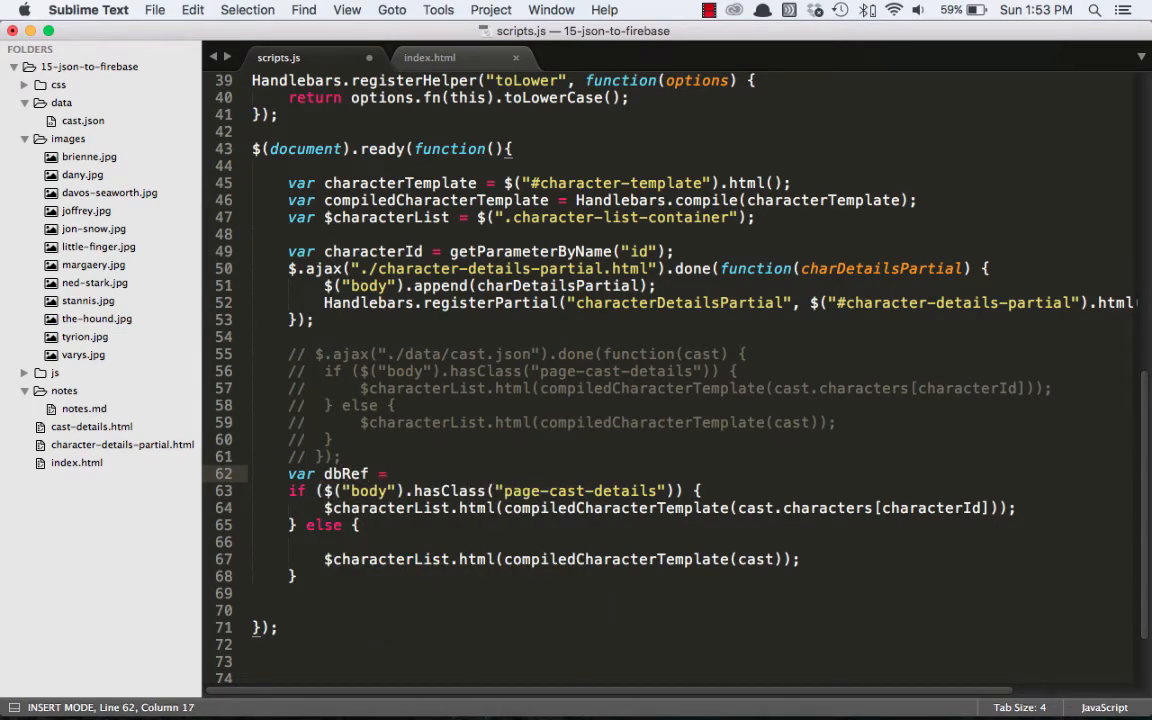
{"action": "type", "text": "firebase.database("}
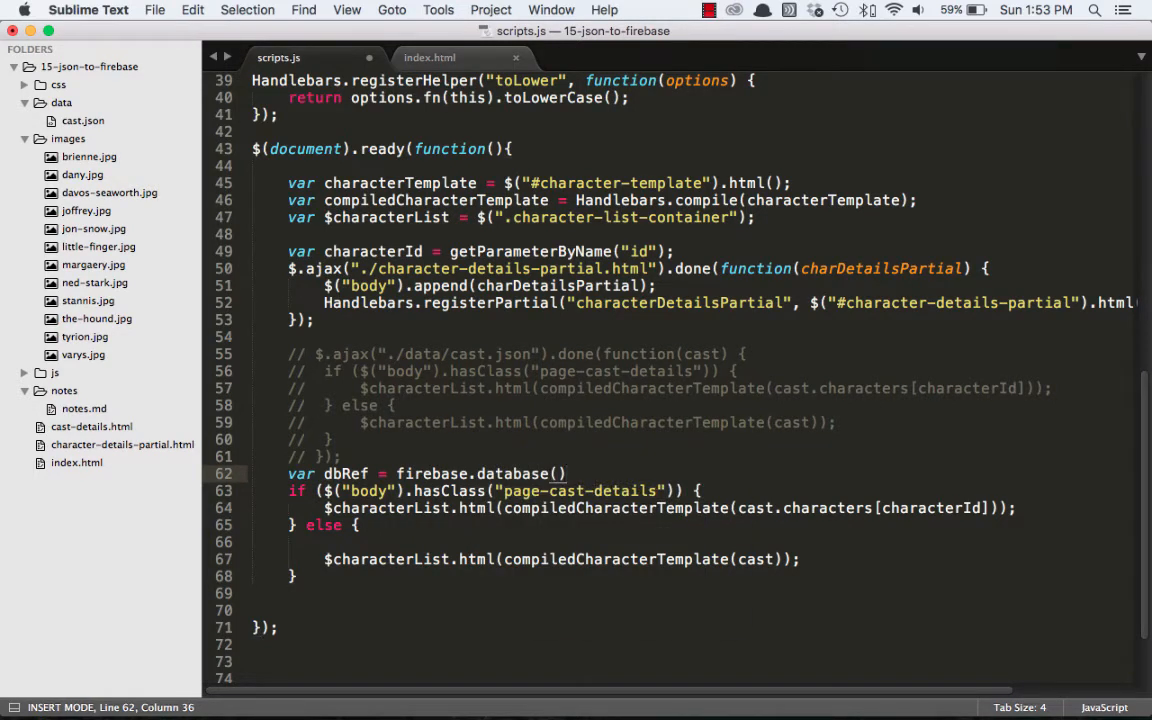
{"action": "type", "text": ".ref();"}
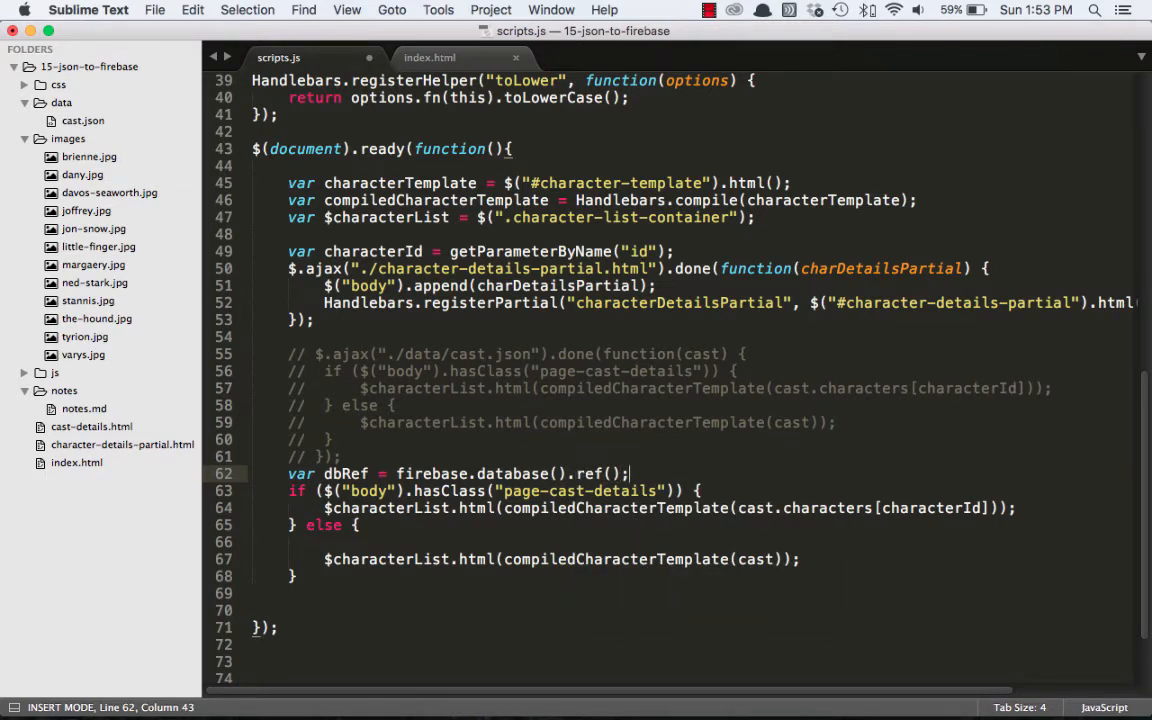
Step: Add dbRef.on('value', function(snap){ console.log(snap.val()); }); and save scripts.js
{"action": "type", "text": "d"}
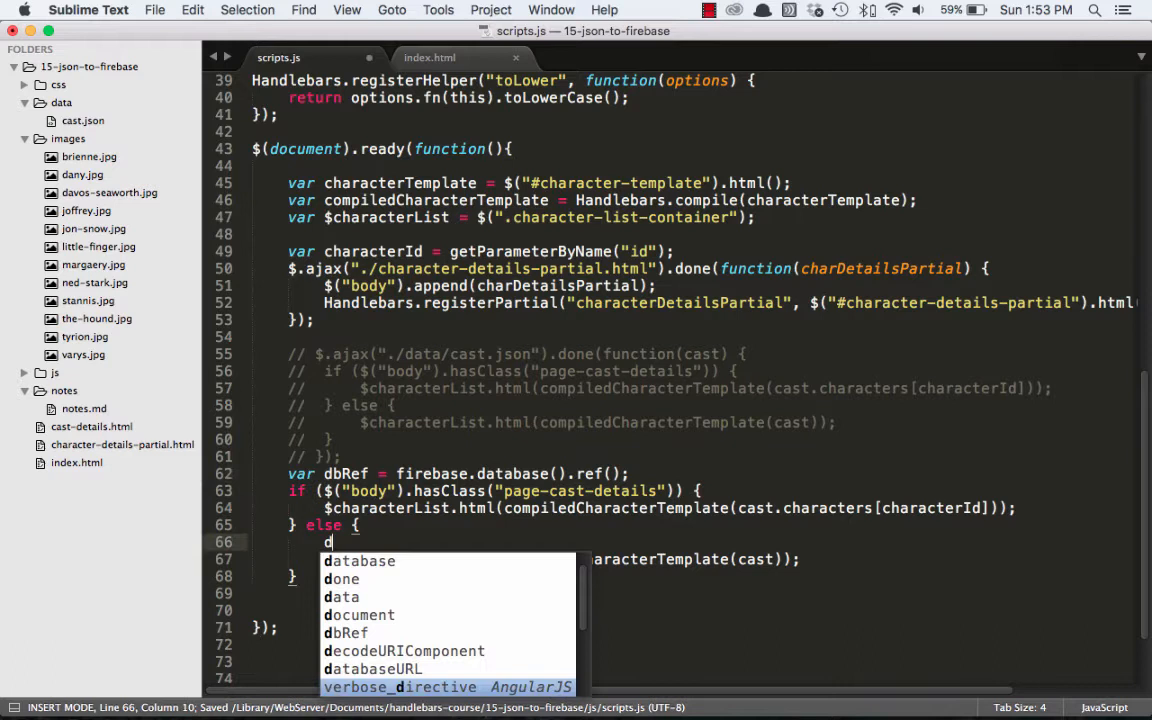
{"action": "type", "text": "bRef"}
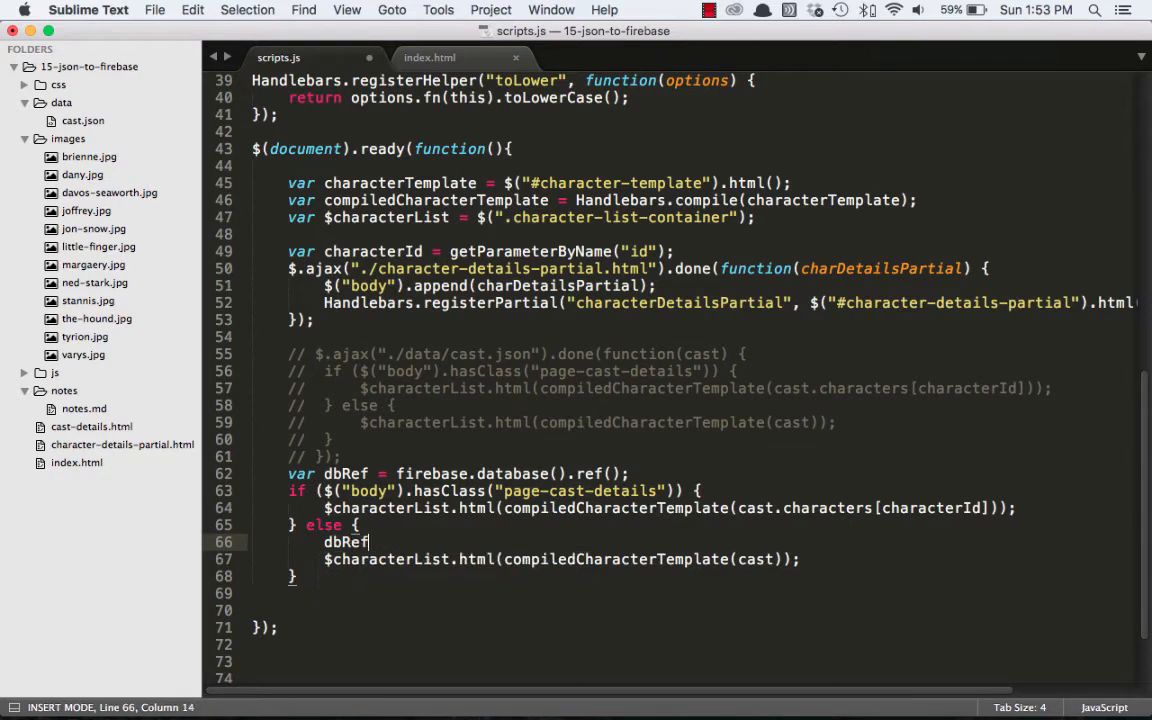
{"action": "type", "text": ".on()"}
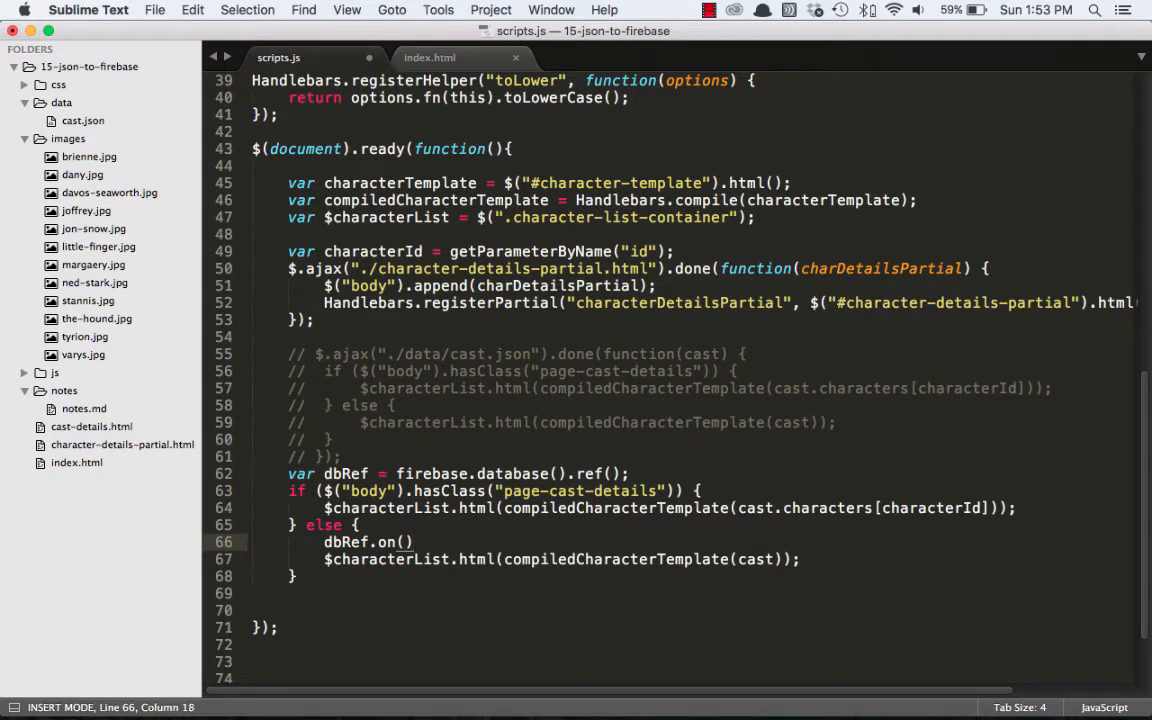
{"action": "type", "text": "'value', function("}
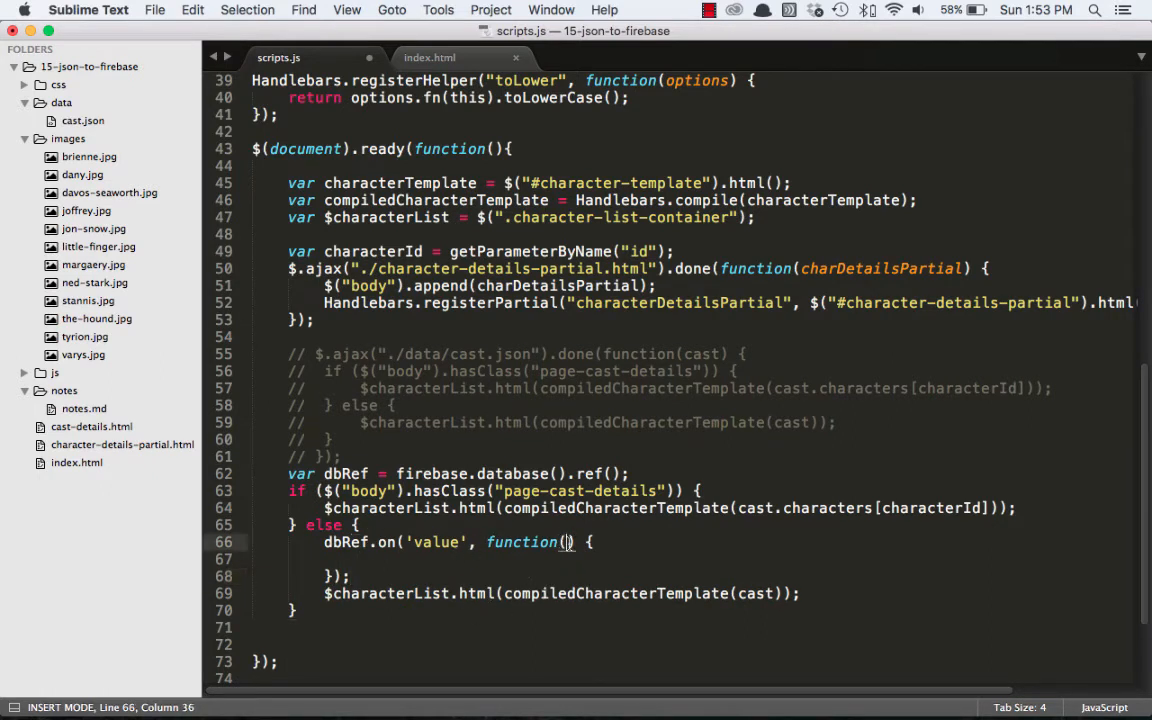
{"action": "type", "text": "snap"}
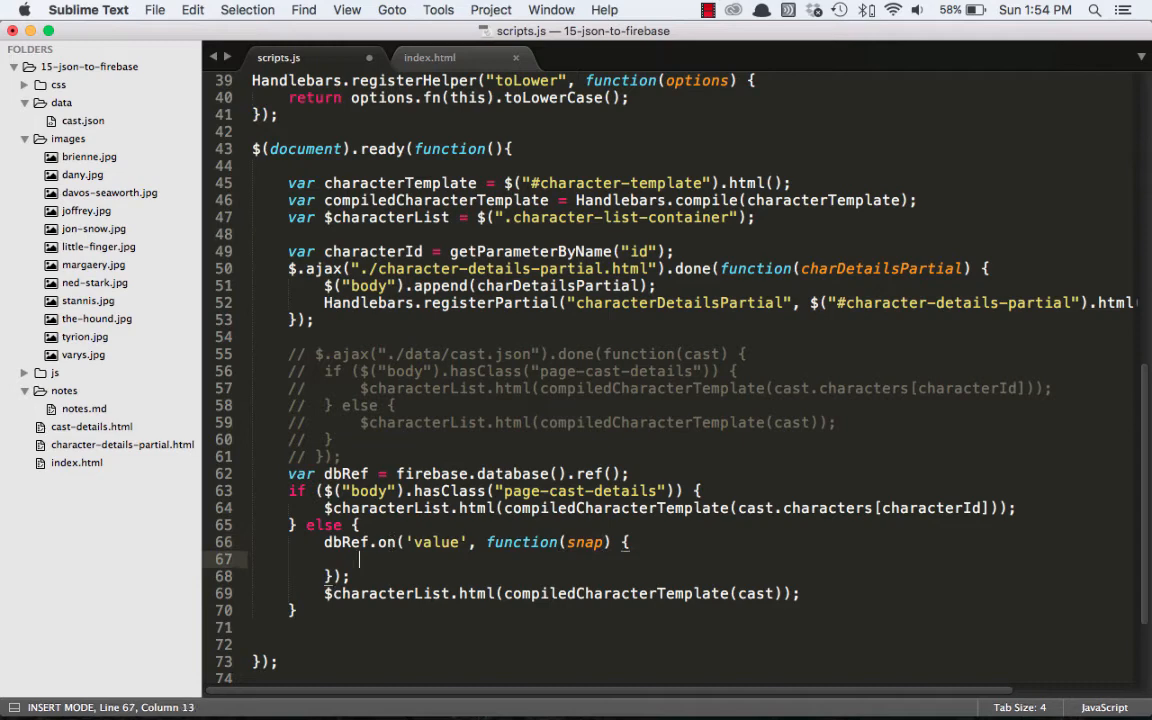
{"action": "type", "text": "console.log"}
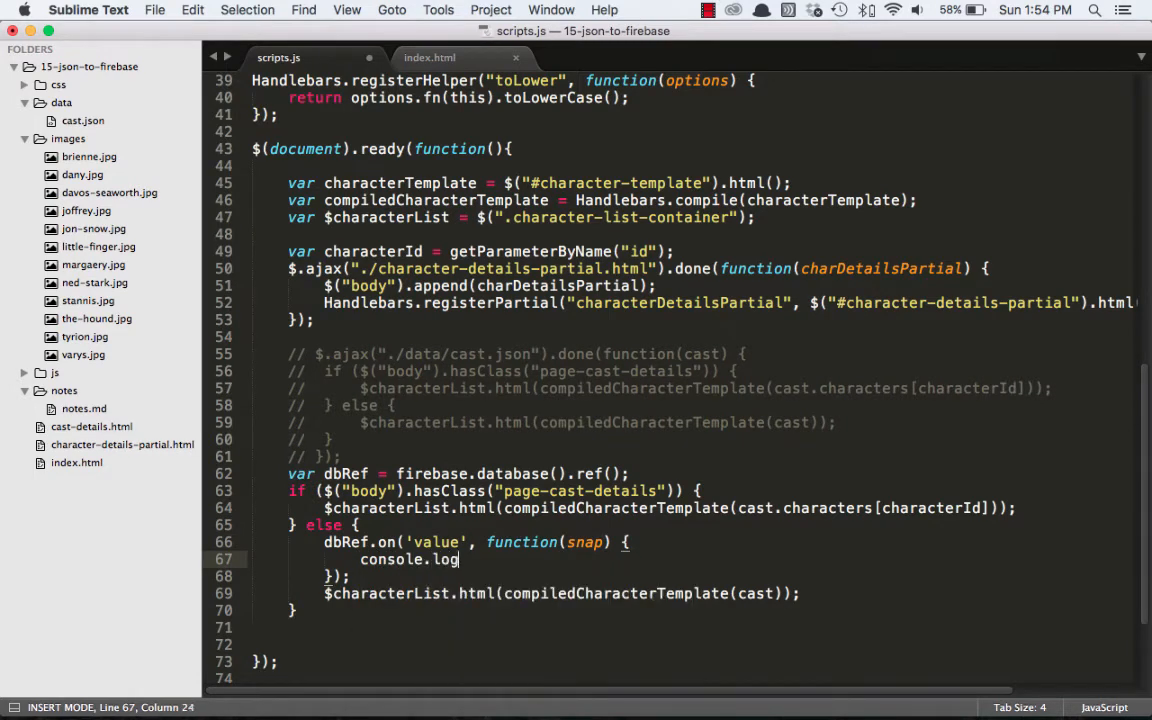
{"action": "type", "text": "(snap.val());"}
{"action": "left_click", "coordinate": [560, 592]}
{"action": "type", "text": "//"}
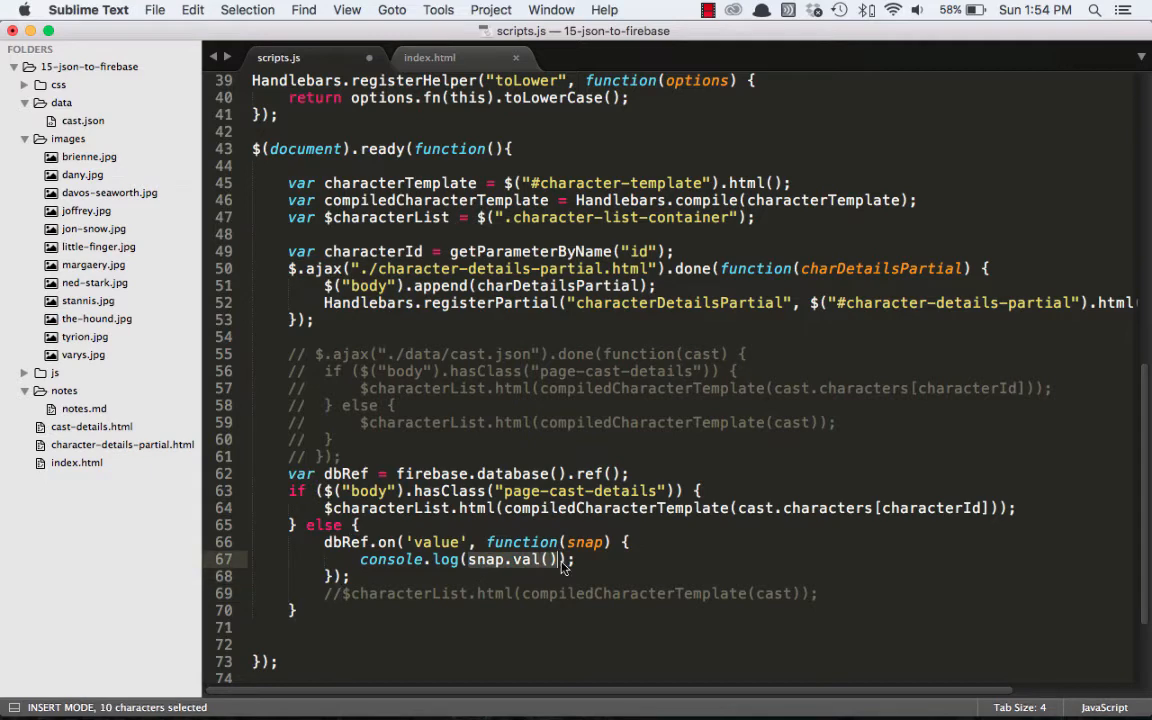
{"action": "key", "text": "cmd+s"}
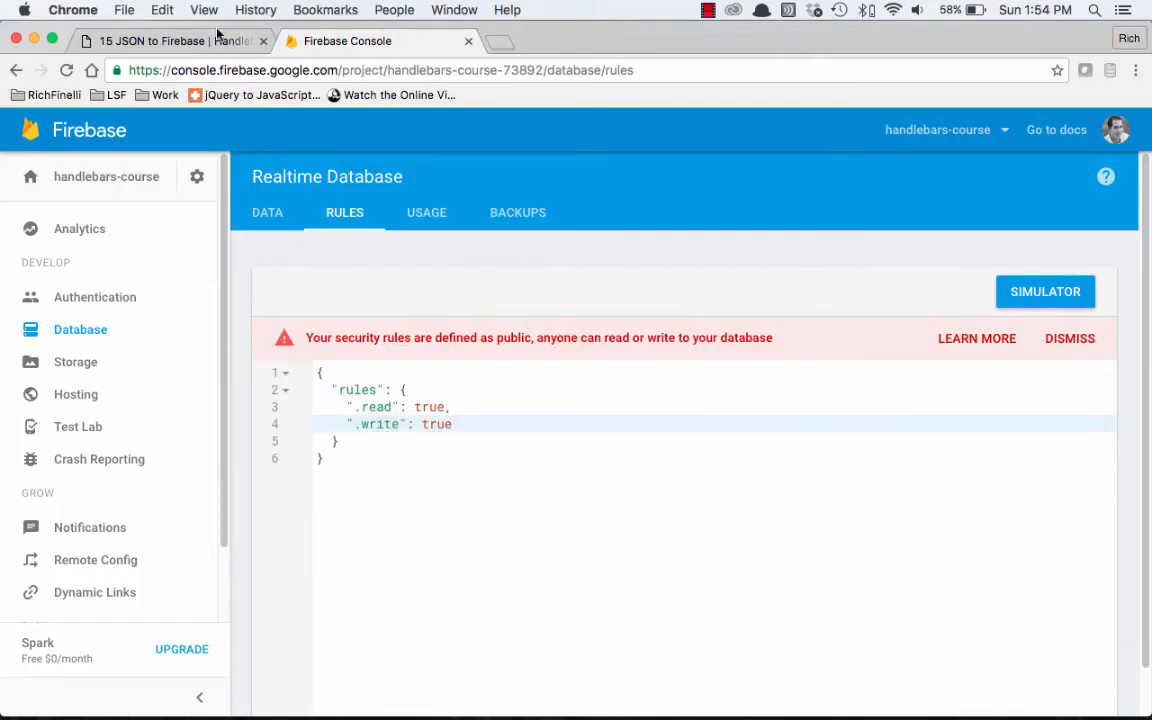
Step: Return to the localhost app tab and reload it, revealing the 'firebase is not defined' console error
{"action": "left_click", "coordinate": [170, 40]}
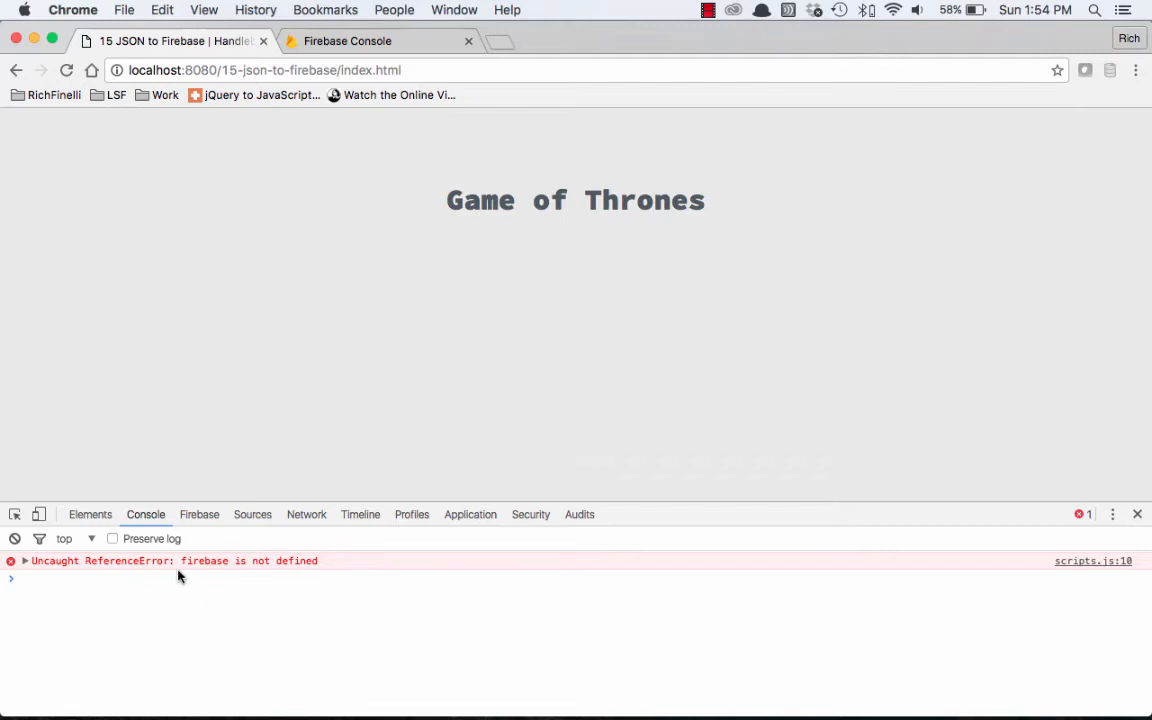
{"action": "mouse_move", "coordinate": [276, 576]}
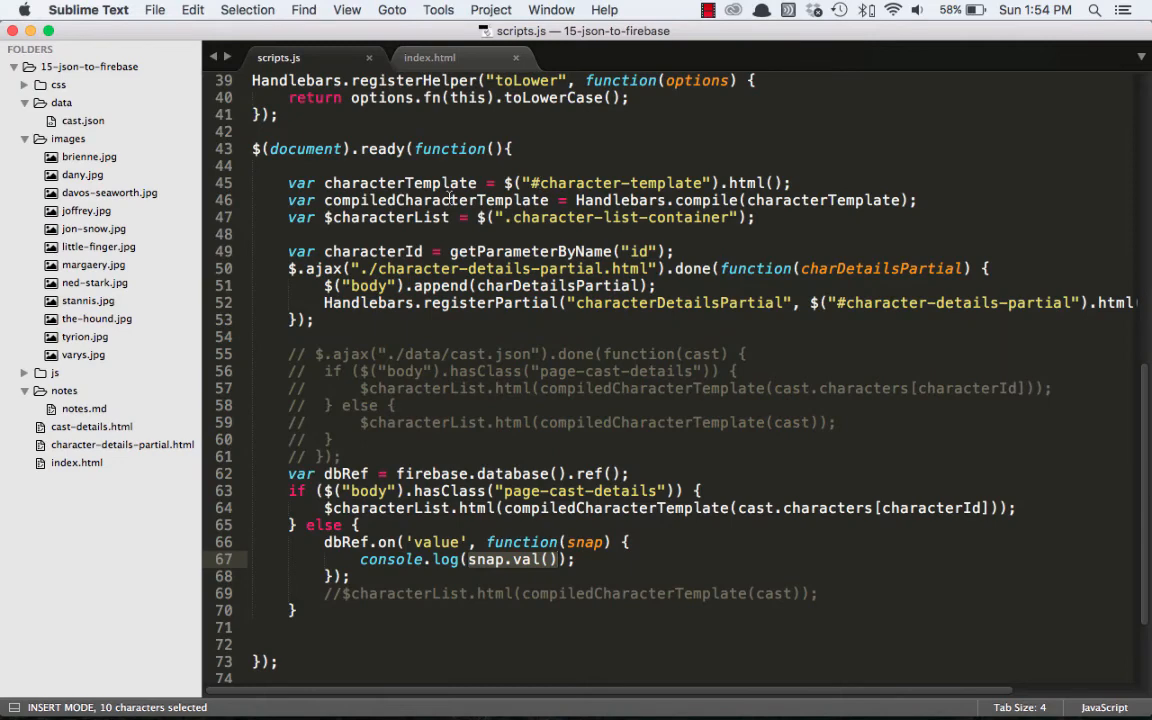
{"action": "left_click", "coordinate": [428, 56]}
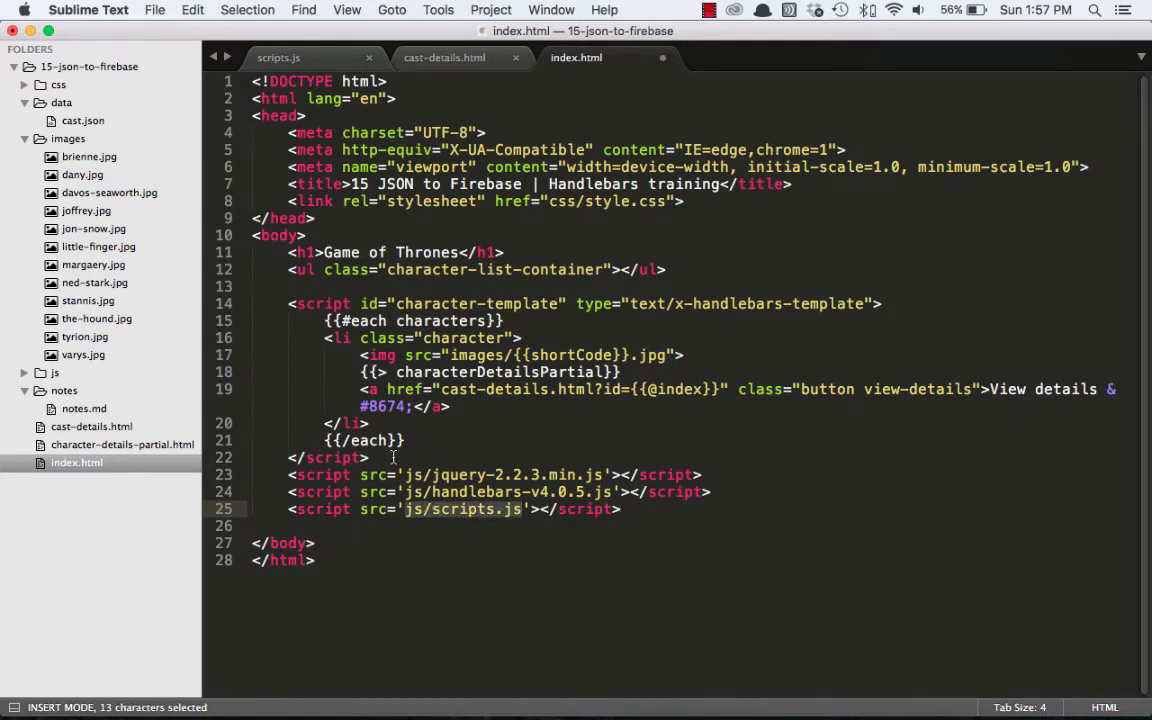
Step: Add the gstatic firebase.js 3.5.1 script tag above jQuery in index.html and save
{"action": "type", "text": "<script src=\"https://www.gstatic.com/firebasejs/3.5.1/firebase.js\"></script>"}
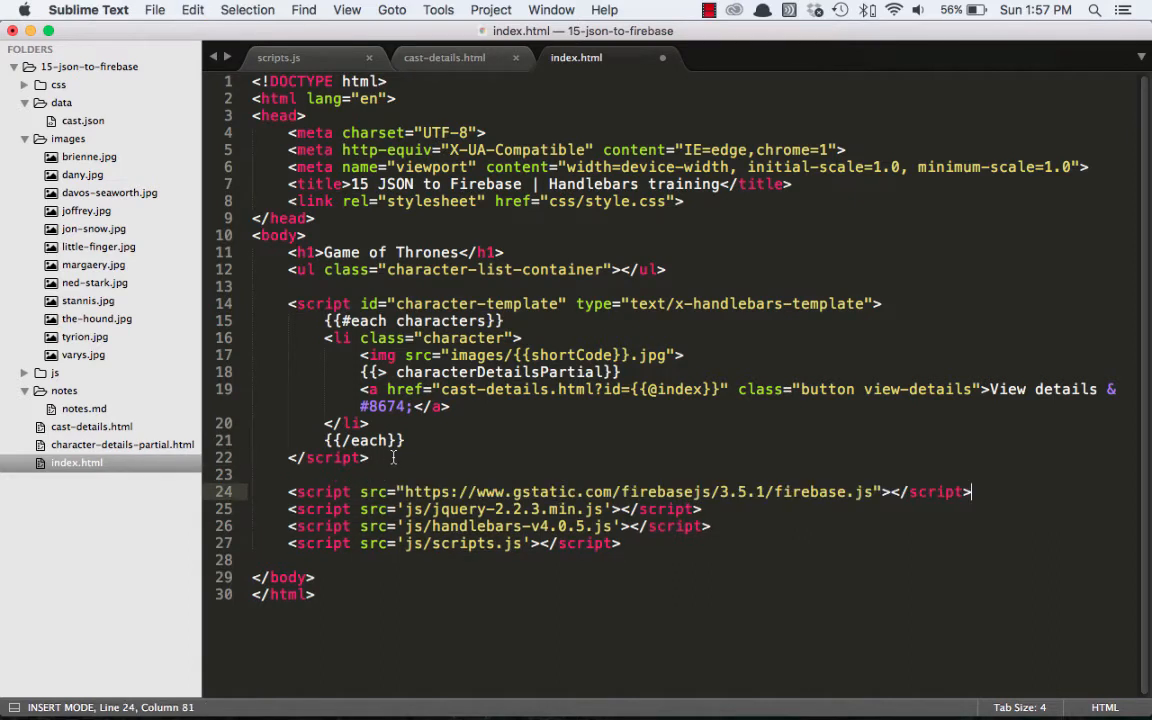
{"action": "key", "text": "cmd+s"}
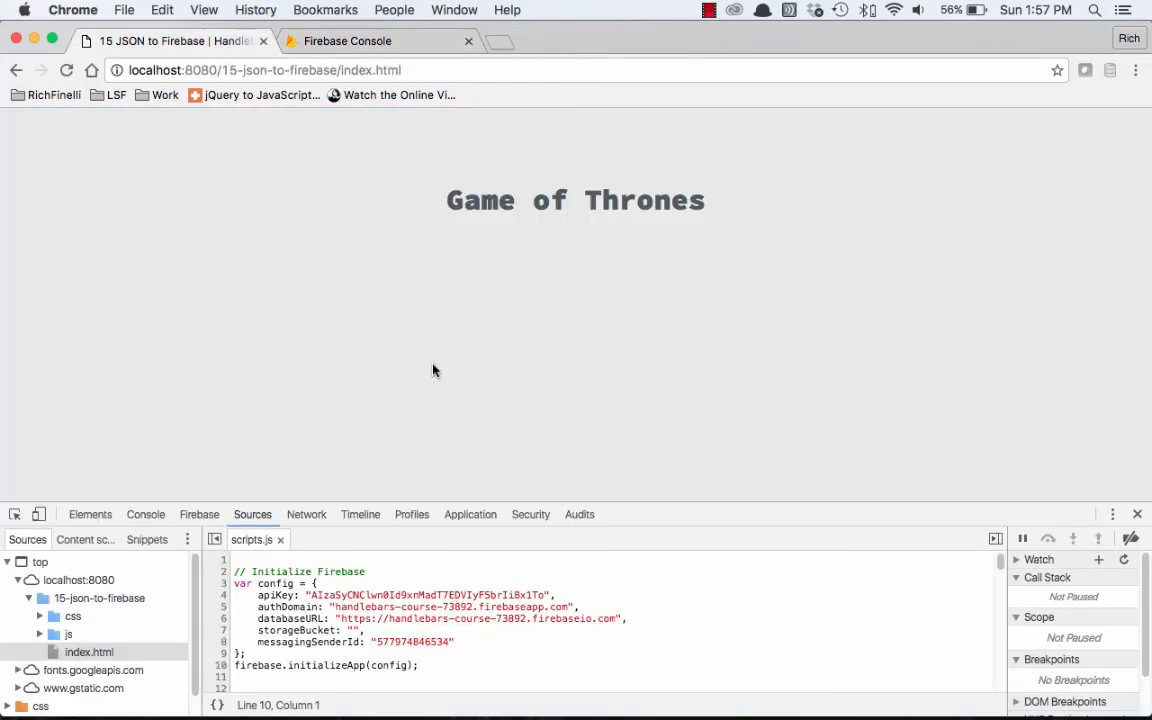
Step: Expand the logged data object to its seven characters and Jon Snow's details under entry 0
{"action": "left_click", "coordinate": [144, 514]}
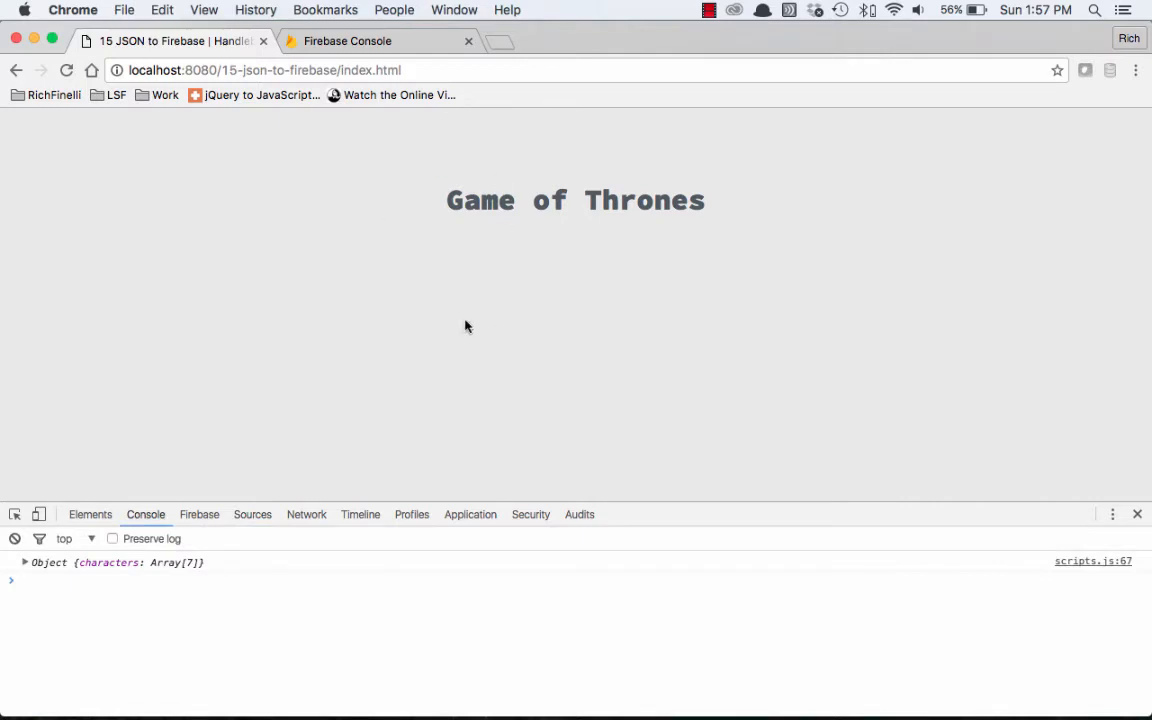
{"action": "mouse_move", "coordinate": [640, 404]}
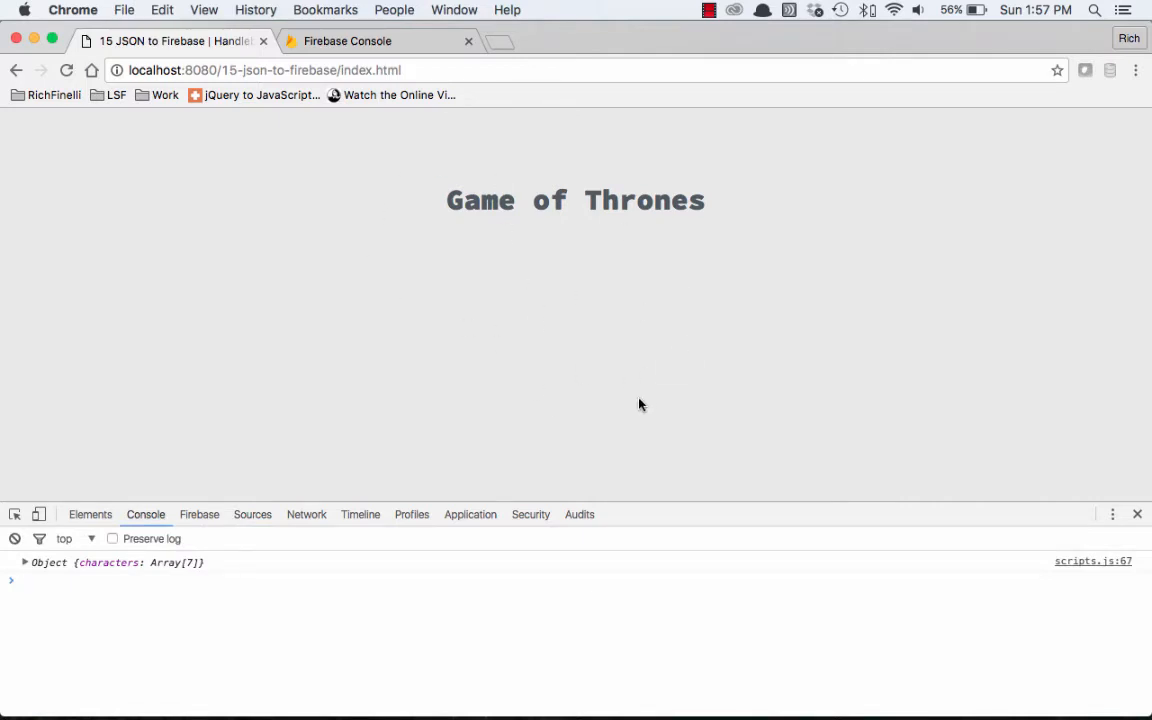
{"action": "mouse_move", "coordinate": [104, 572]}
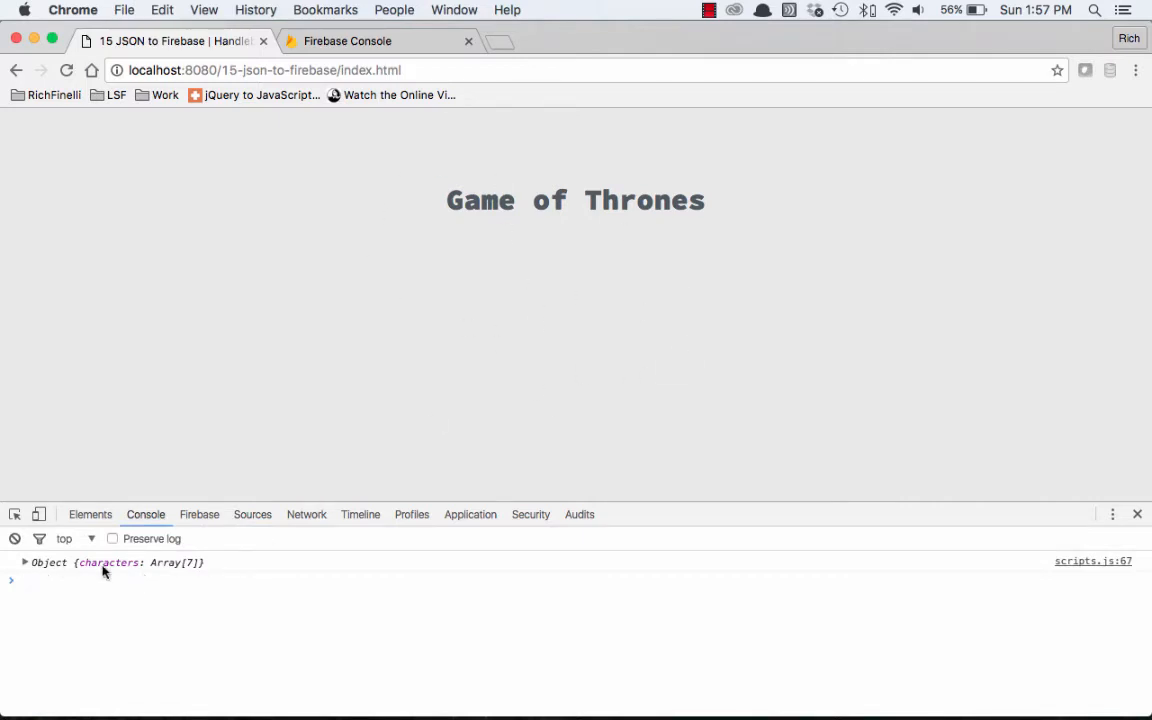
{"action": "mouse_move", "coordinate": [100, 576]}
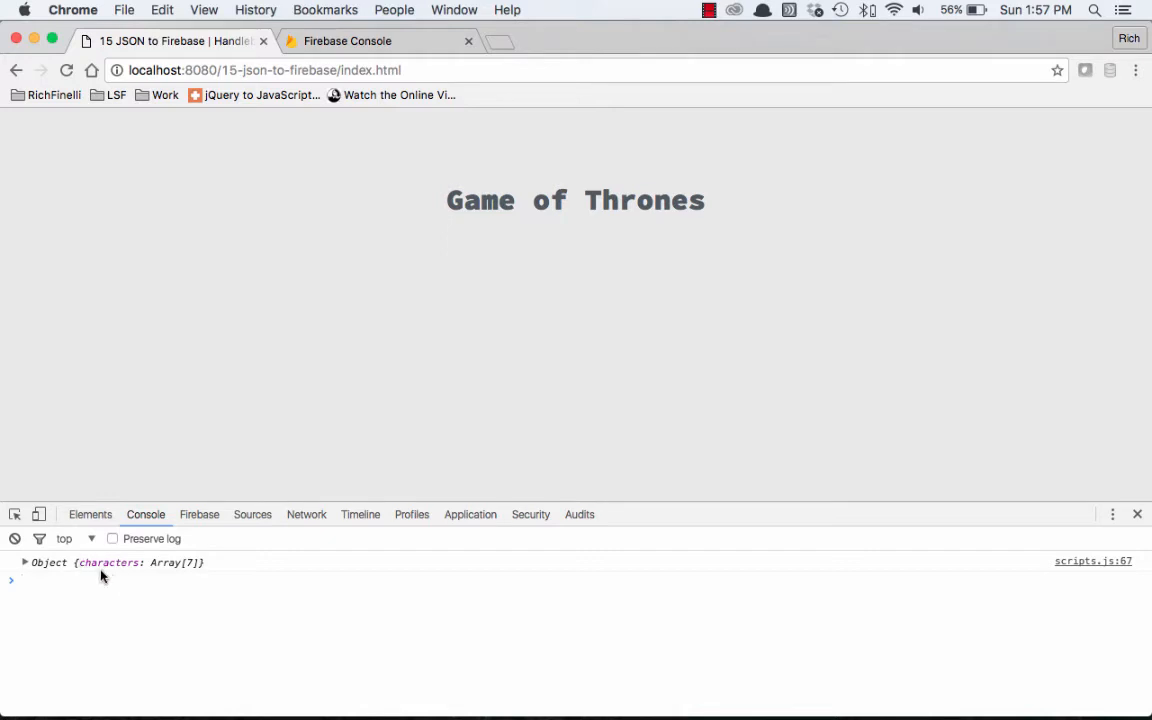
{"action": "left_click", "coordinate": [24, 562]}
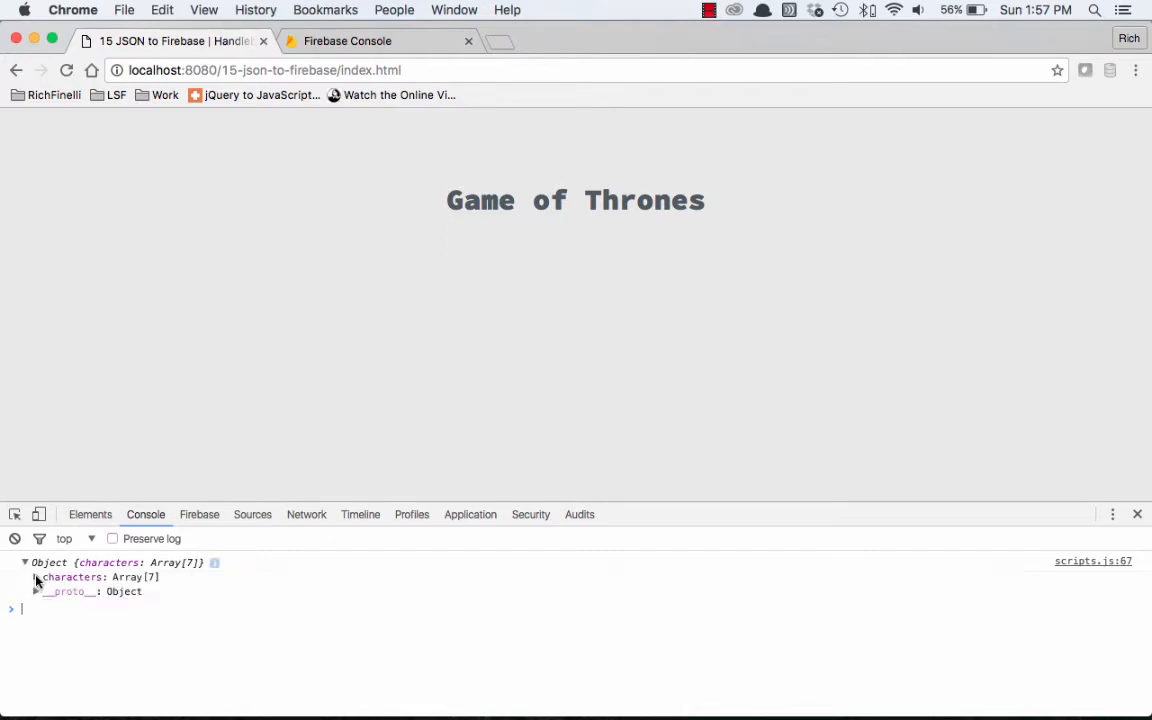
{"action": "left_click", "coordinate": [32, 576]}
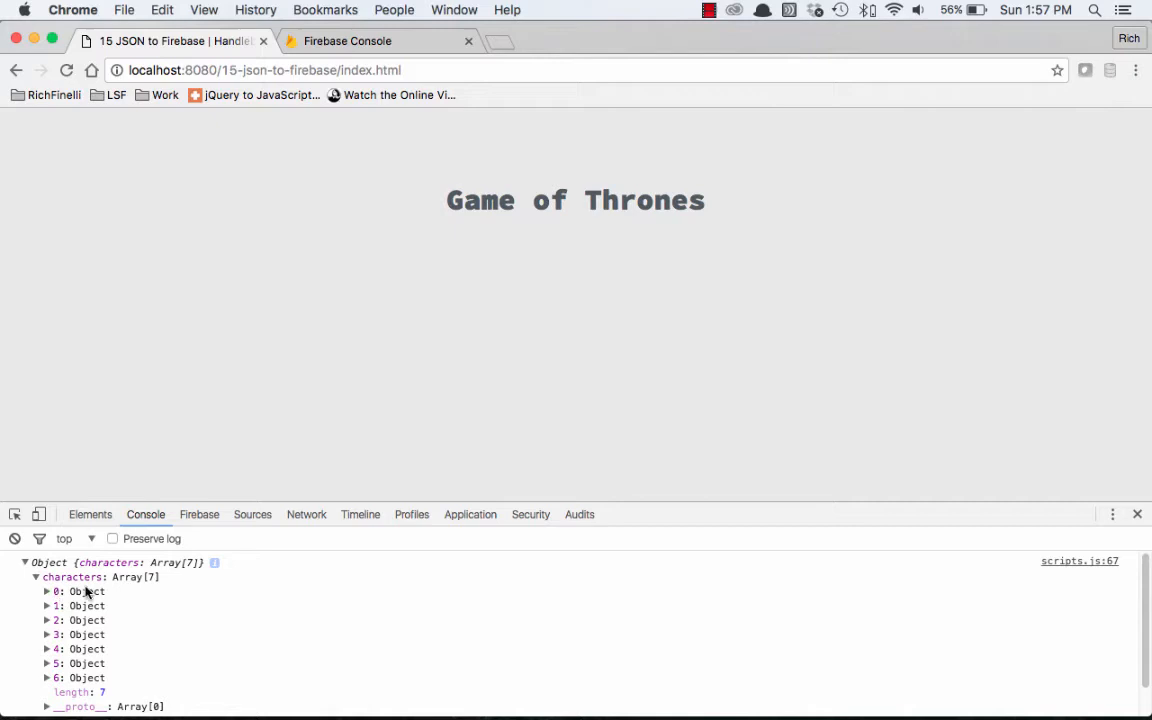
{"action": "left_click", "coordinate": [46, 592]}
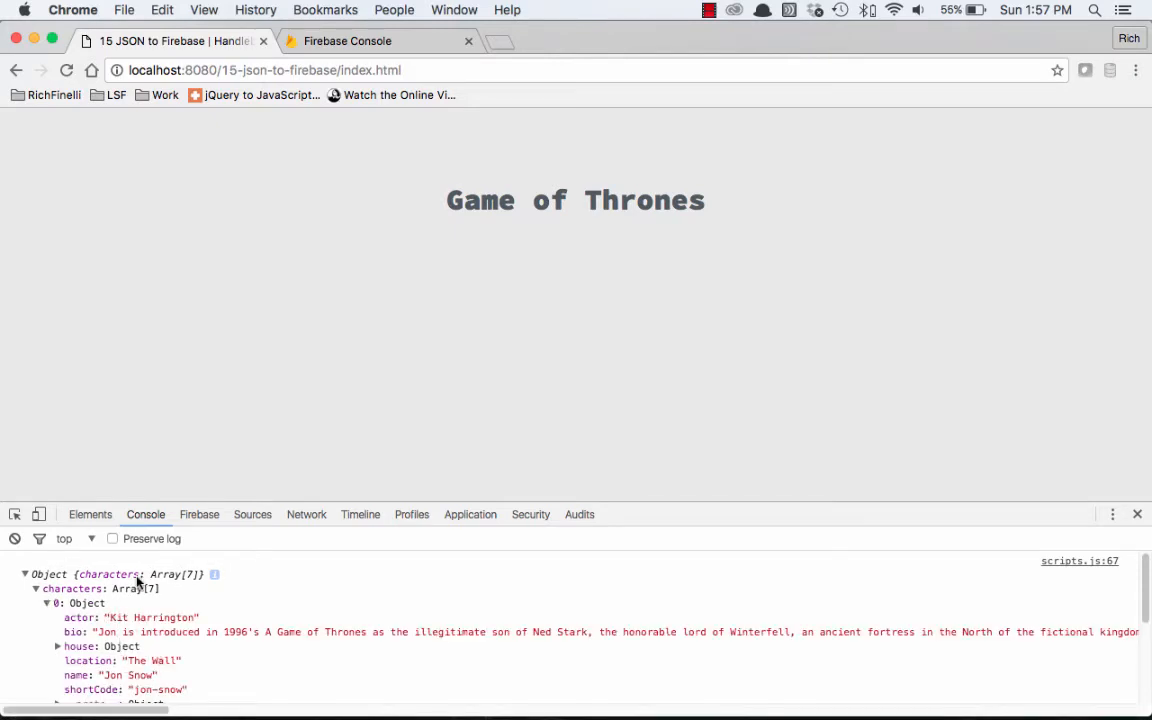
{"action": "mouse_move", "coordinate": [176, 266]}
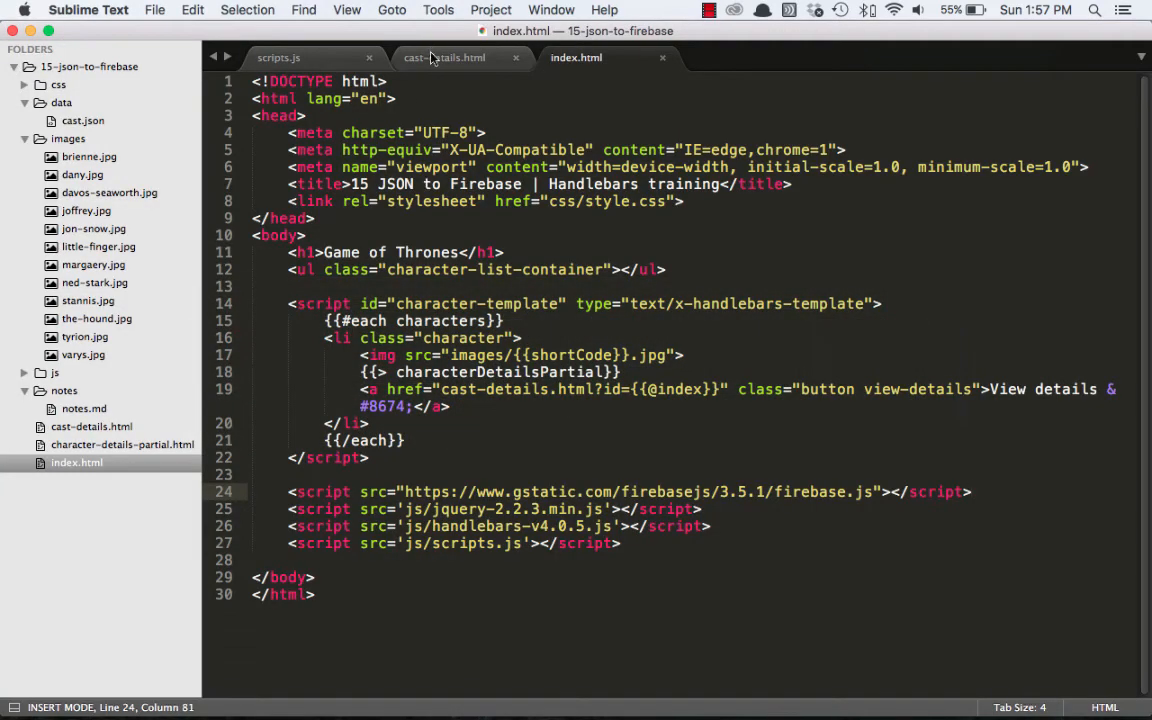
Step: In scripts.js, render $characterList from compiledCharacterTemplate inside the value callback and save
{"action": "left_click", "coordinate": [278, 56]}
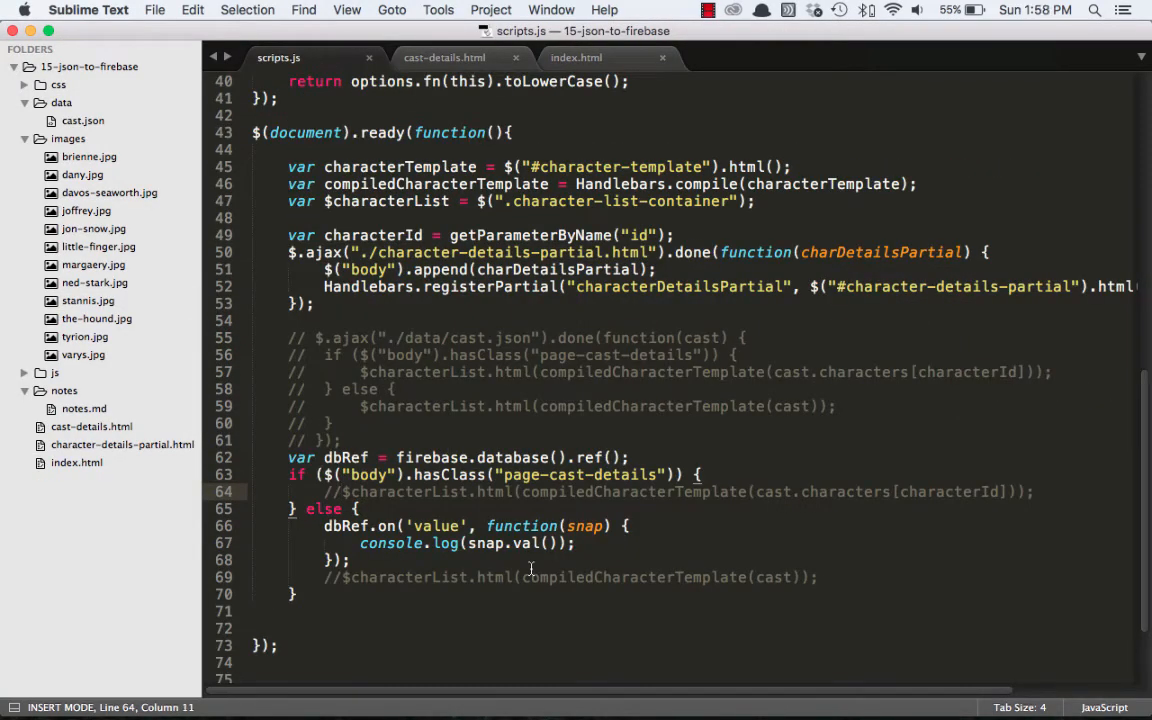
{"action": "left_click_drag", "start_coordinate": [340, 576], "coordinate": [816, 576]}
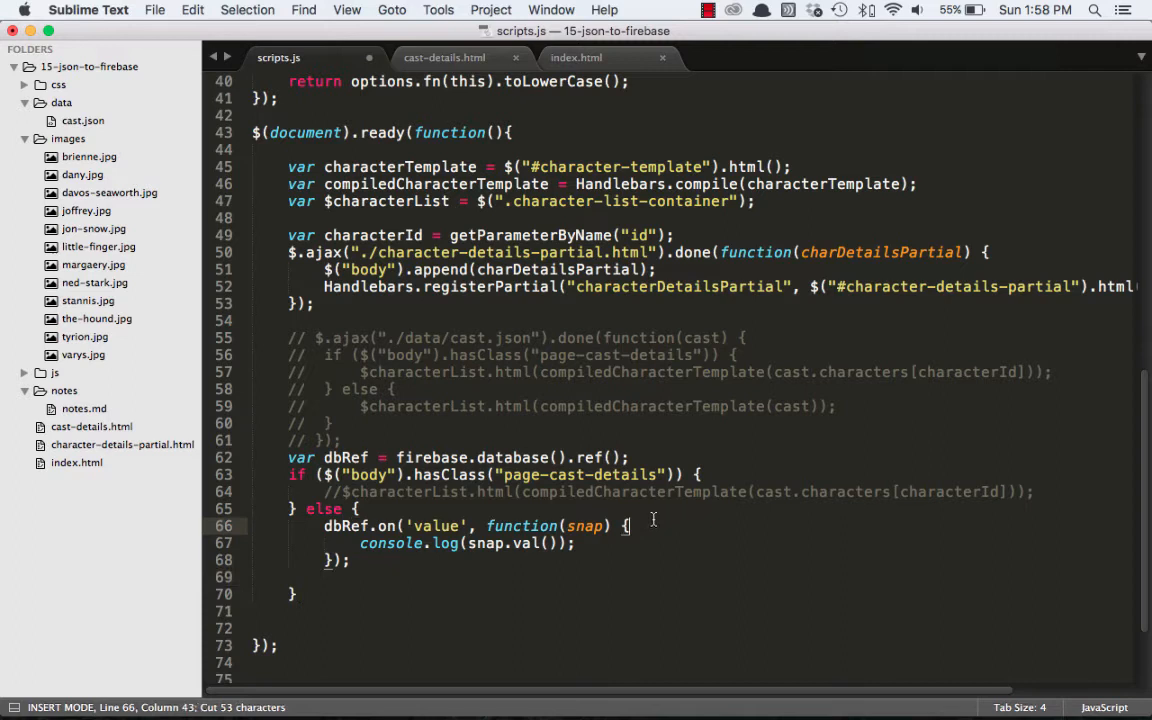
{"action": "type", "text": "$characterList.html(compiledCharacterTemplate(cast));"}
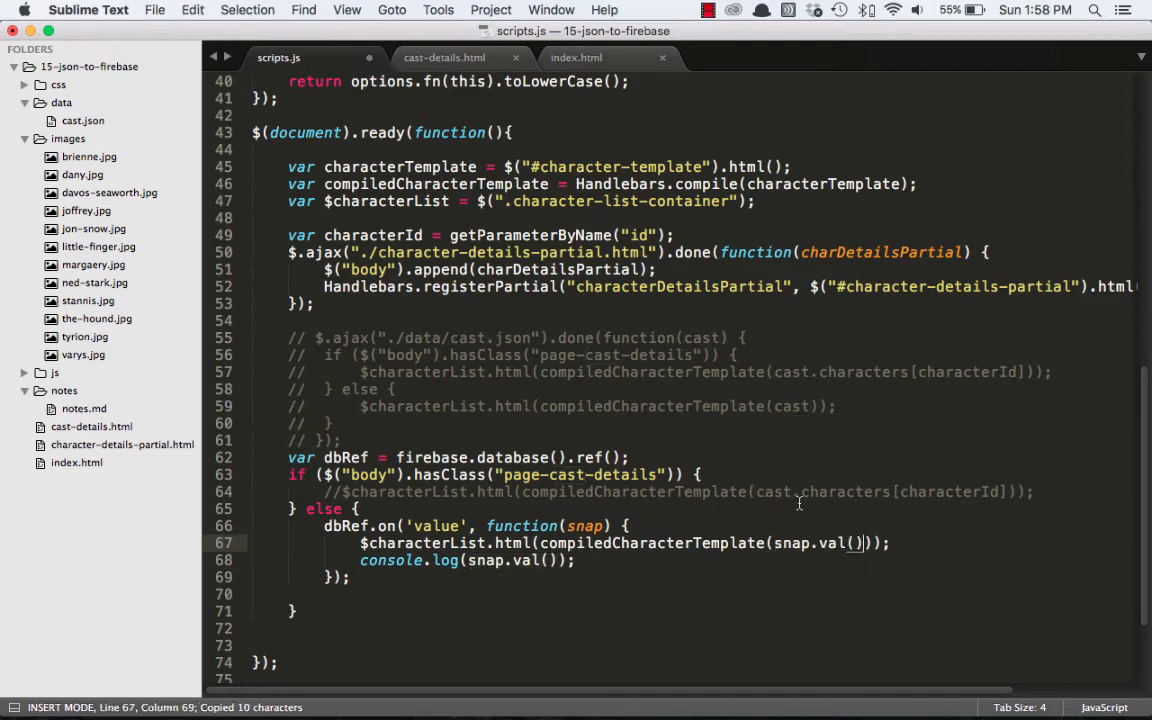
{"action": "key", "text": "cmd+s"}
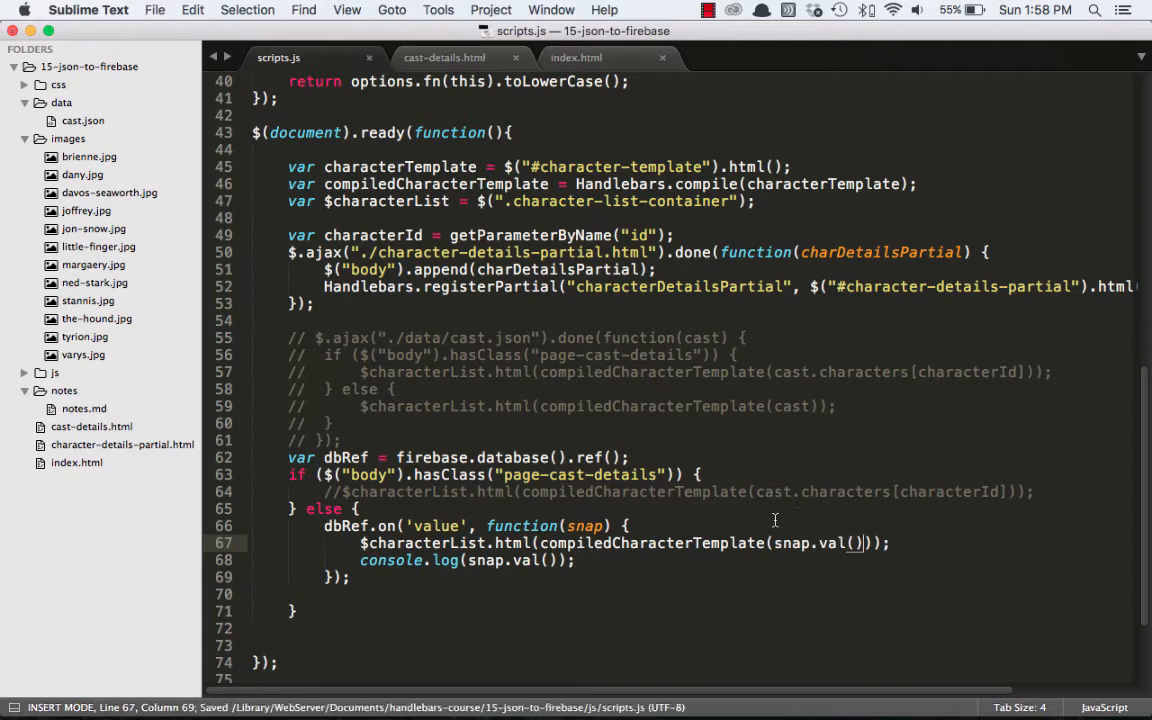
{"action": "mouse_move", "coordinate": [836, 516]}
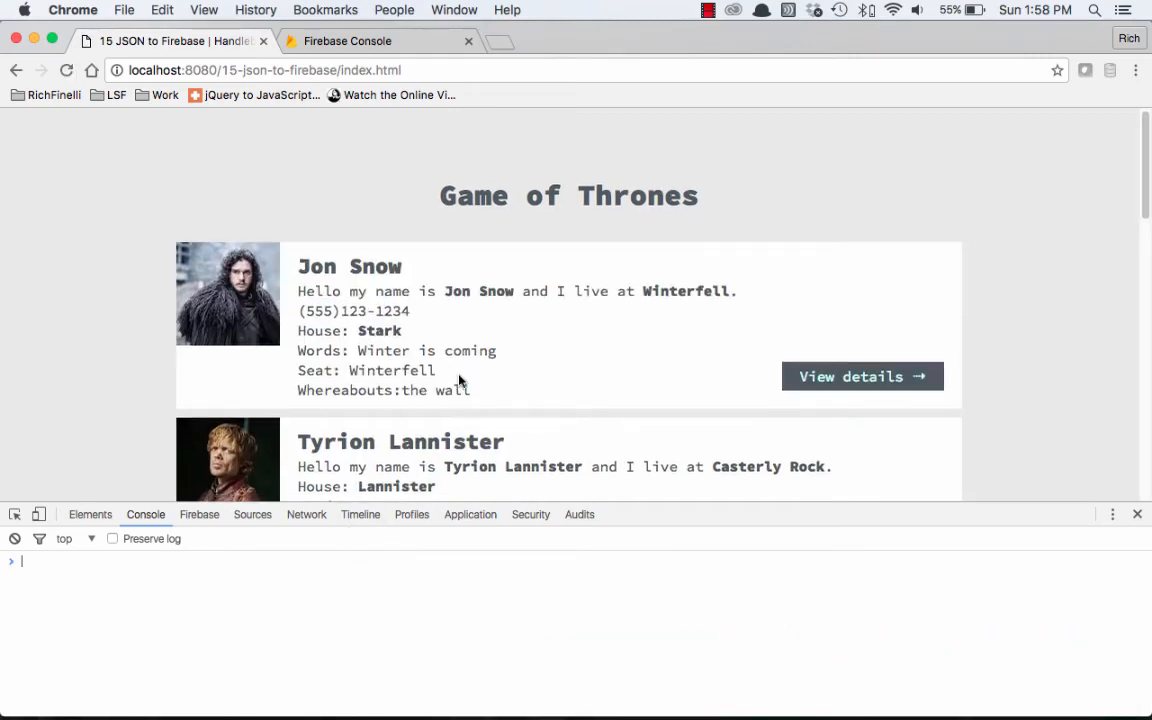
{"action": "scroll", "scroll_direction": "down", "scroll_amount": 3}
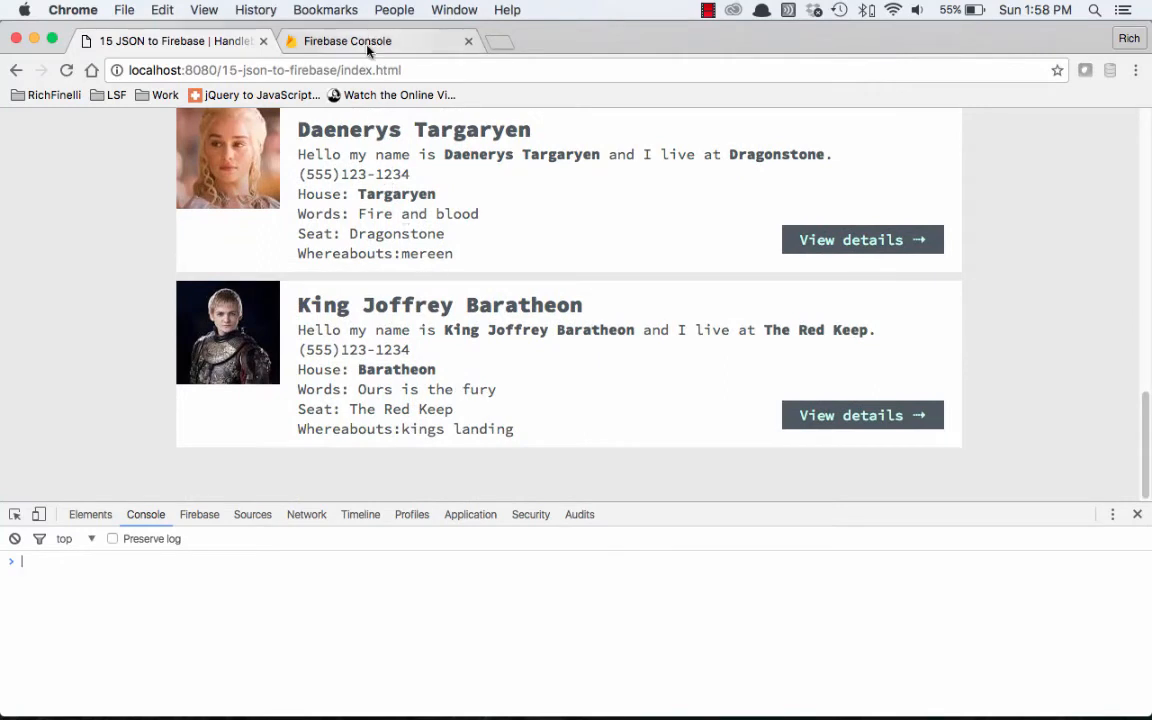
Step: Add a Margaery Tyrell child entry under characters in the Realtime Database
{"action": "left_click", "coordinate": [348, 40]}
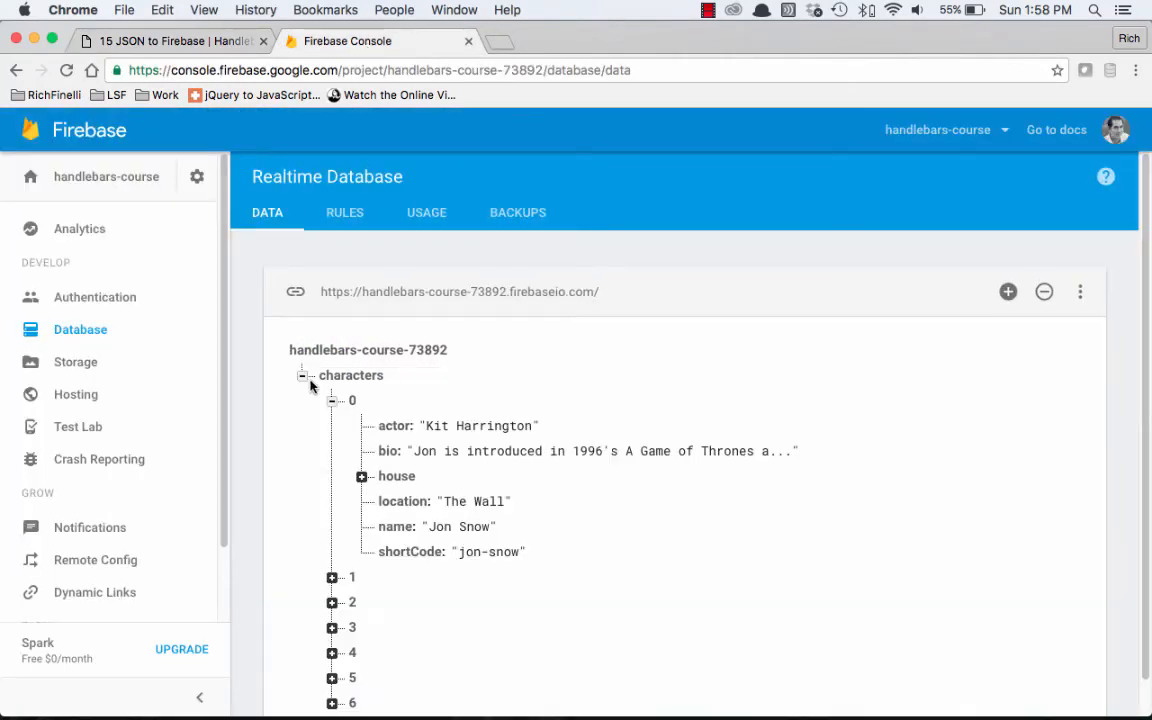
{"action": "left_click", "coordinate": [408, 378]}
{"action": "type", "text": "M"}
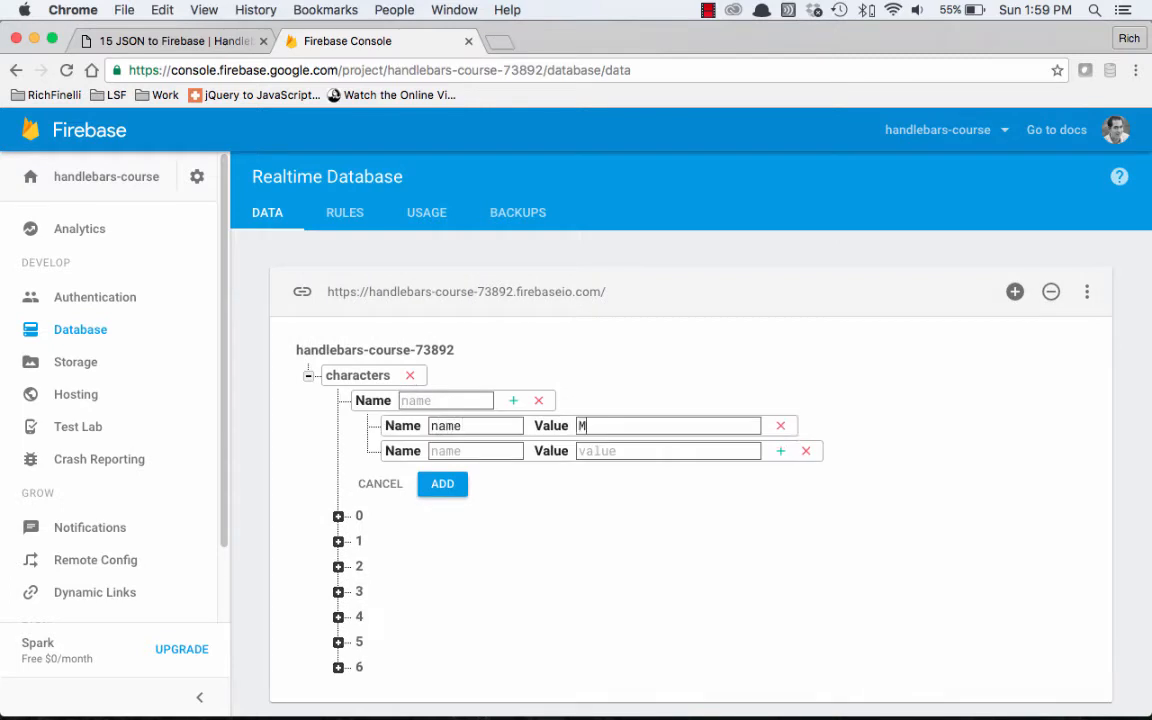
{"action": "type", "text": "argaery Tyrell"}
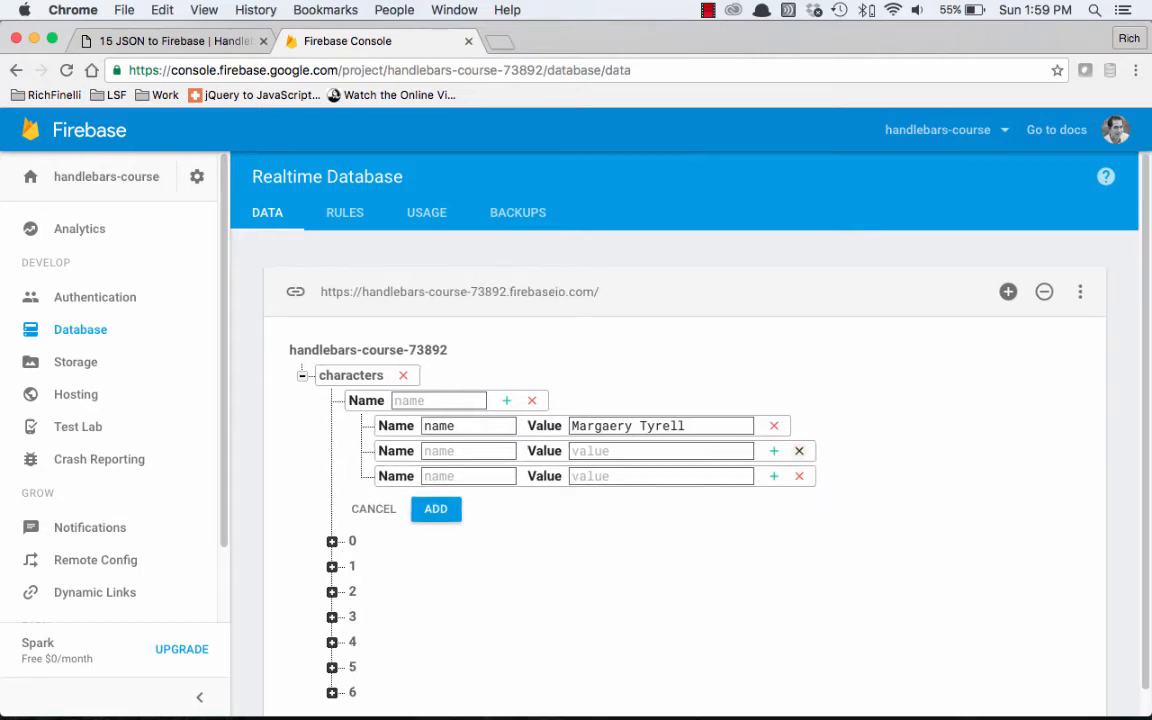
{"action": "type", "text": "shortCode"}
{"action": "type", "text": "m"}
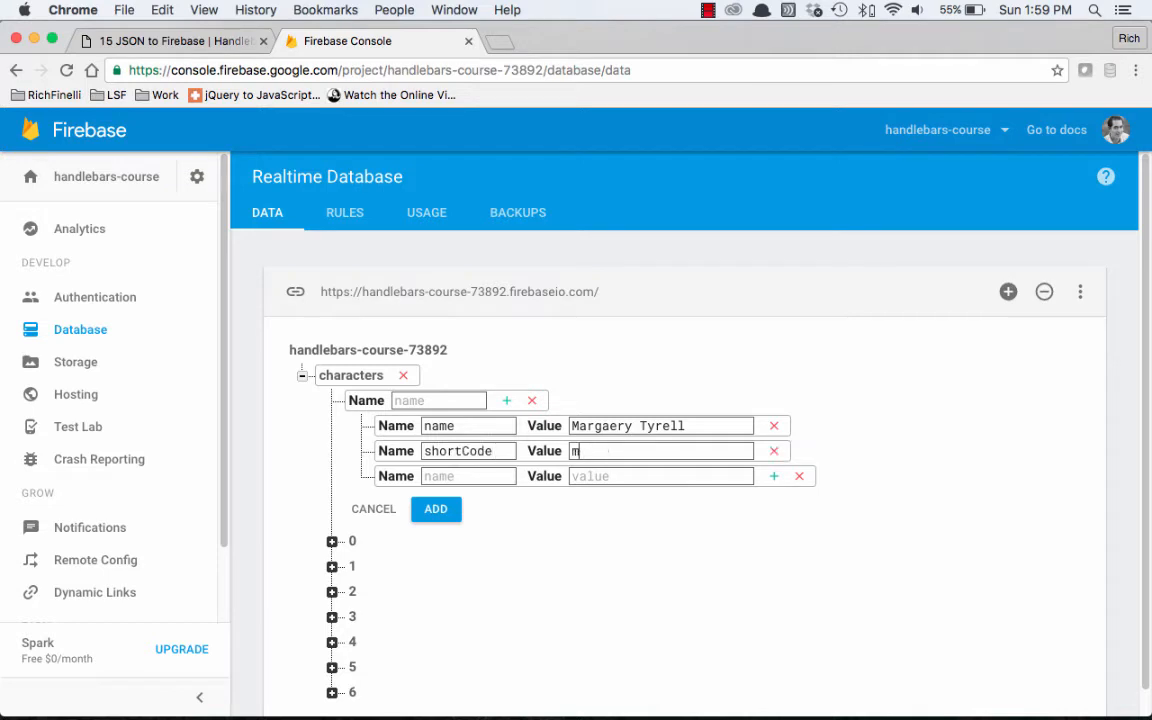
{"action": "type", "text": "aergery"}
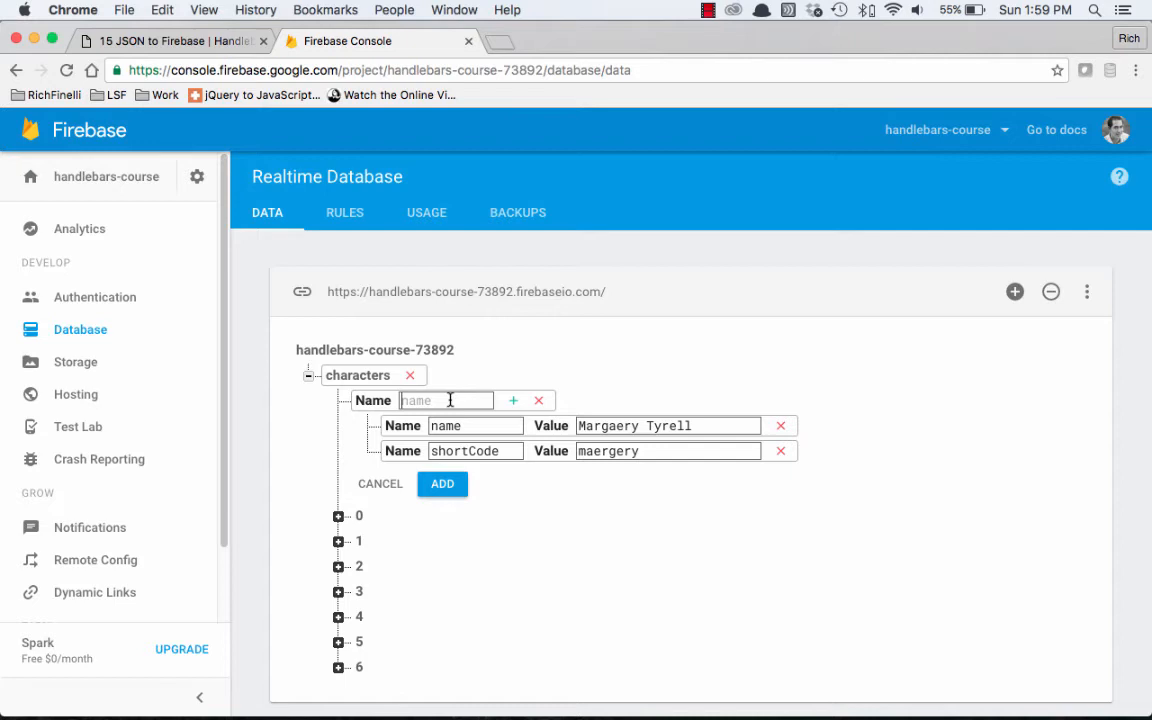
{"action": "left_click", "coordinate": [440, 482]}
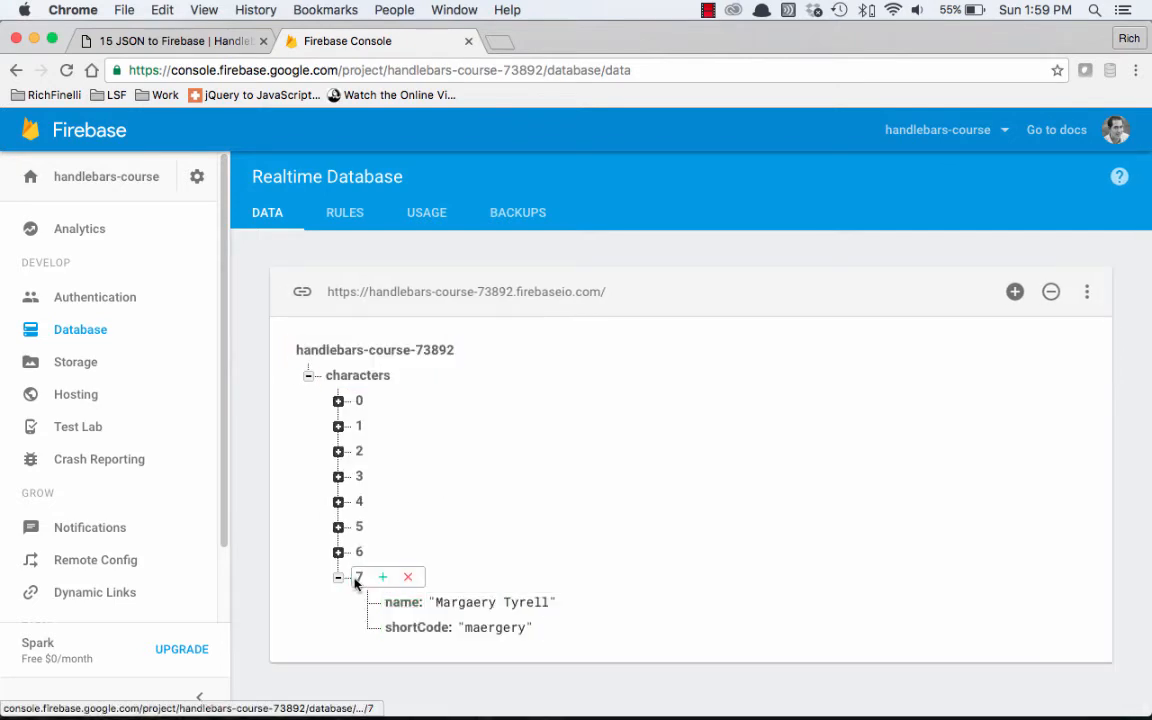
Step: Delete Margaery's misspelled shortCode field and start a new shortCode field
{"action": "left_click", "coordinate": [496, 628]}
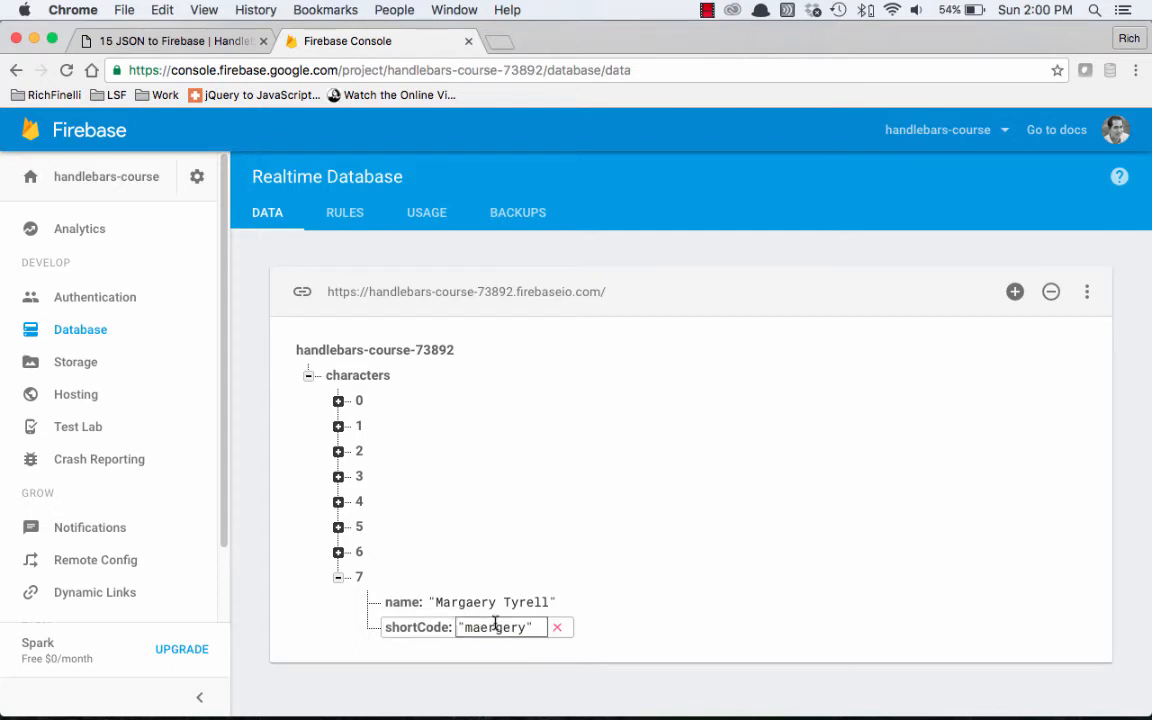
{"action": "left_click", "coordinate": [556, 628]}
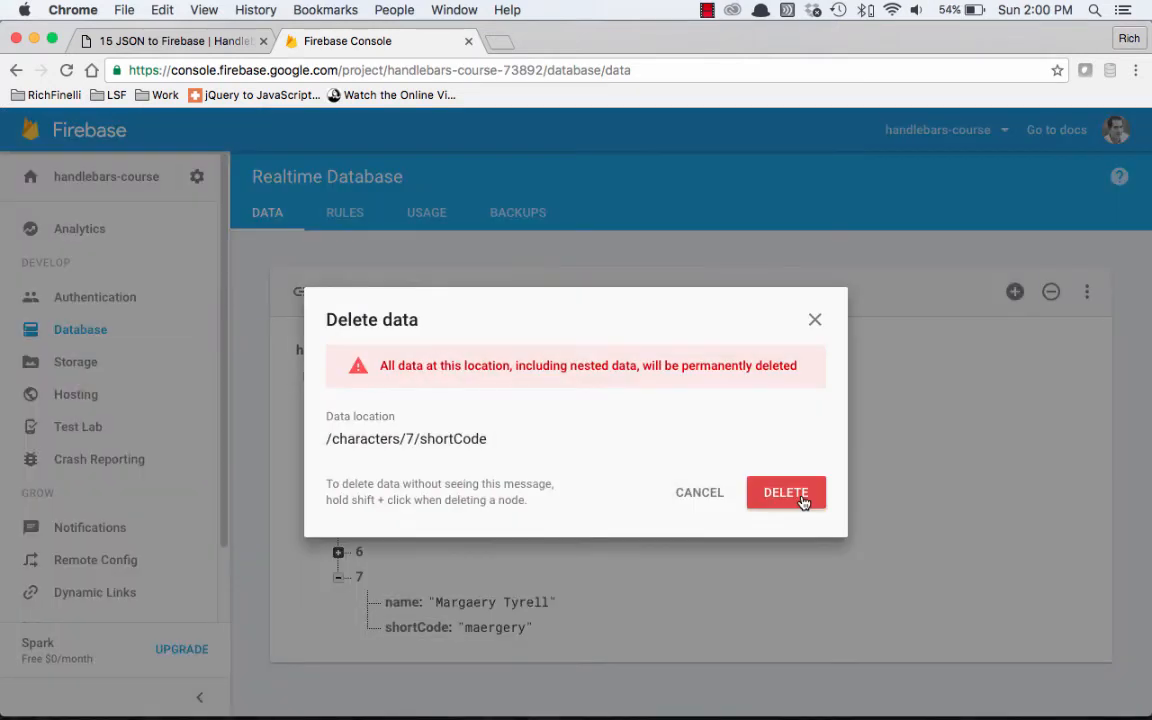
{"action": "left_click", "coordinate": [786, 492]}
{"action": "type", "text": "shortCo"}
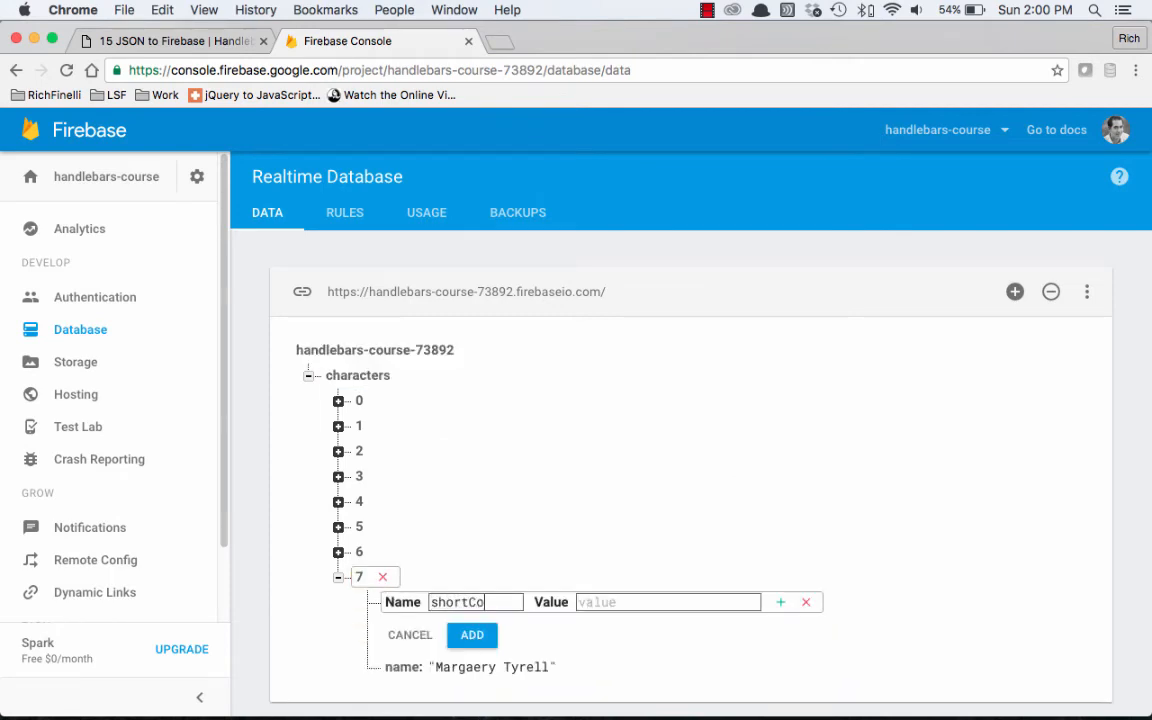
{"action": "type", "text": "ma"}
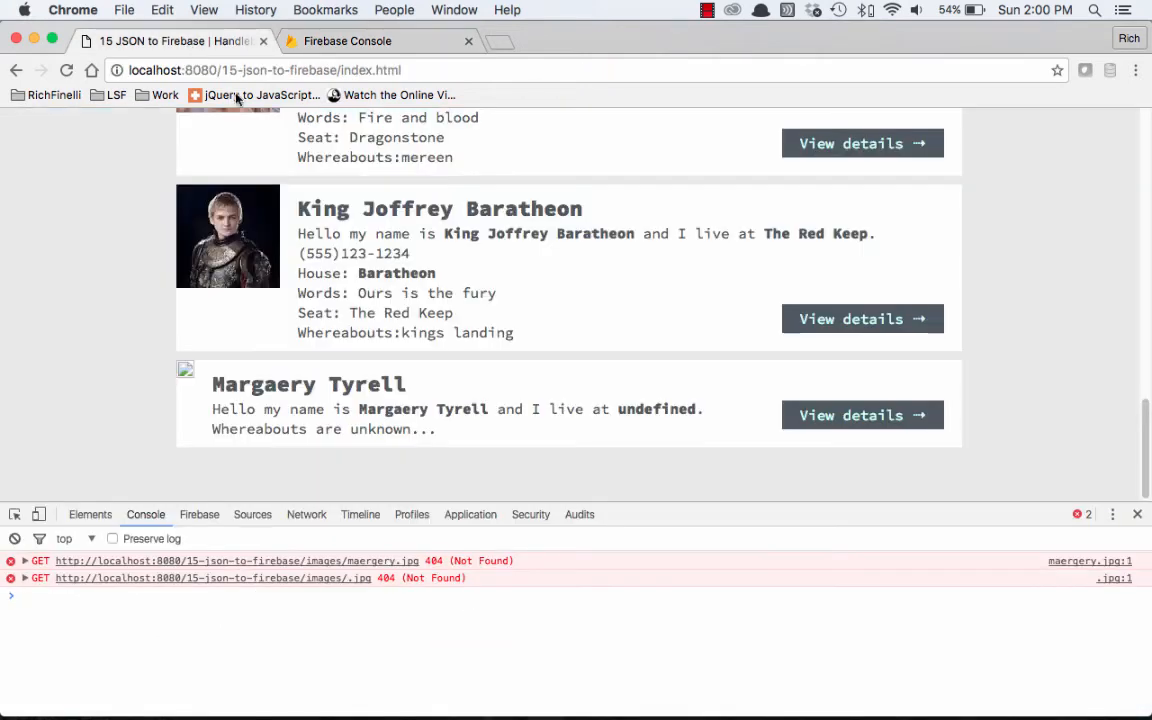
Step: Reload the character list so Margaery Tyrell's portrait appears and review the page
{"action": "key", "text": "cmd+tab"}
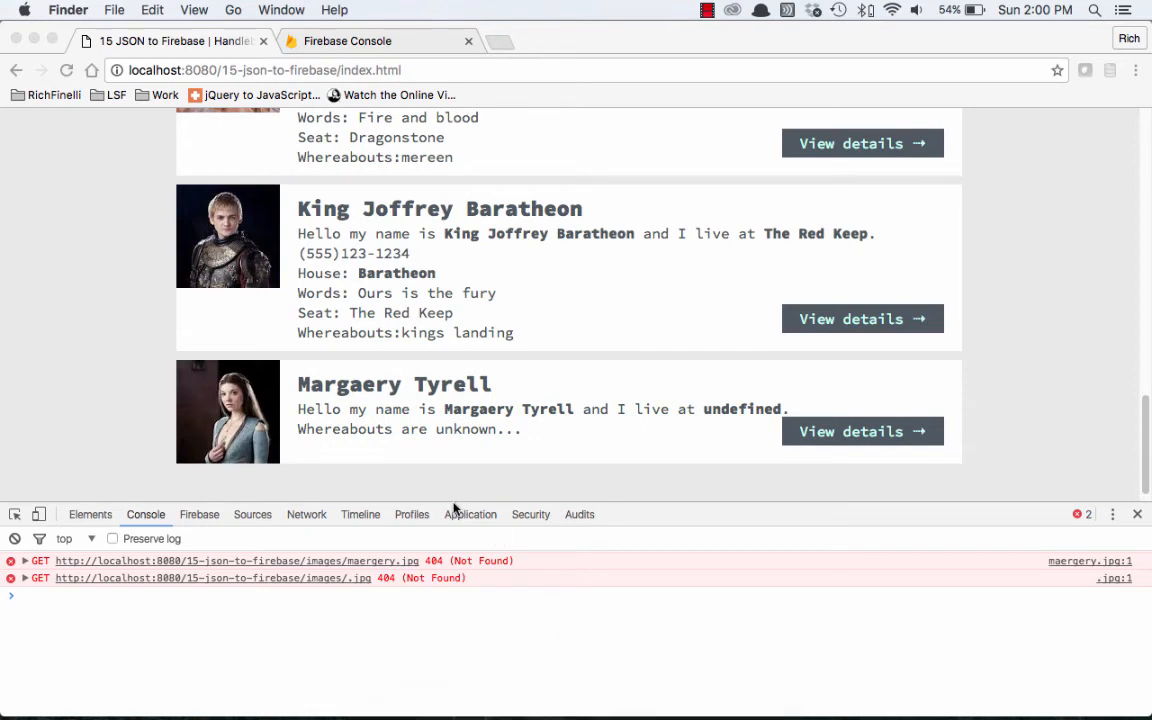
{"action": "mouse_move", "coordinate": [240, 384]}
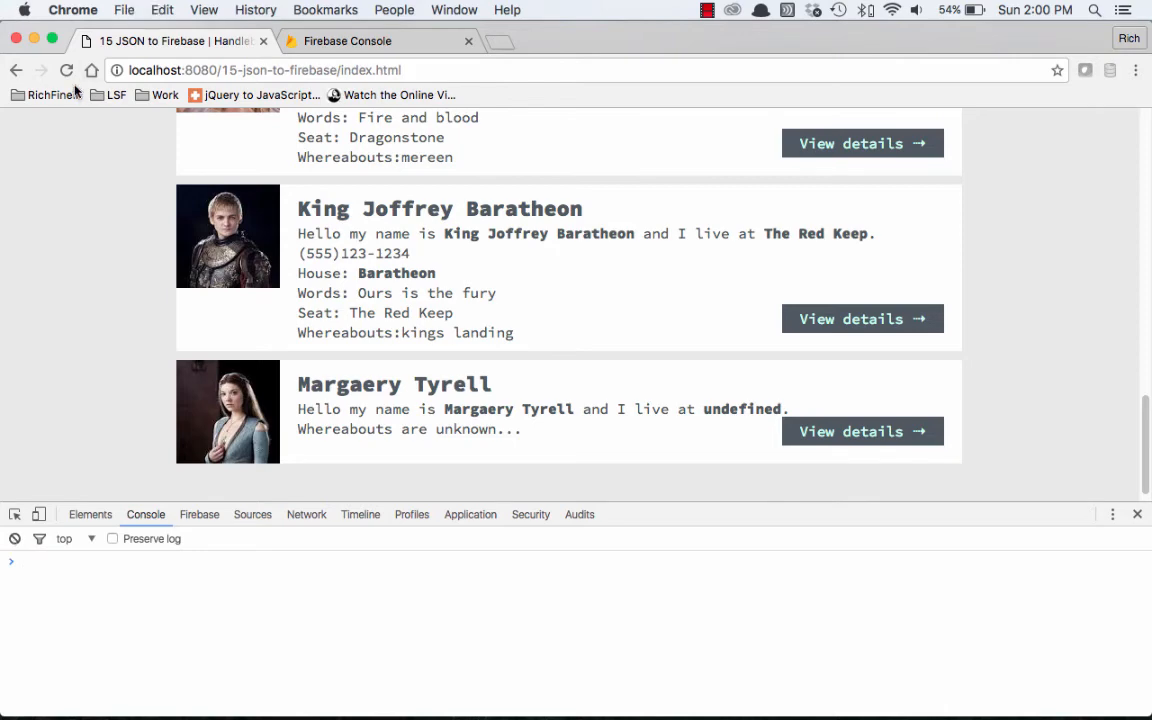
{"action": "scroll", "scroll_direction": "down", "scroll_amount": 3}
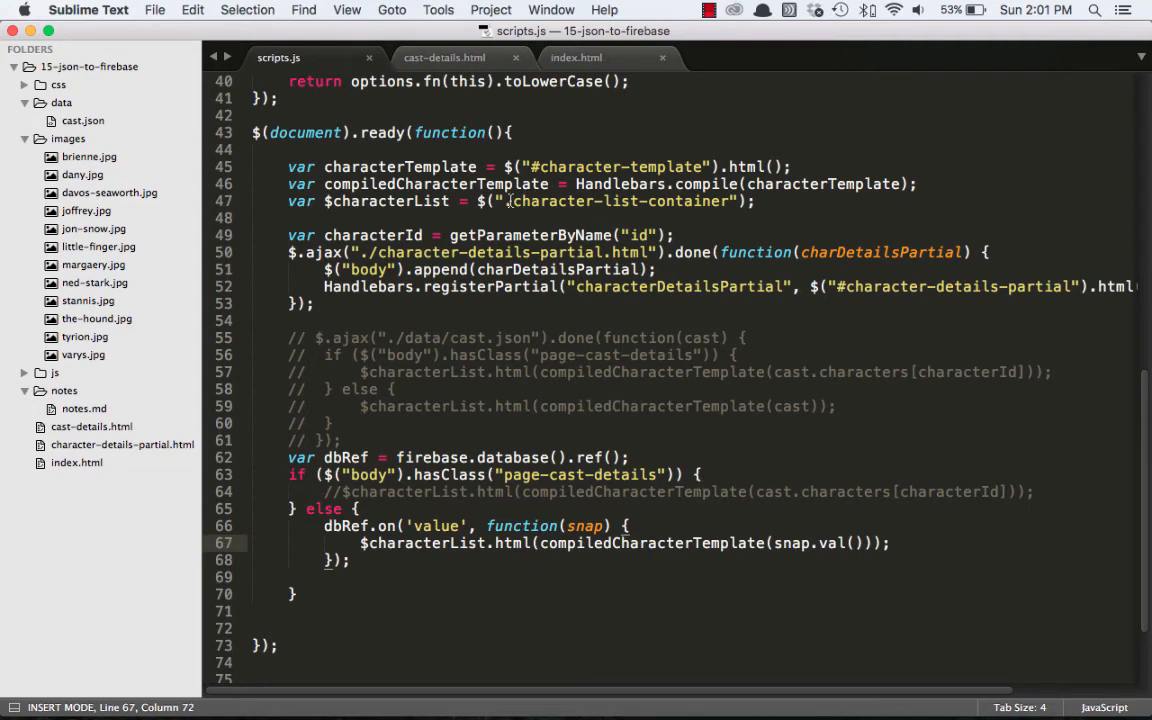
Step: Copy the firebase.js script tag from index.html into cast-details.html
{"action": "left_click", "coordinate": [576, 56]}
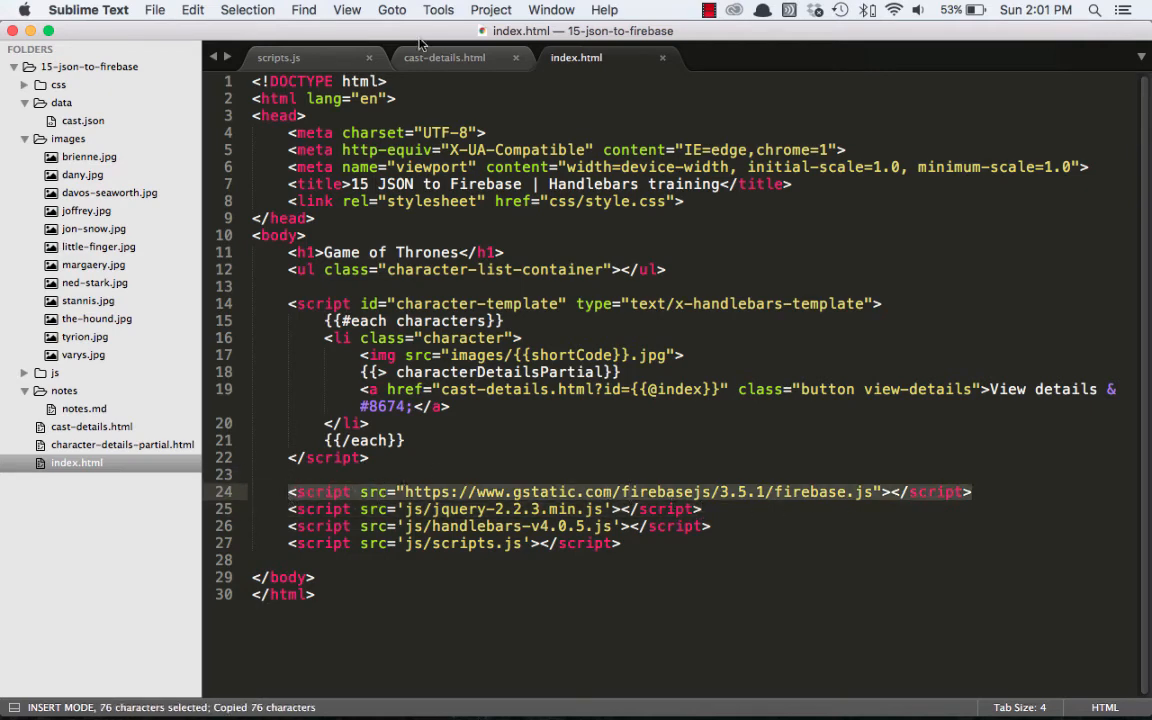
{"action": "left_click", "coordinate": [444, 56]}
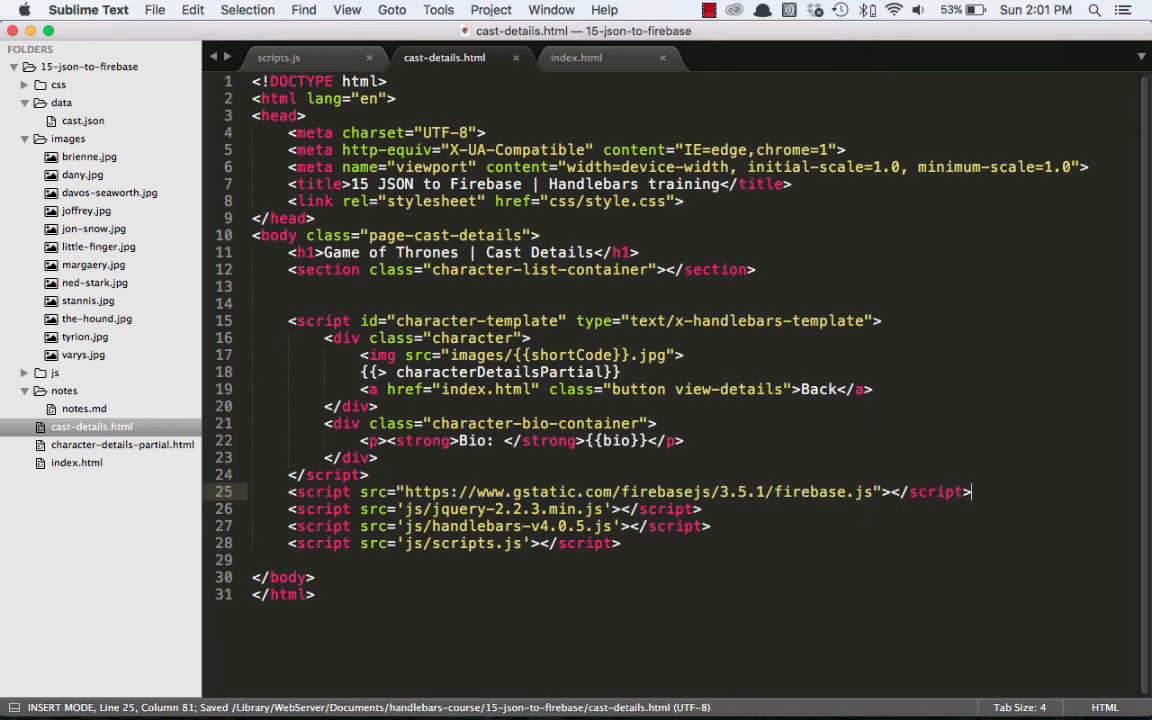
{"action": "left_click", "coordinate": [278, 56]}
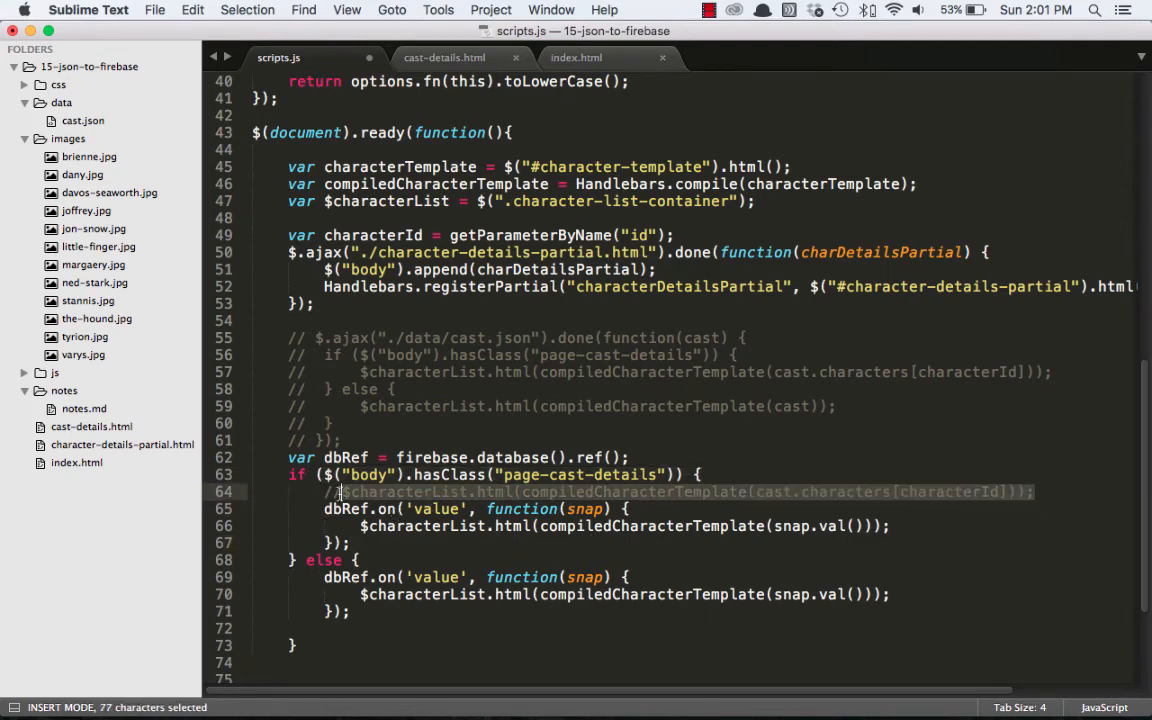
Step: In the page-cast-details branch of scripts.js, replace the cast render line with a dbRef value listener
{"action": "key", "text": "cmd+x"}
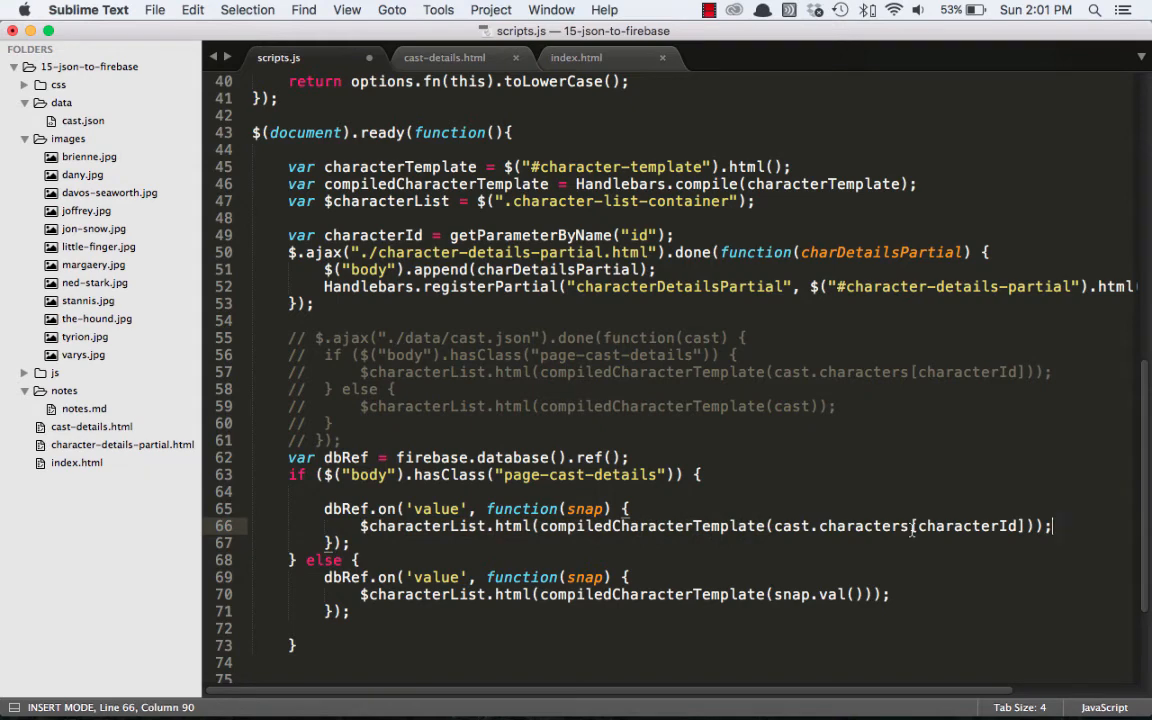
{"action": "double_click", "coordinate": [790, 526]}
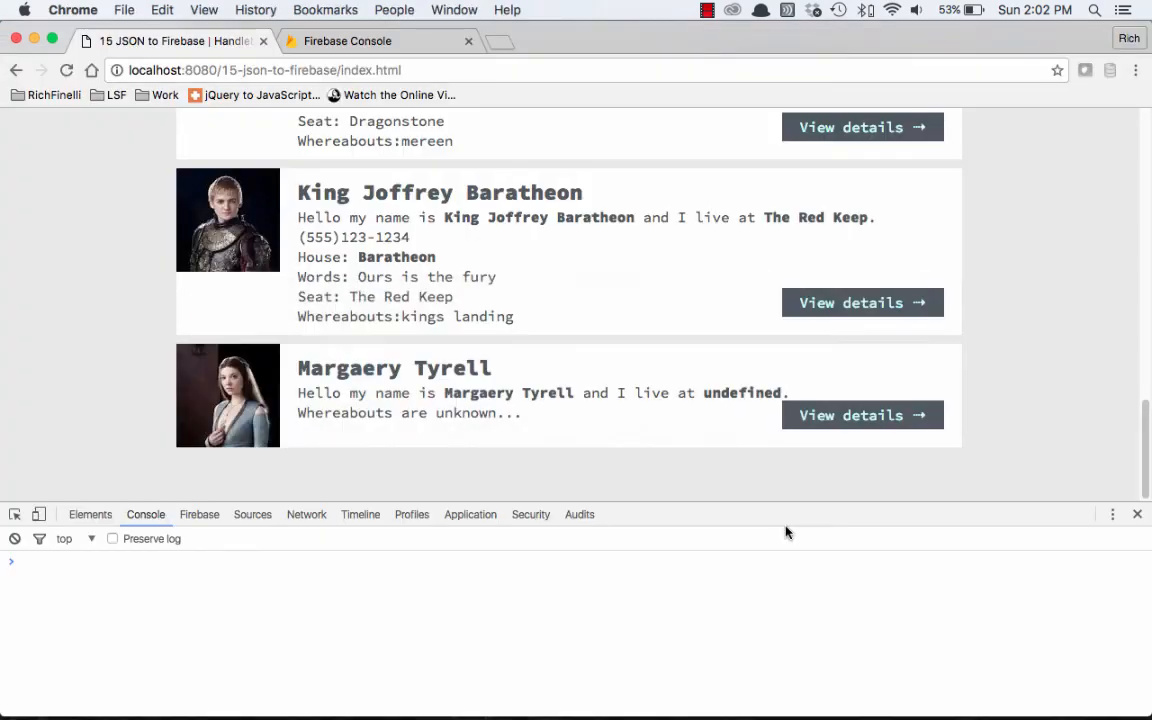
Step: Reload the list, view Margaery Tyrell's details with empty bio, go back, and view Jon Snow's details
{"action": "left_click", "coordinate": [860, 414]}
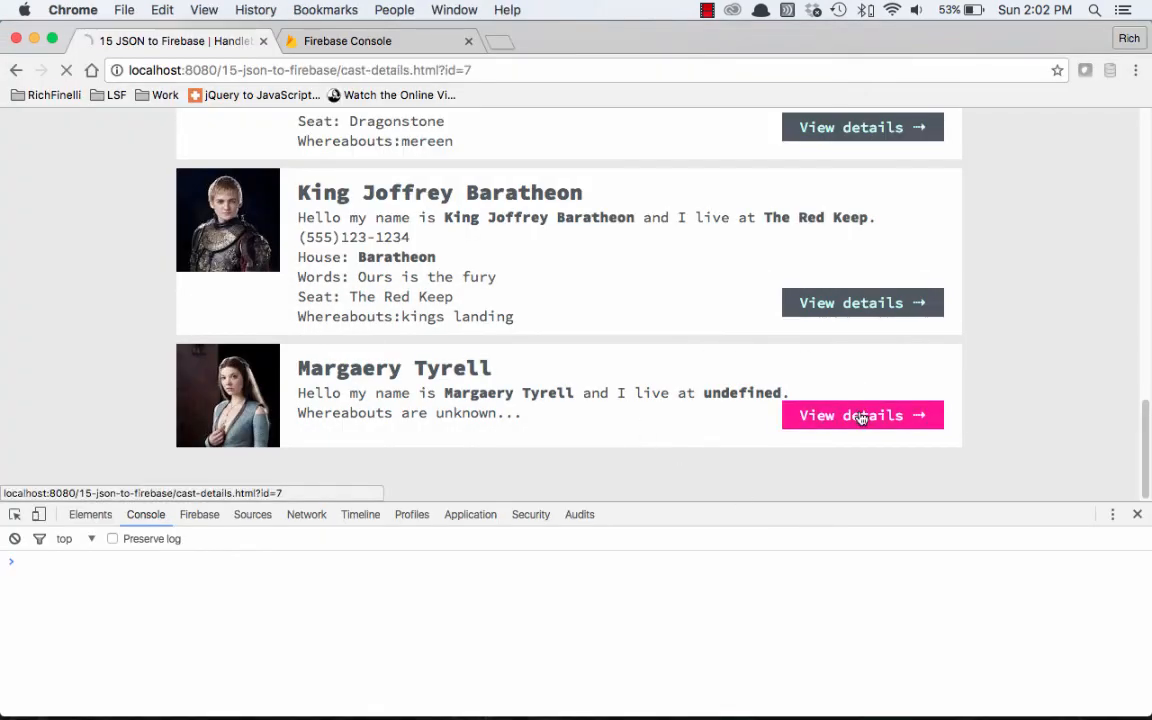
{"action": "left_click", "coordinate": [850, 414]}
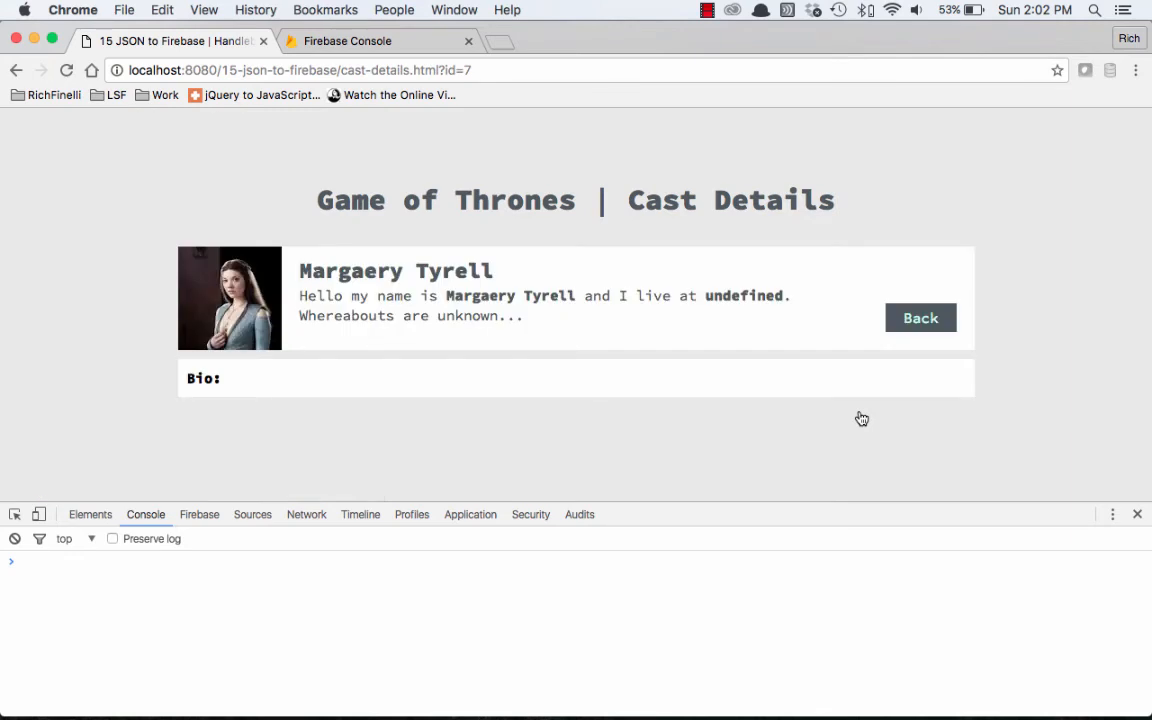
{"action": "left_click", "coordinate": [920, 316]}
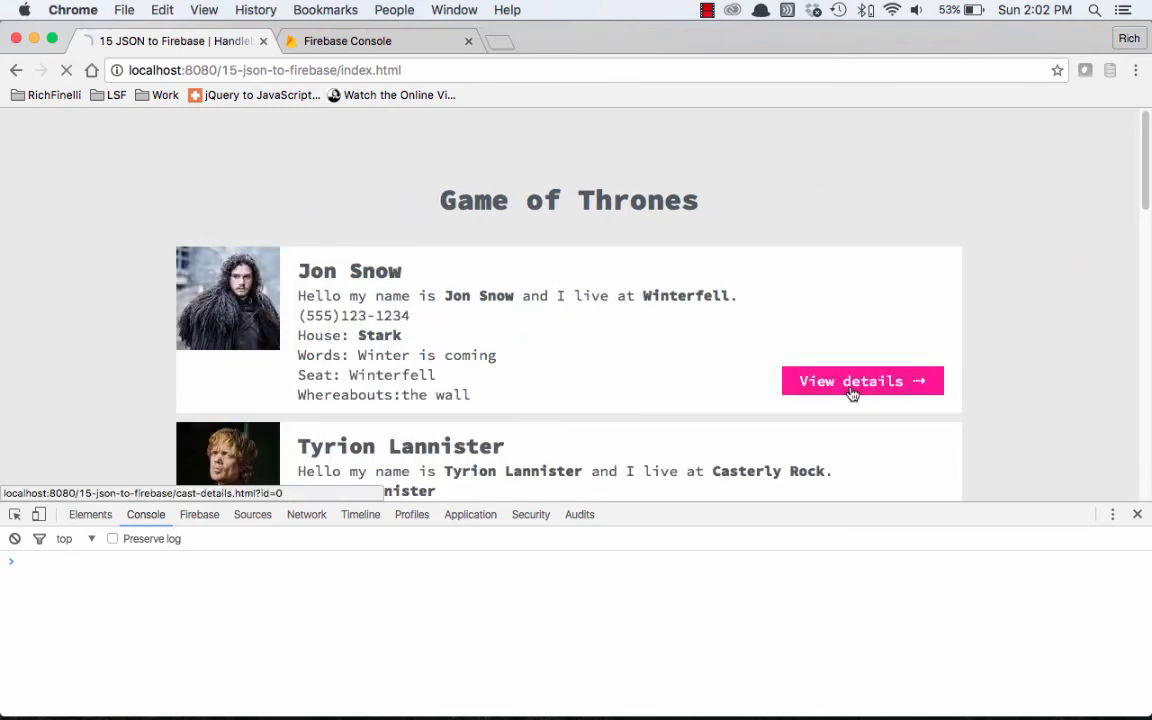
{"action": "left_click", "coordinate": [862, 380]}
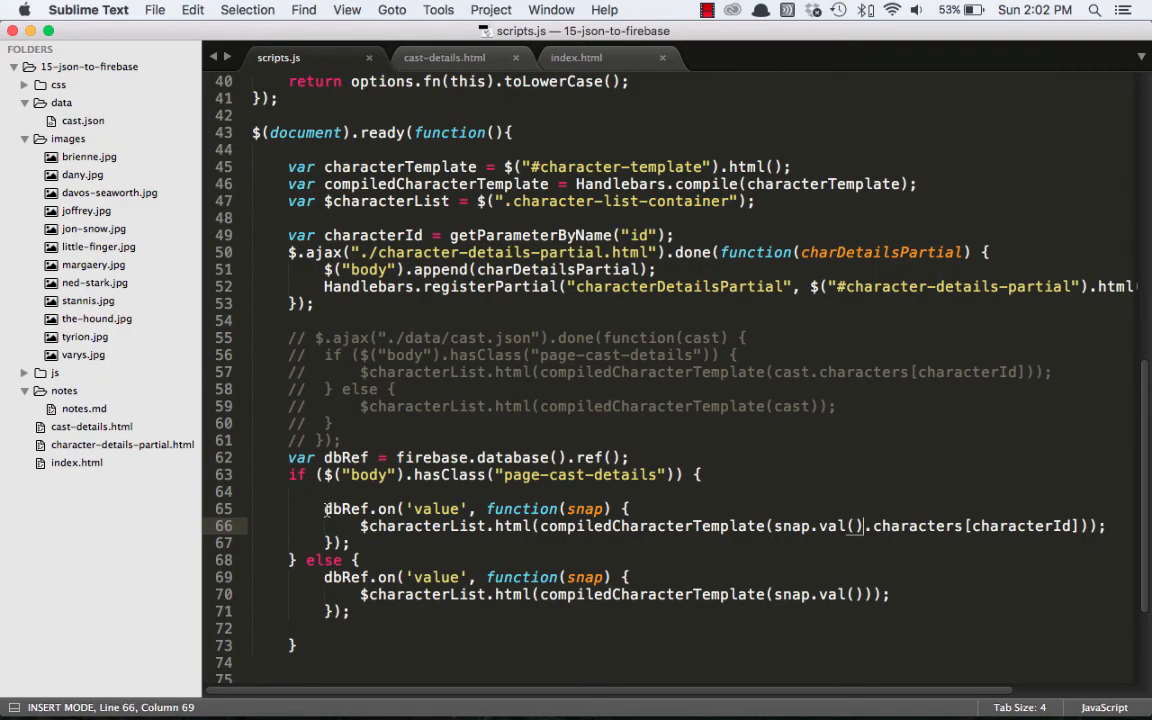
{"action": "mouse_move", "coordinate": [340, 522]}
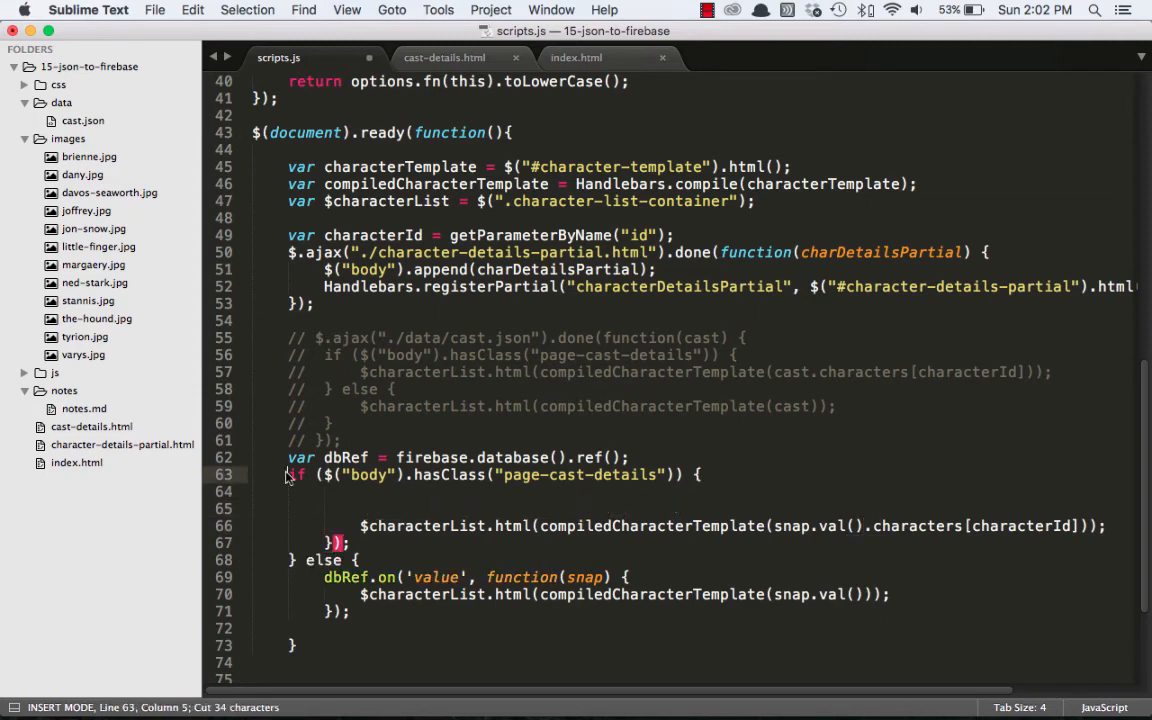
Step: Wrap the if statement in one dbRef.on('value') listener using snap.val().characters[characterId], re-indented
{"action": "type", "text": "dbRef.on('value', function(snap) {"}
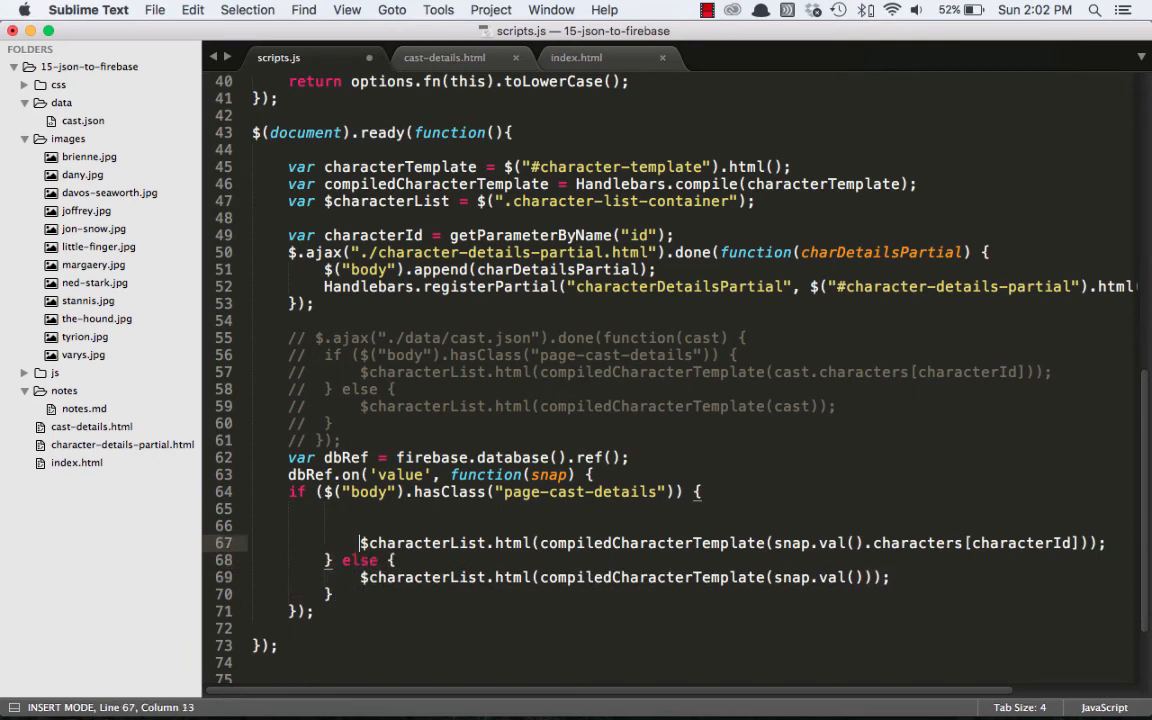
{"action": "key", "text": "backspace"}
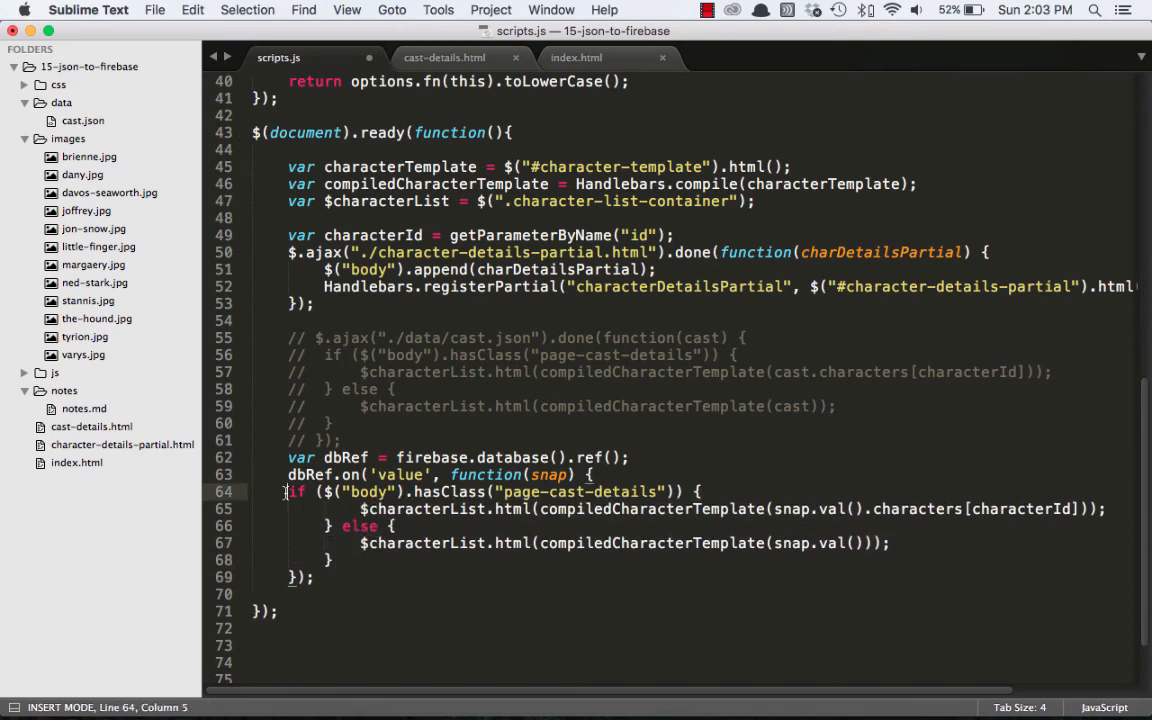
{"action": "key", "text": "tab"}
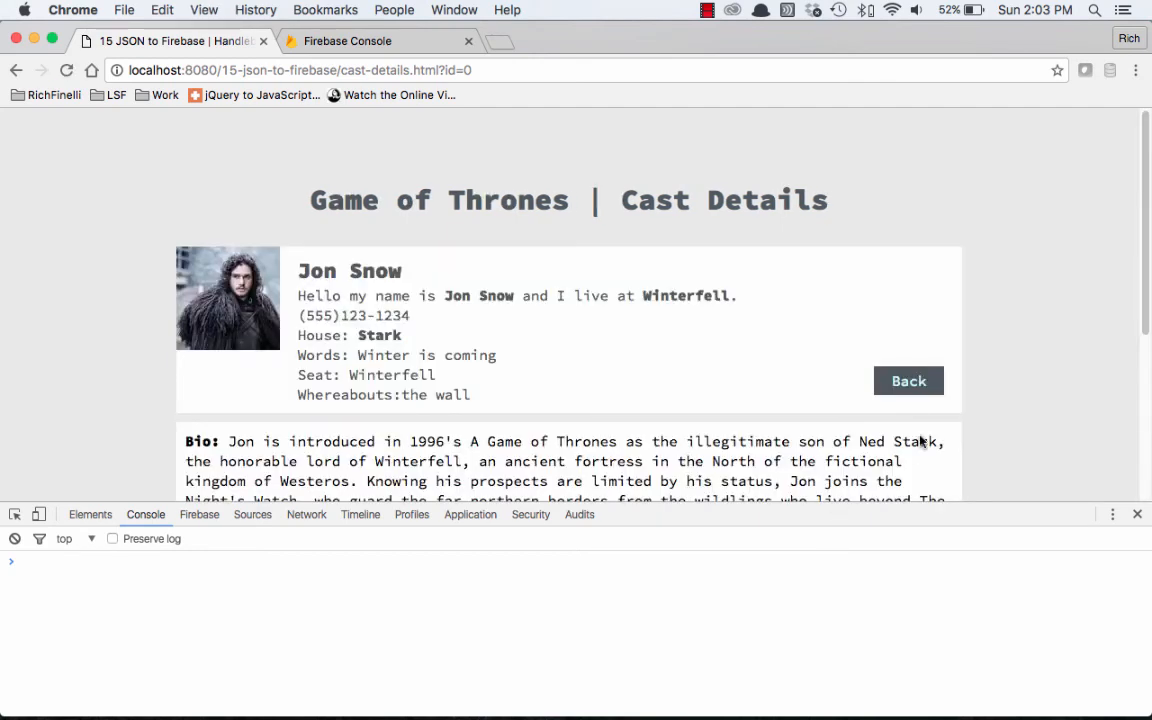
Step: Return from Jon Snow's full-bio details page to the list and close DevTools
{"action": "left_click", "coordinate": [908, 380]}
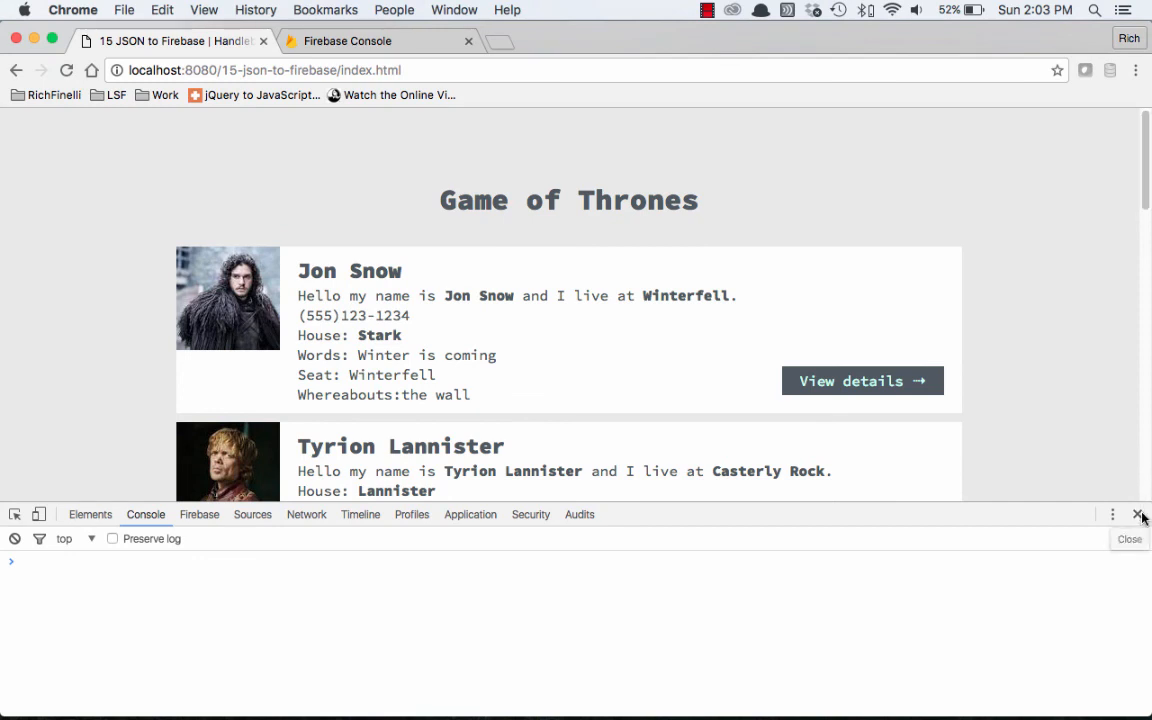
{"action": "left_click", "coordinate": [1138, 514]}
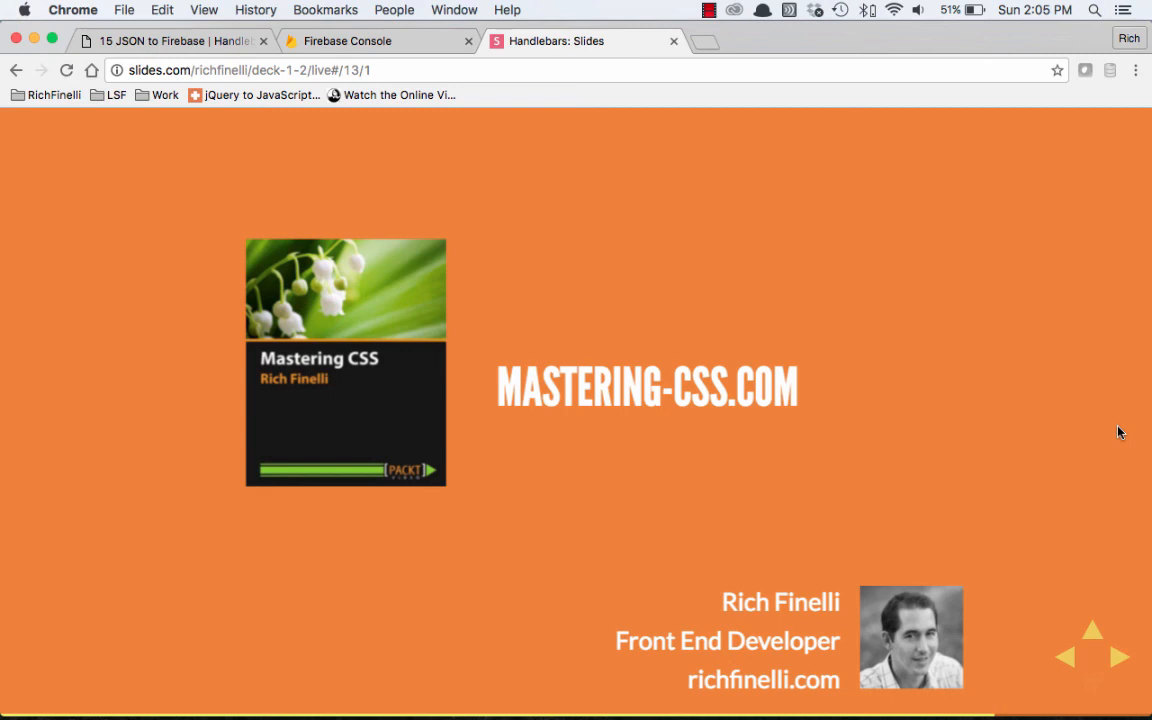
{"action": "mouse_move", "coordinate": [1084, 160]}
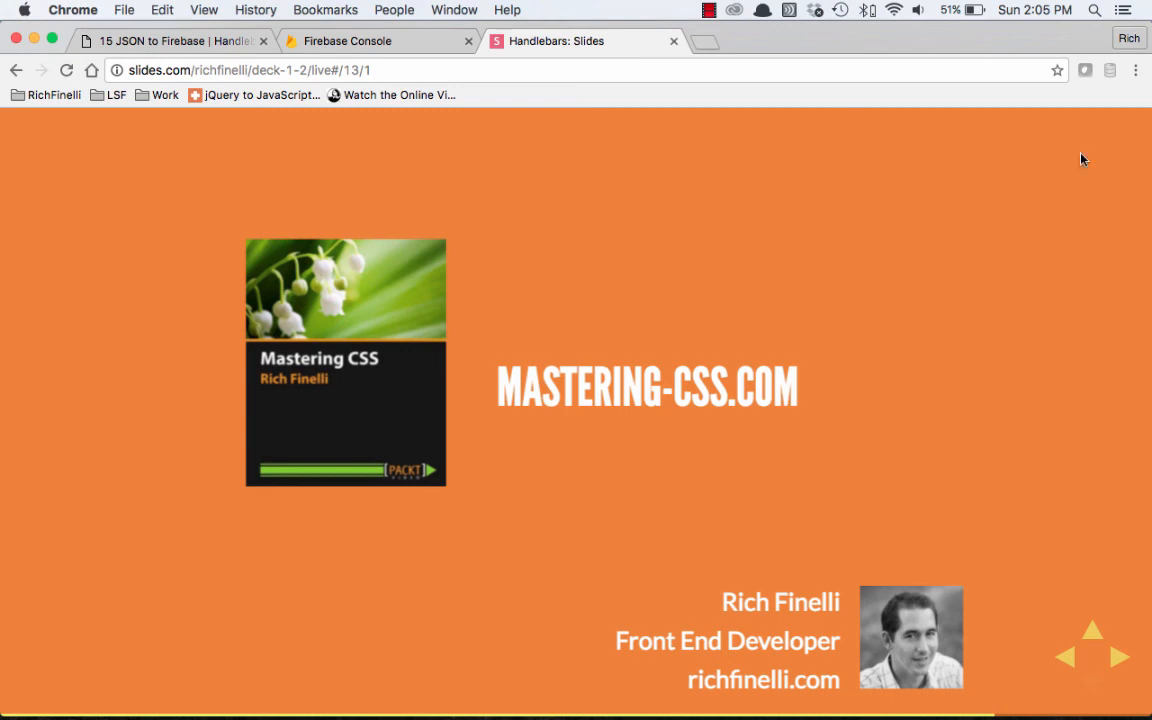